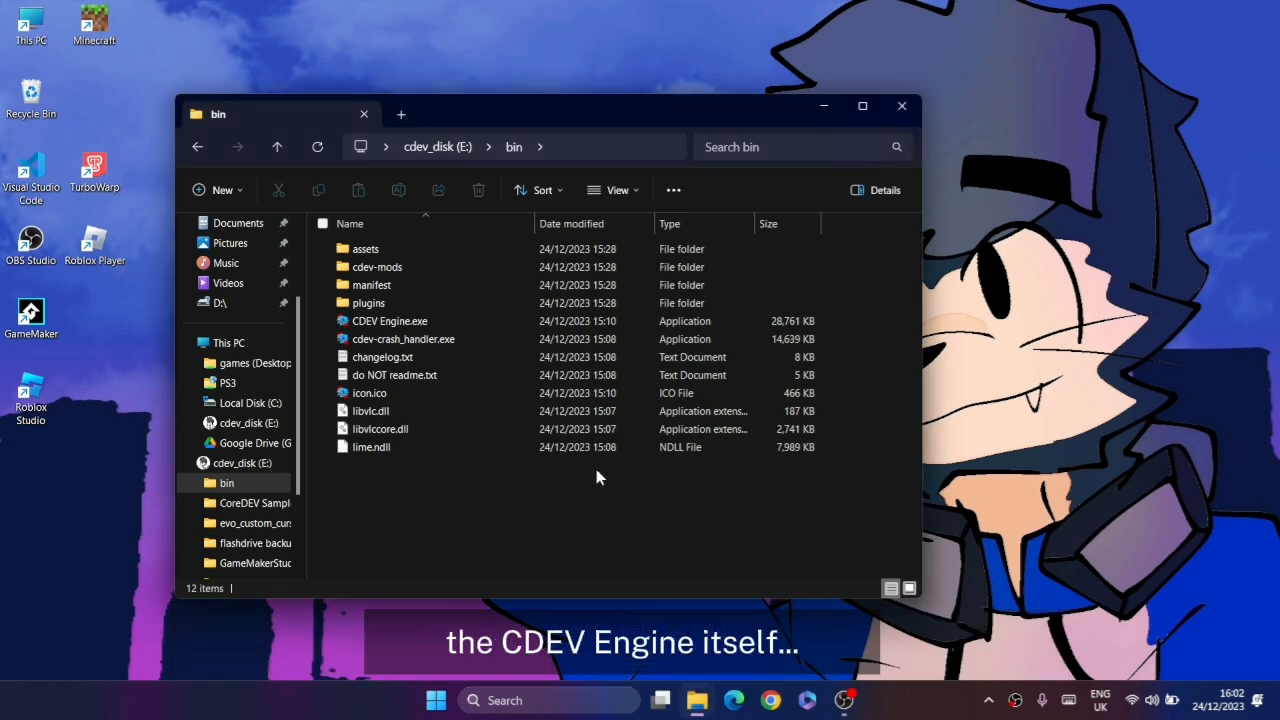
mouse_move(525, 519)
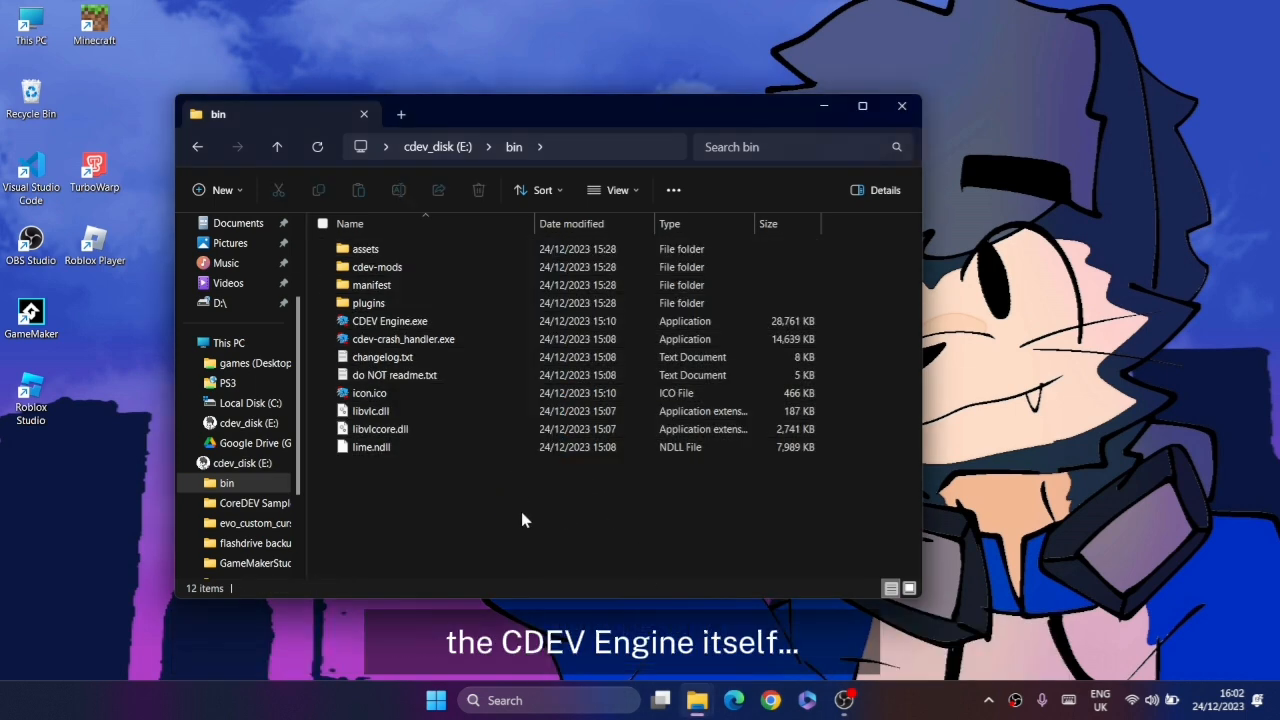
mouse_move(477, 475)
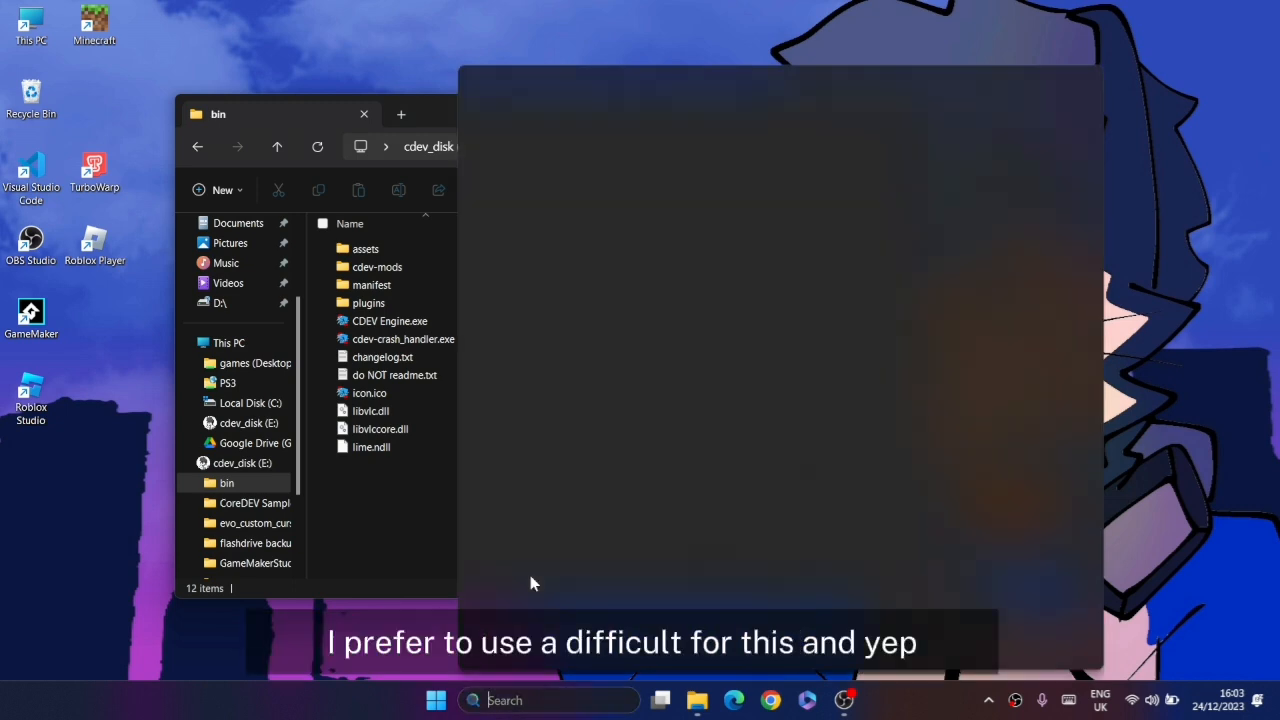
Navigate File Explorer into cdev-mods > Funkin Mod > notes and remove buat.hx.
text(visual Studio Code)
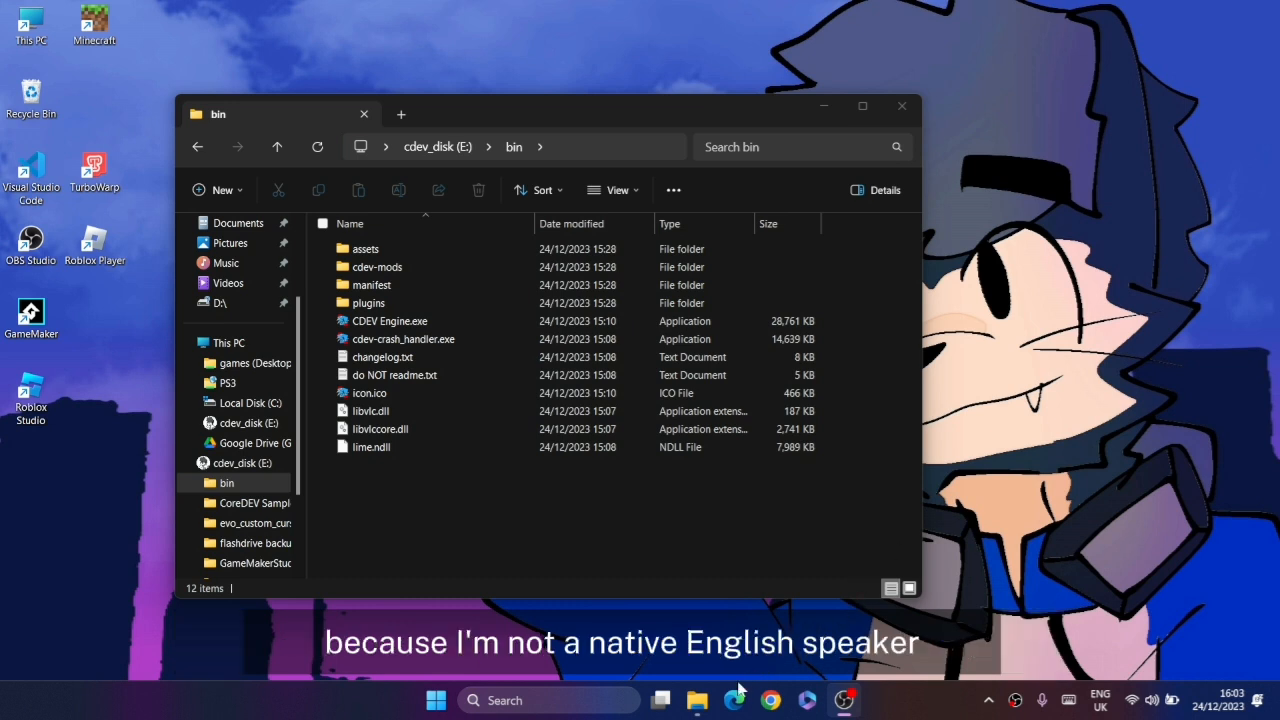
mouse_move(697, 699)
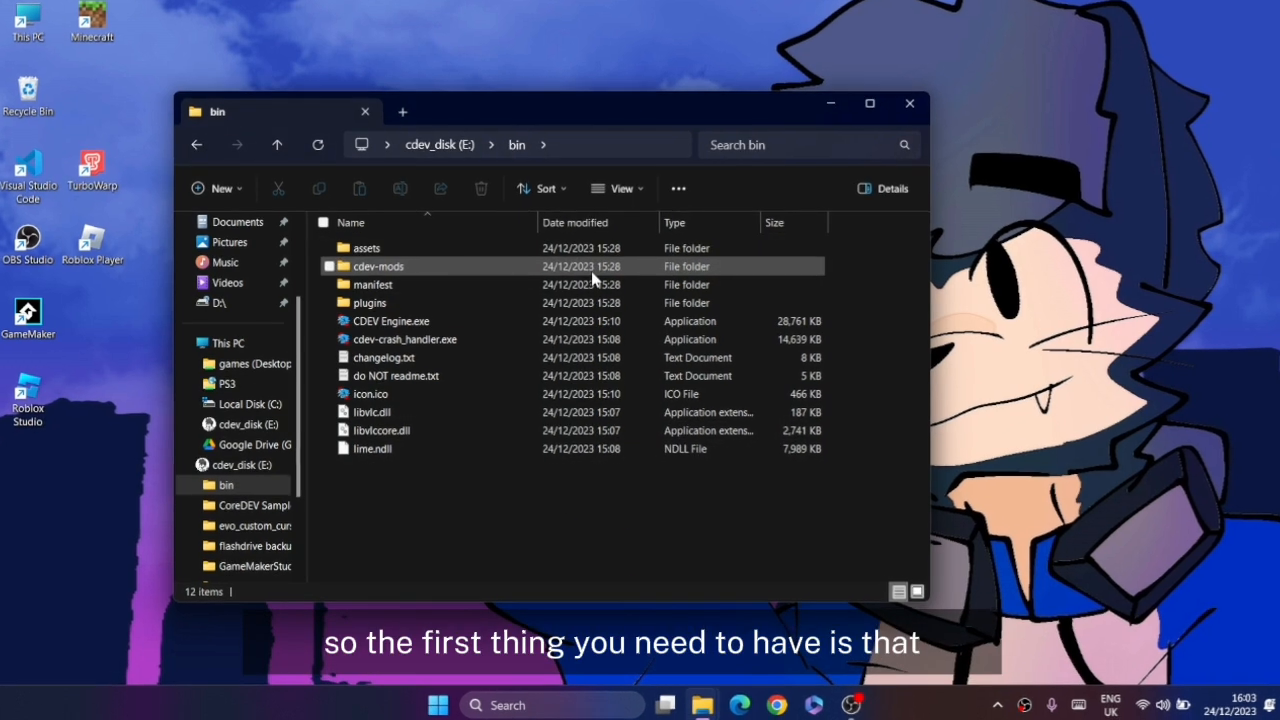
double_click(378, 265)
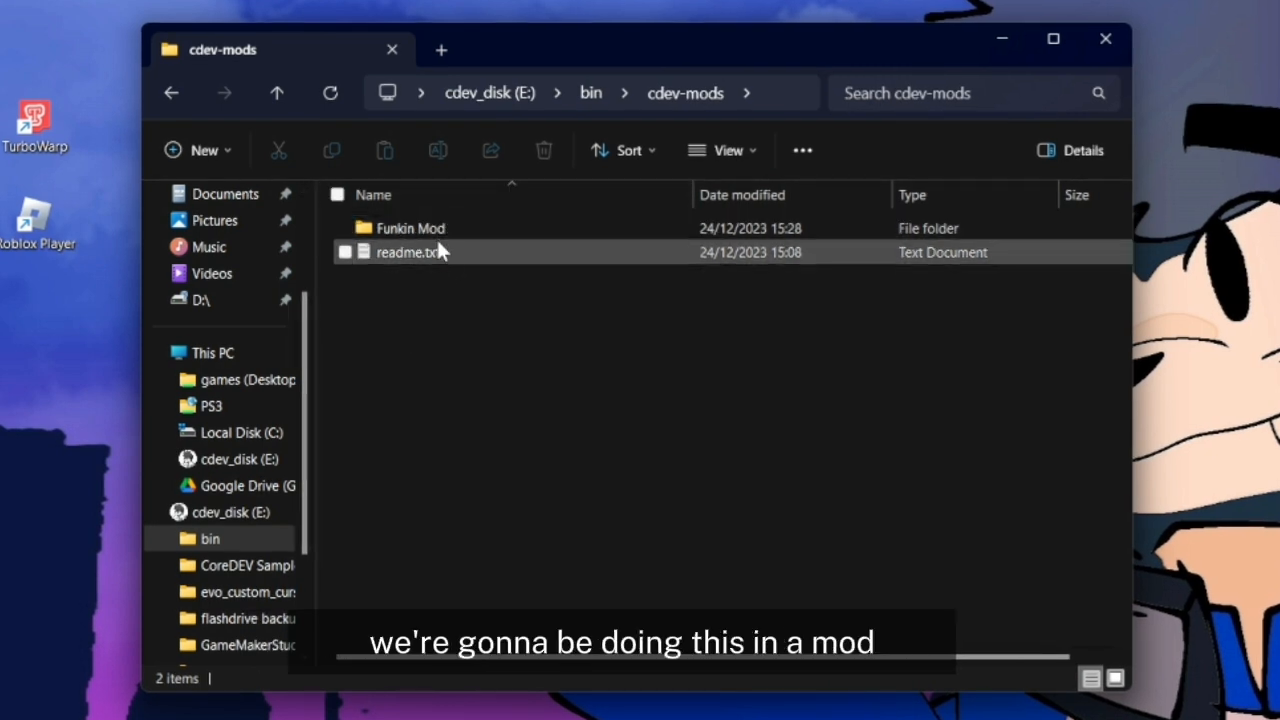
click(410, 228)
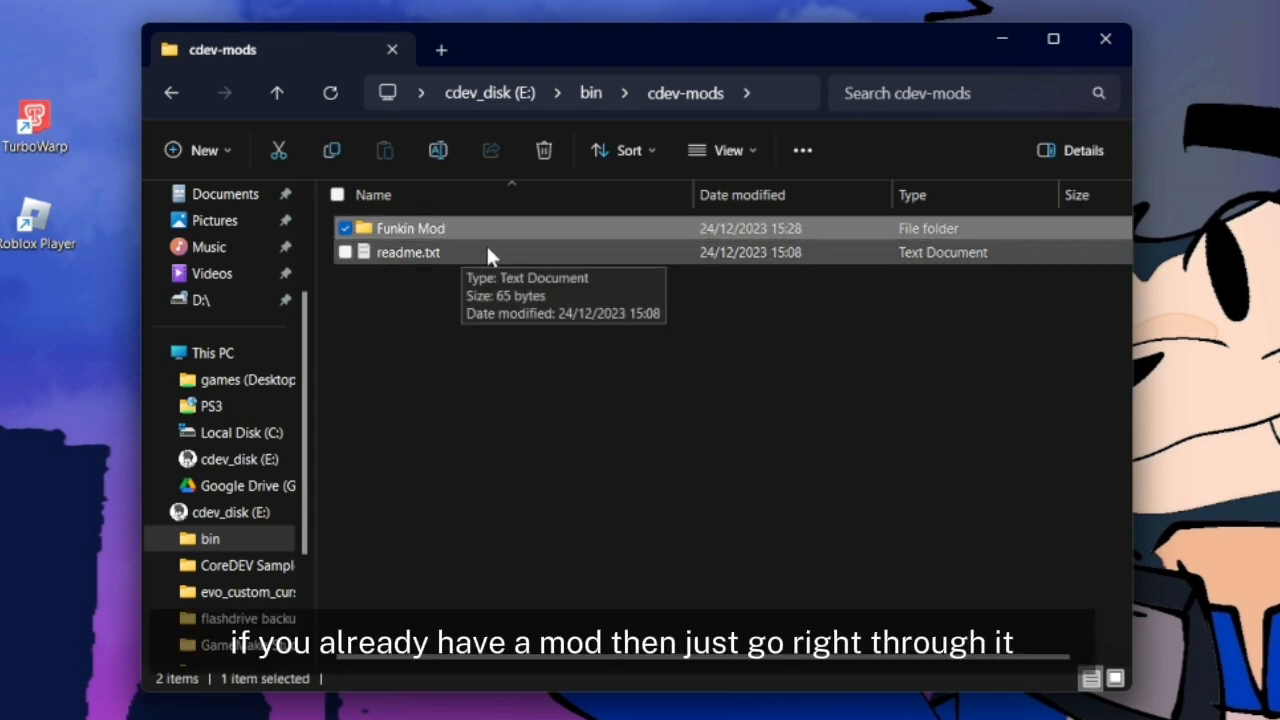
mouse_move(410, 228)
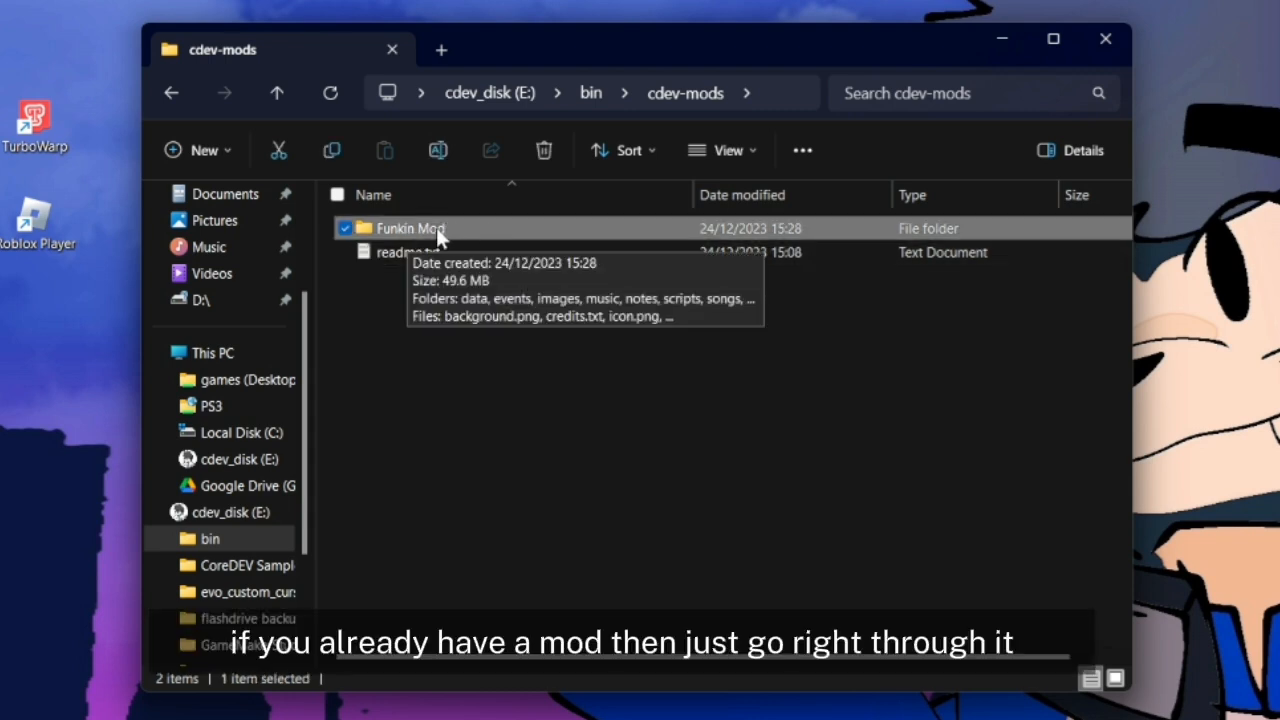
mouse_move(490, 235)
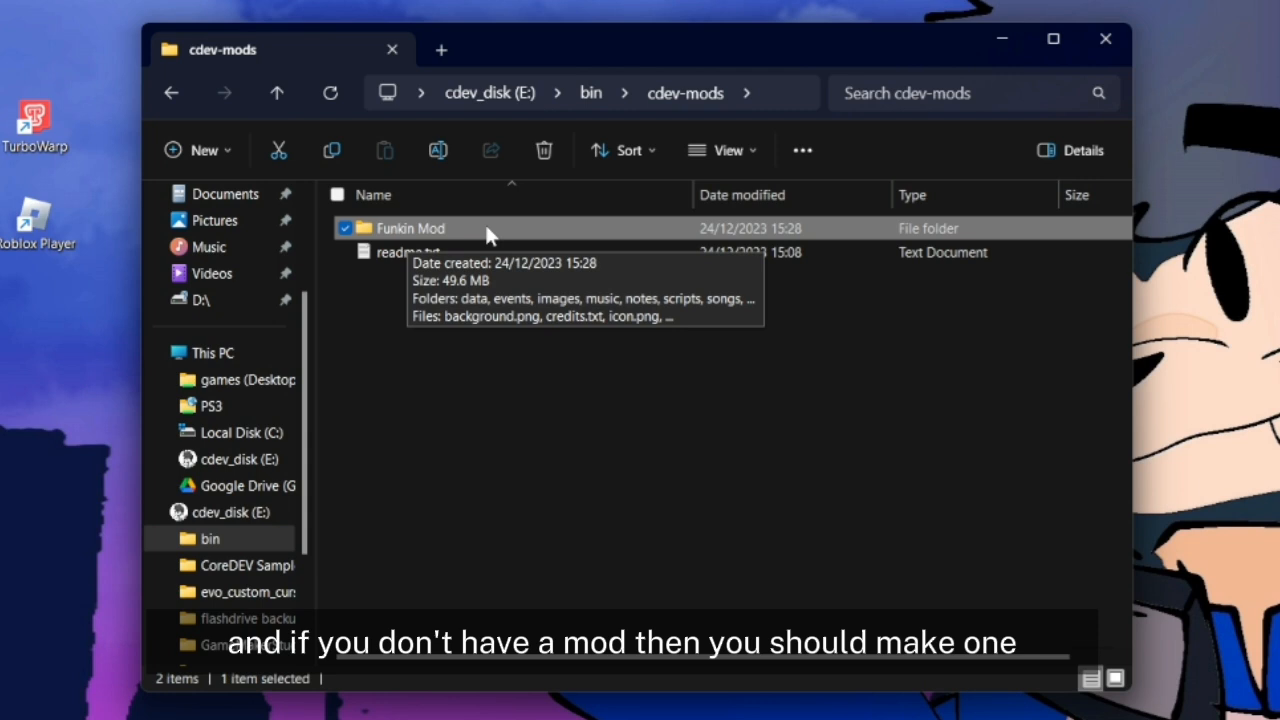
double_click(410, 228)
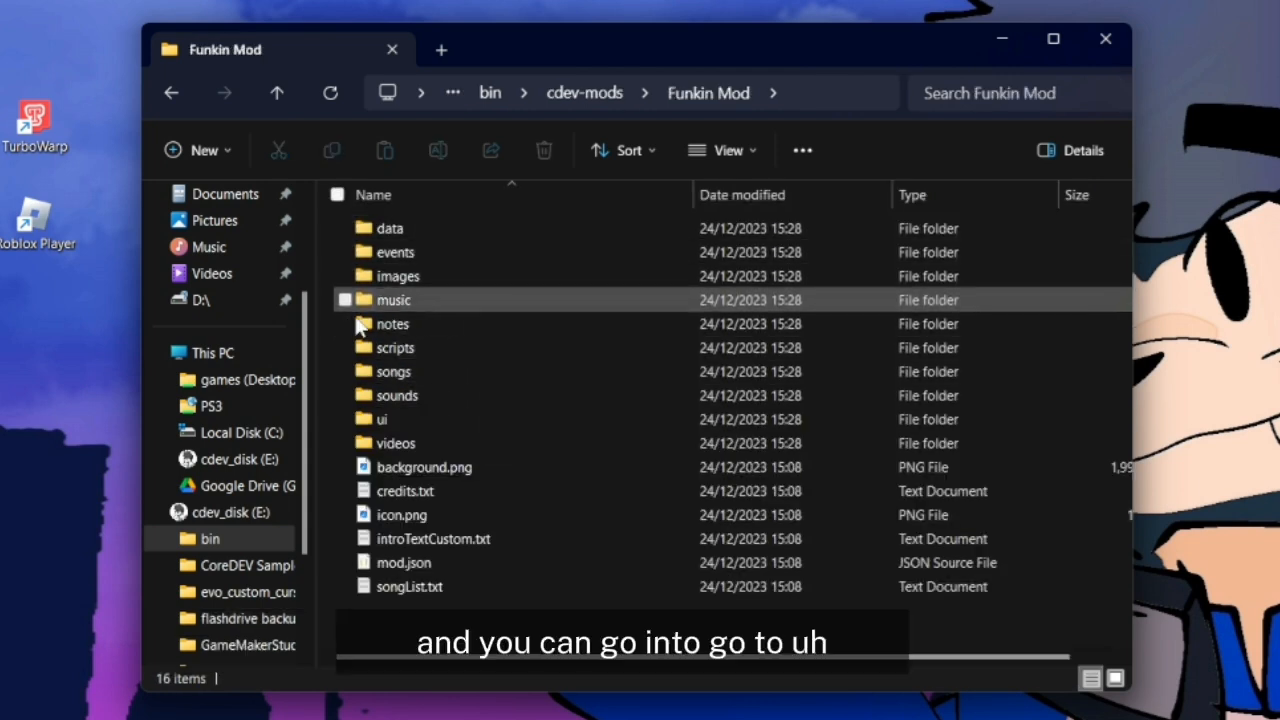
mouse_move(392, 323)
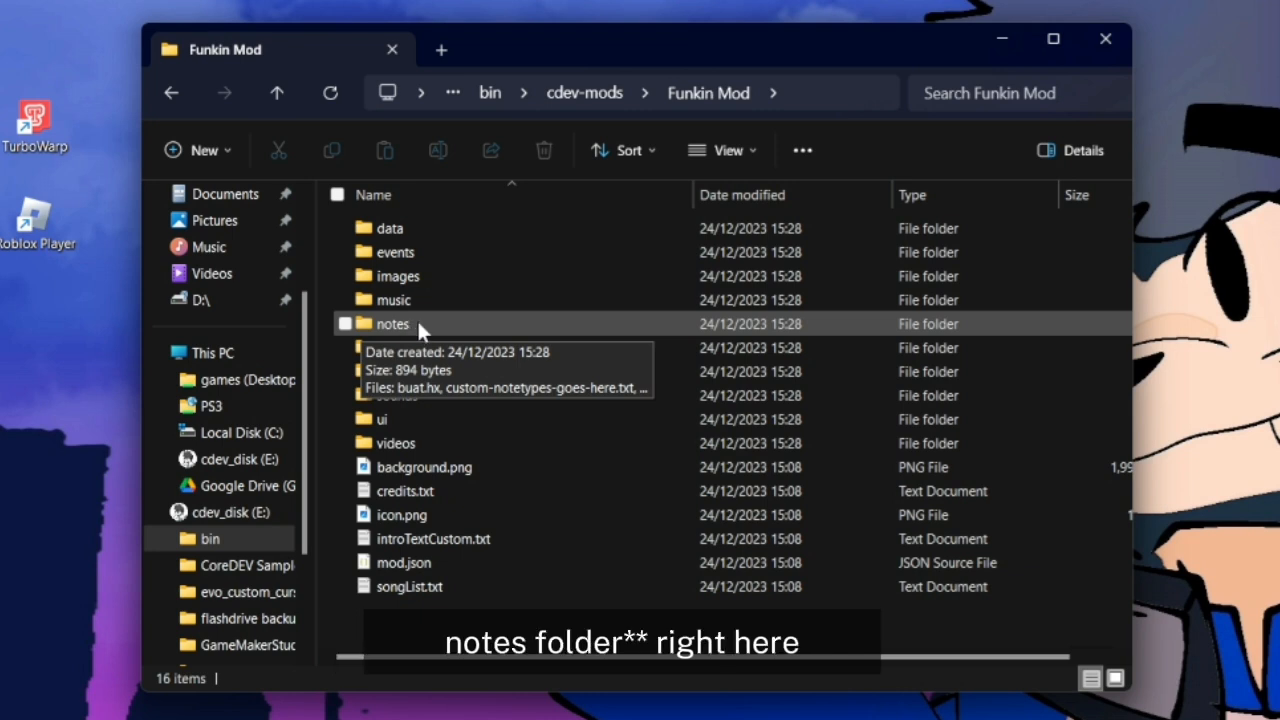
double_click(392, 324)
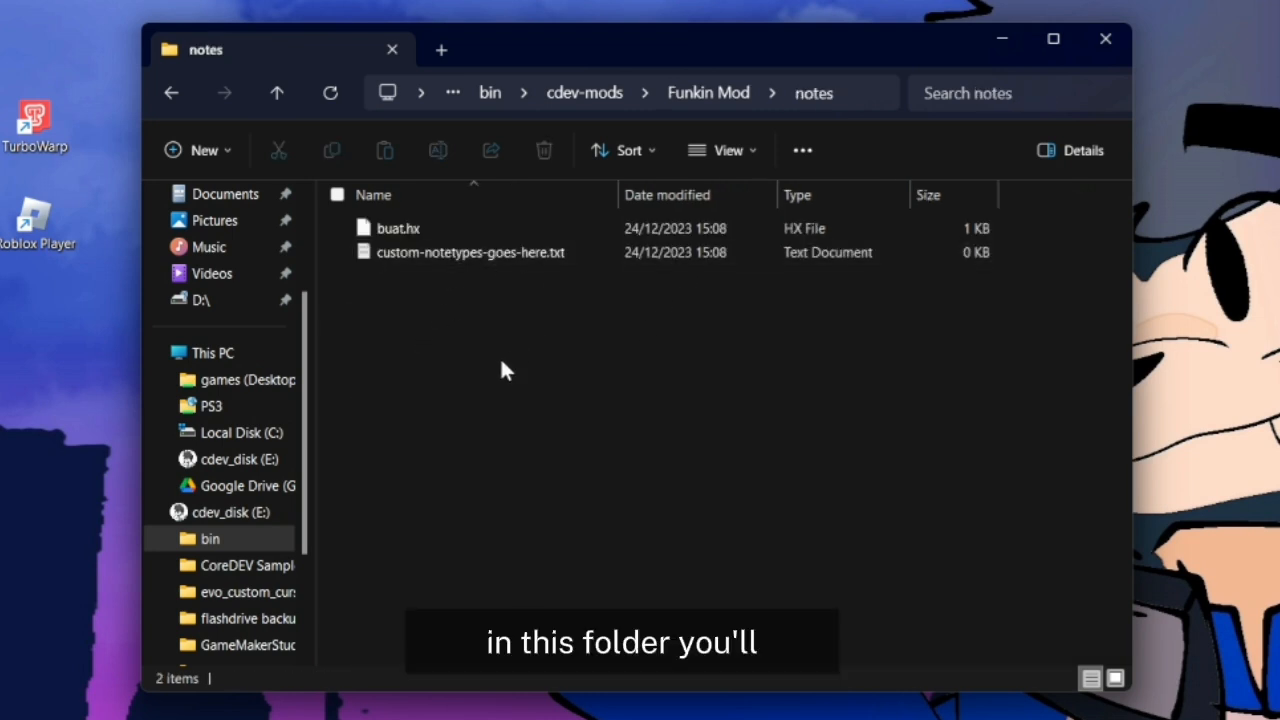
click(471, 252)
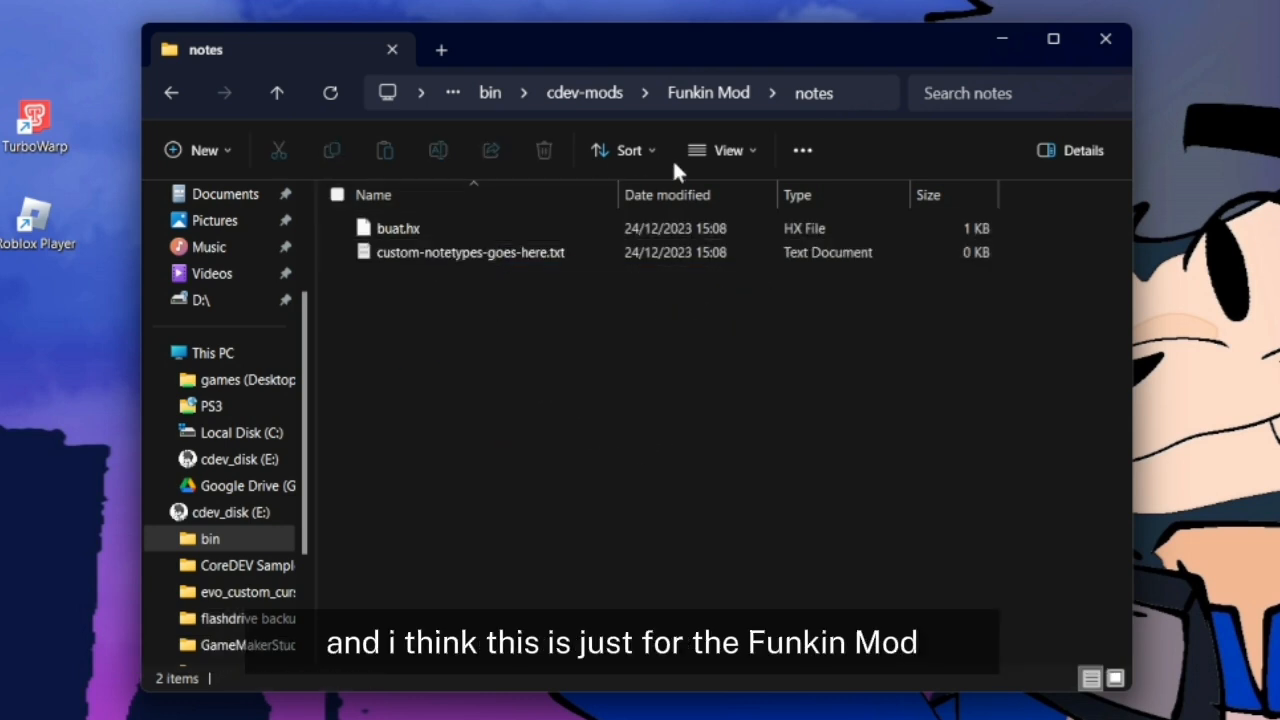
mouse_move(765, 80)
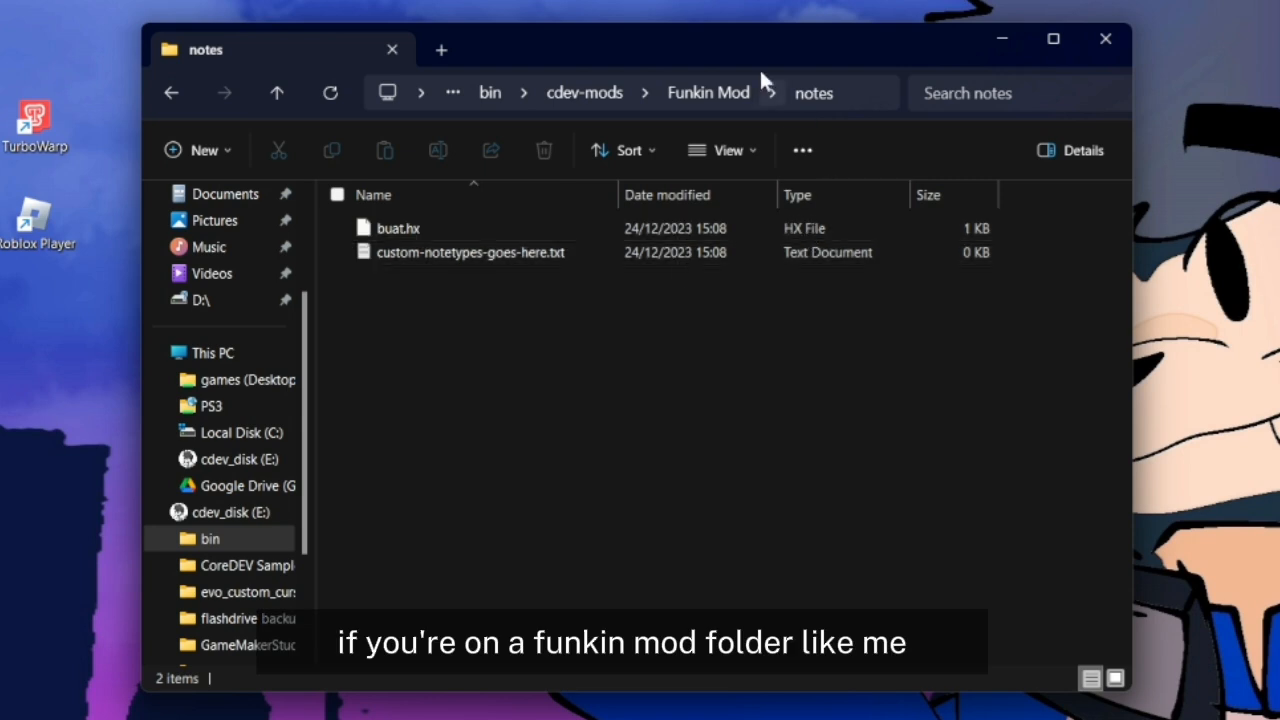
mouse_move(708, 93)
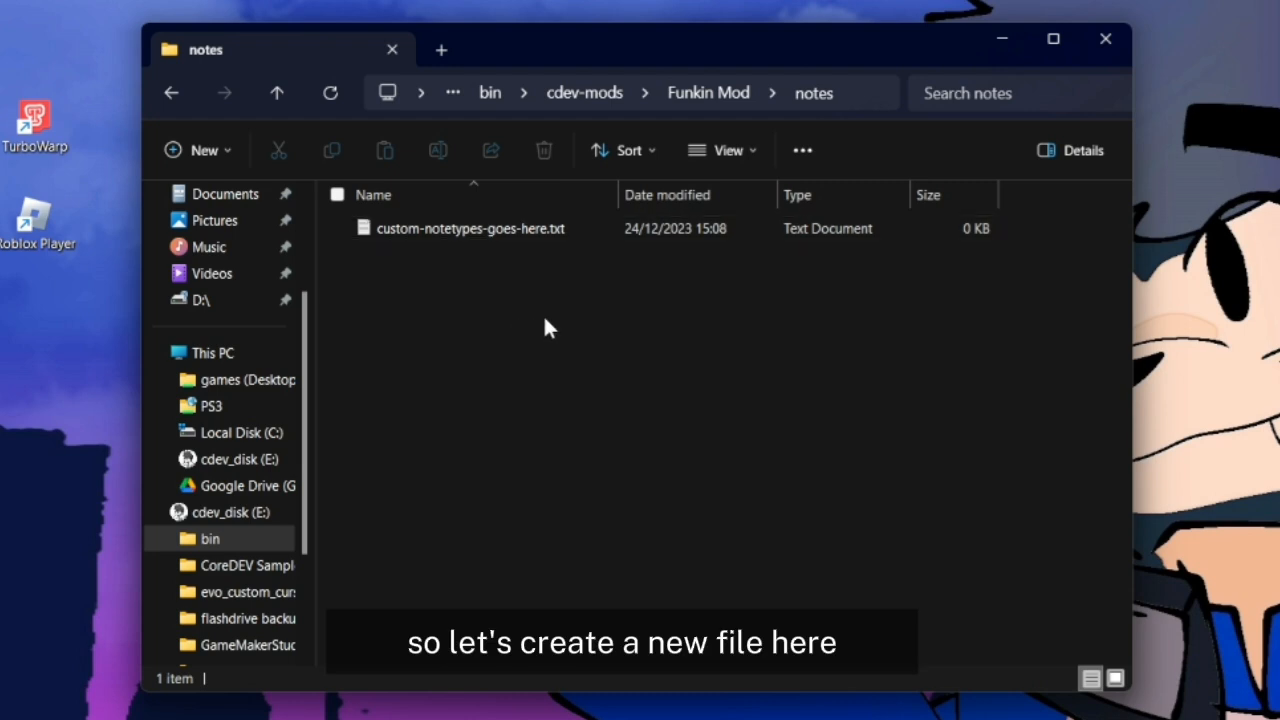
Create a new text document and rename it Bullet Note.hx, accepting the extension change.
right_click(548, 327)
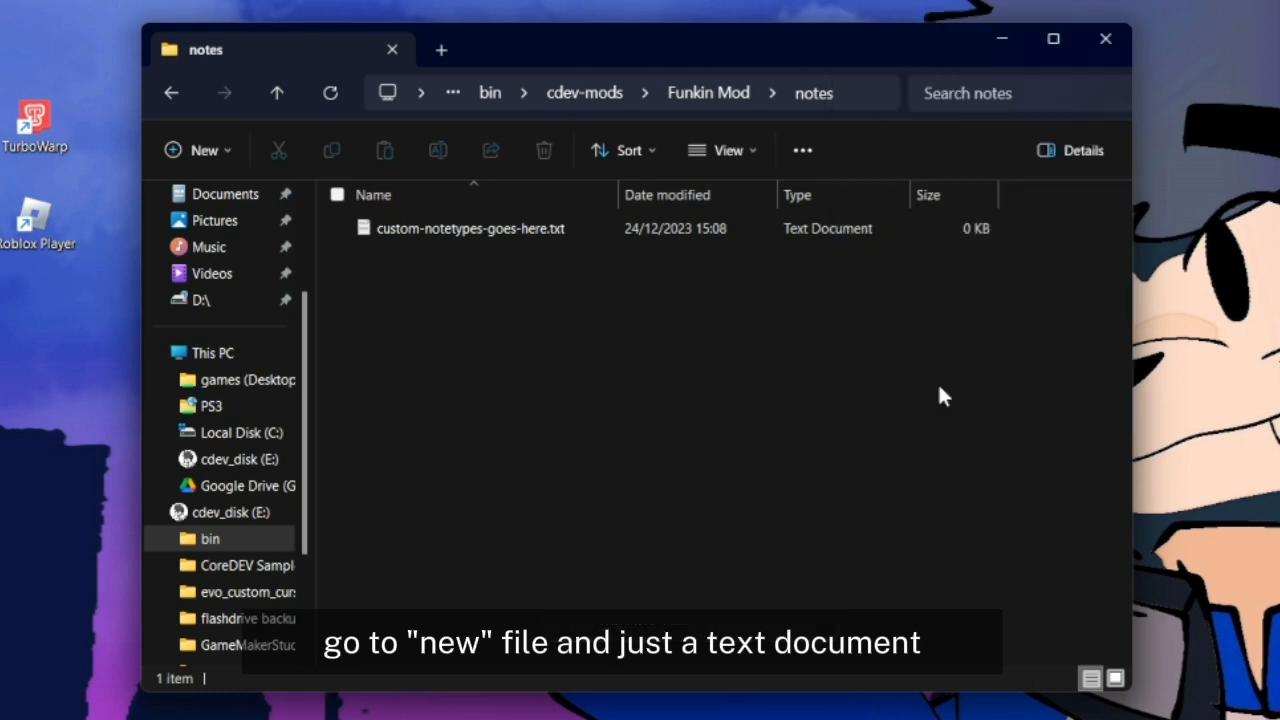
click(197, 150)
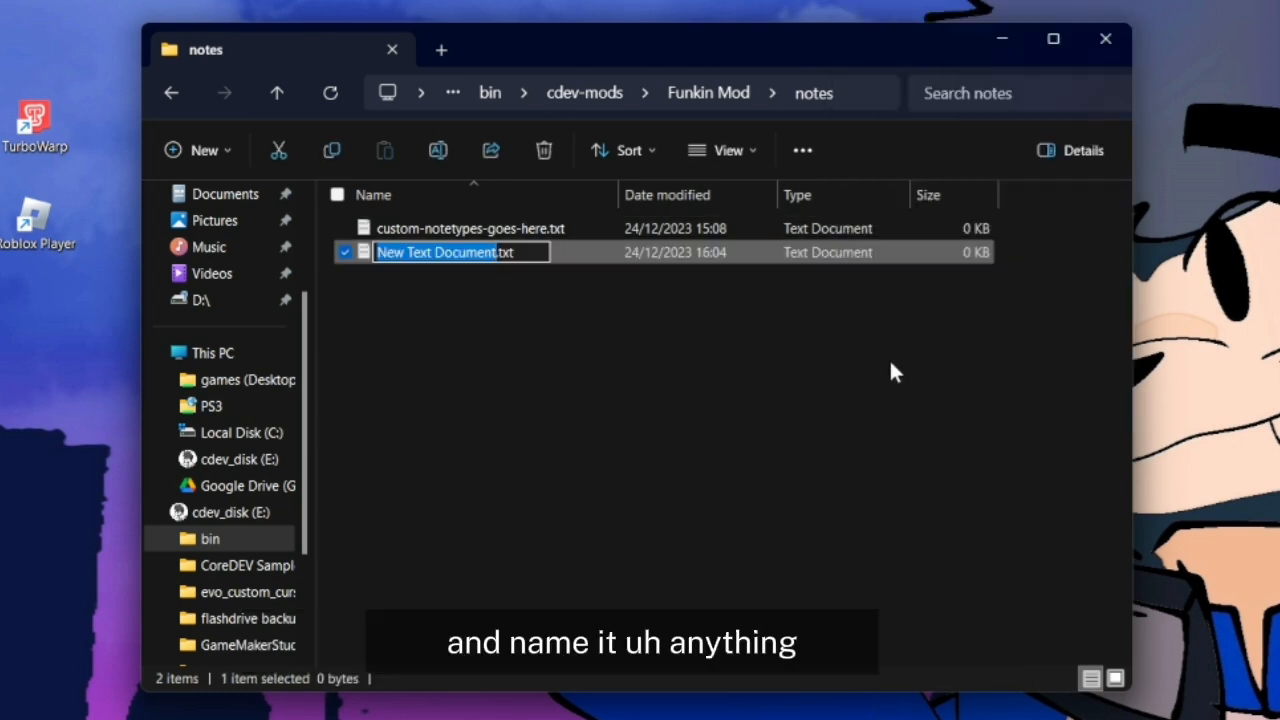
key(ctrl+a)
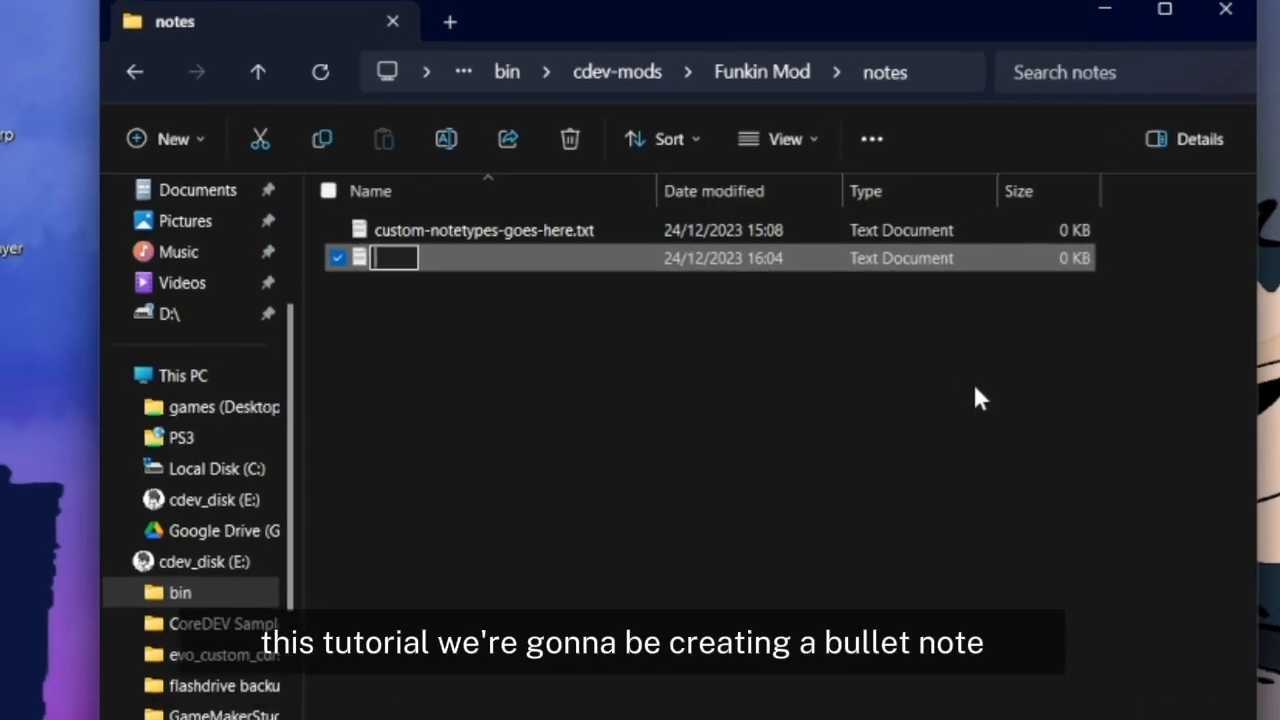
text(Bul)
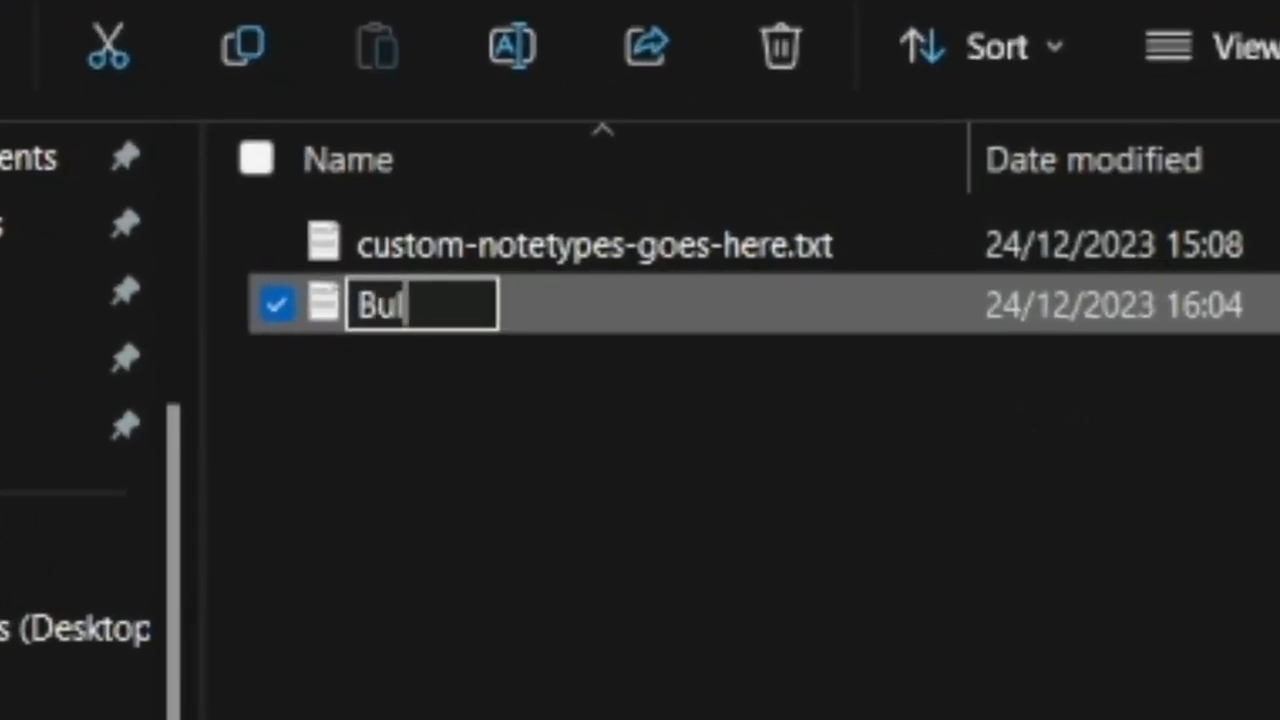
text(let)
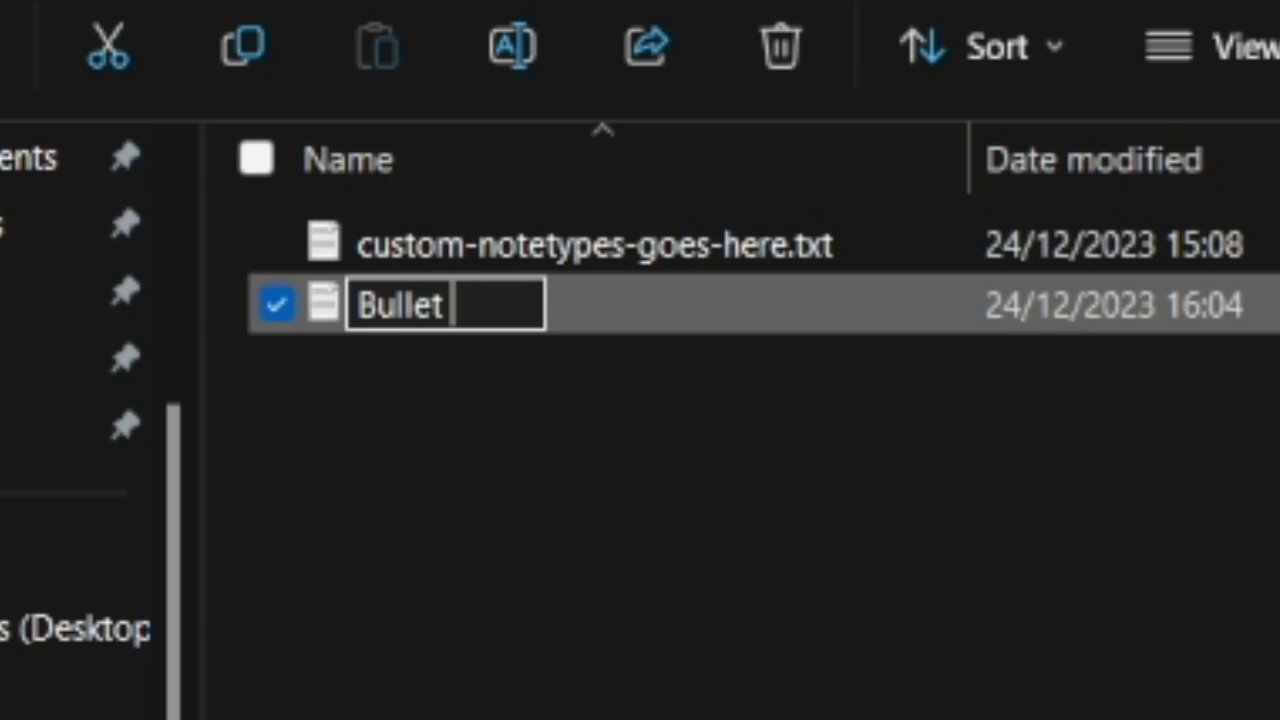
text(Note)
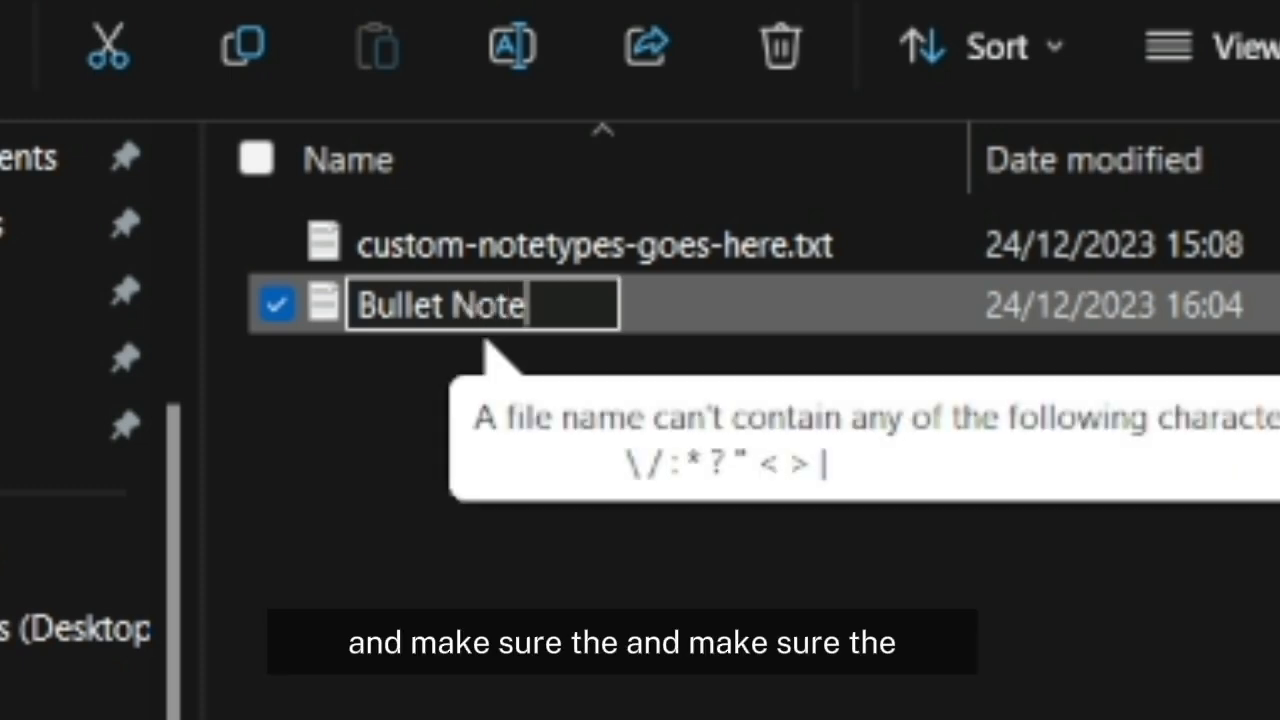
text(.hx)
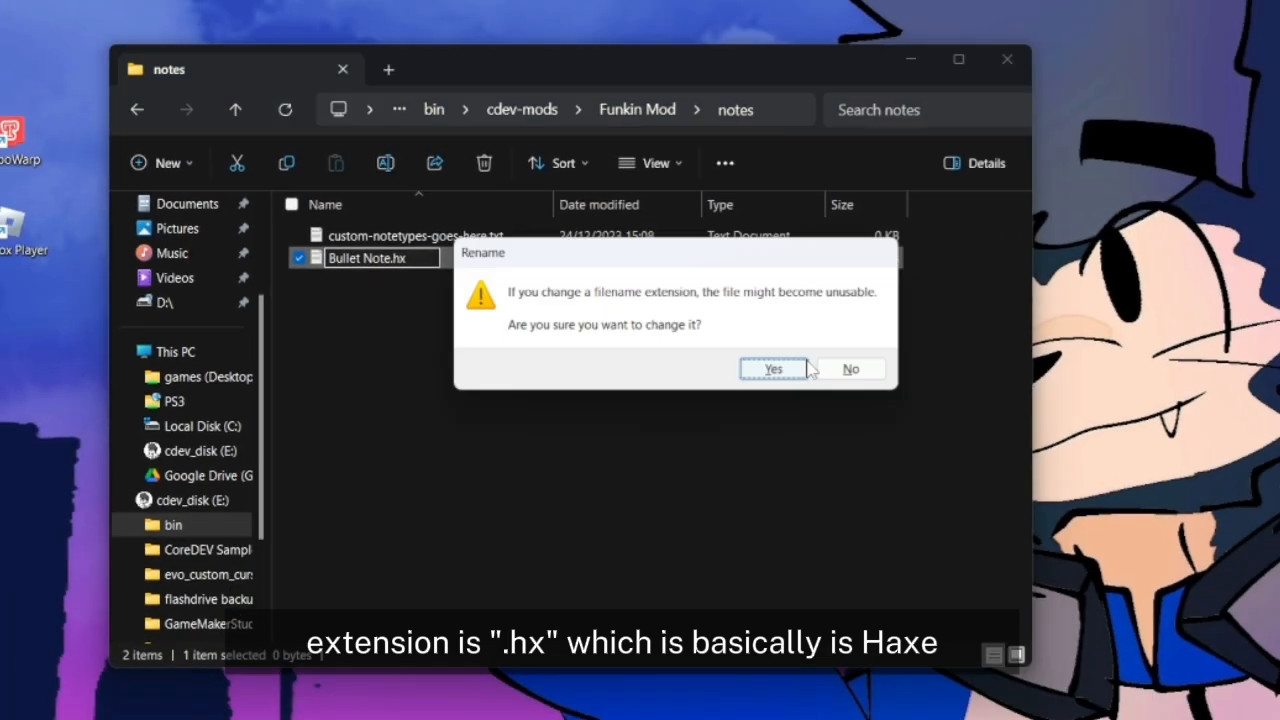
click(772, 369)
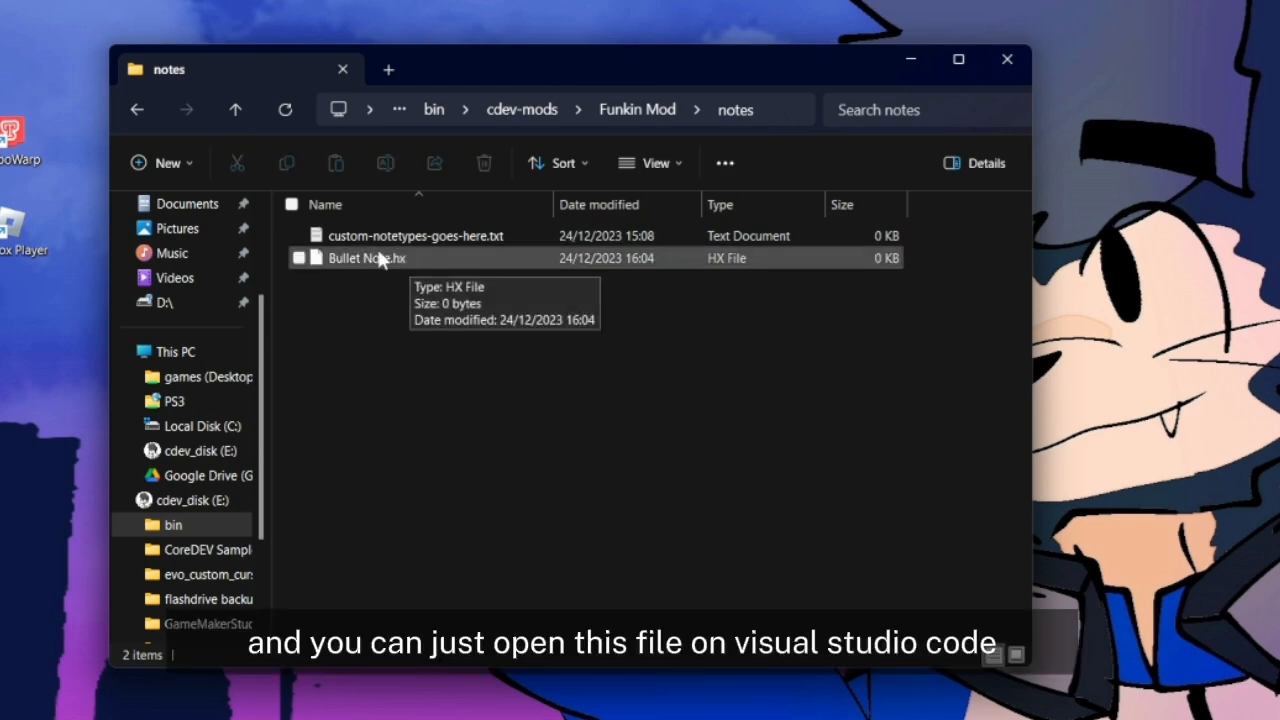
Open Bullet Note.hx in VS Code and write the function create(){ header.
double_click(366, 258)
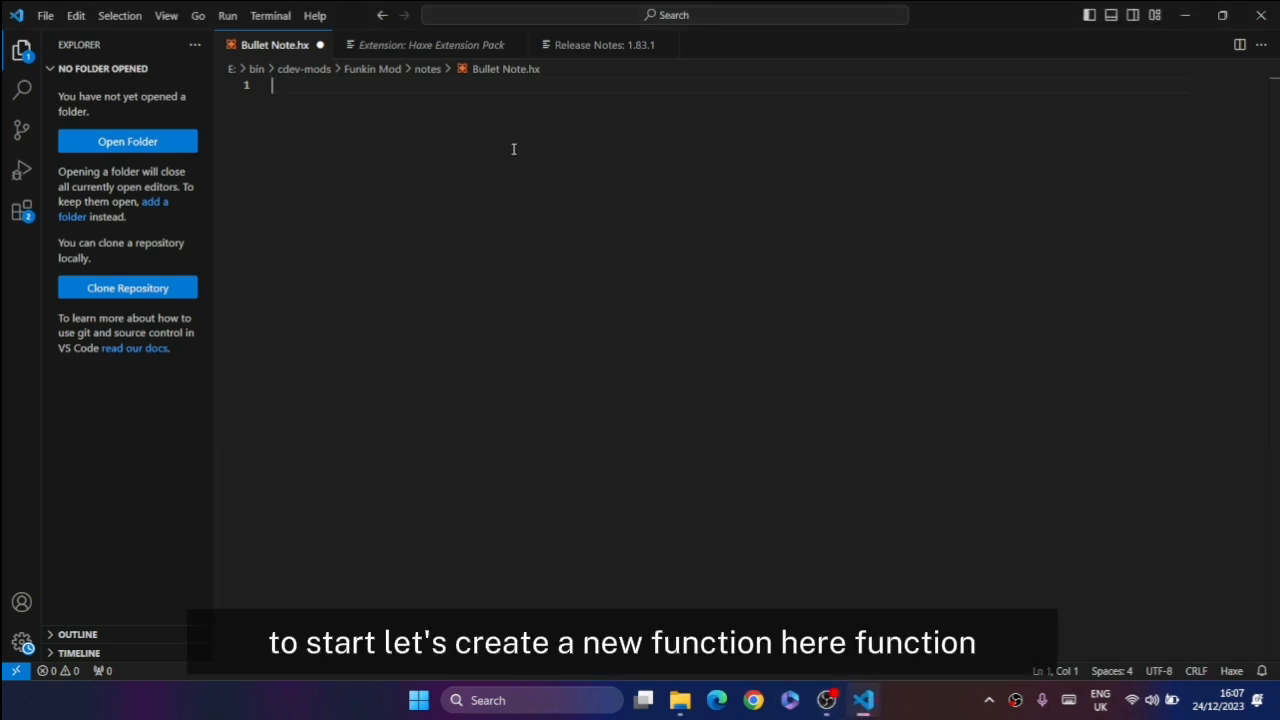
text(f)
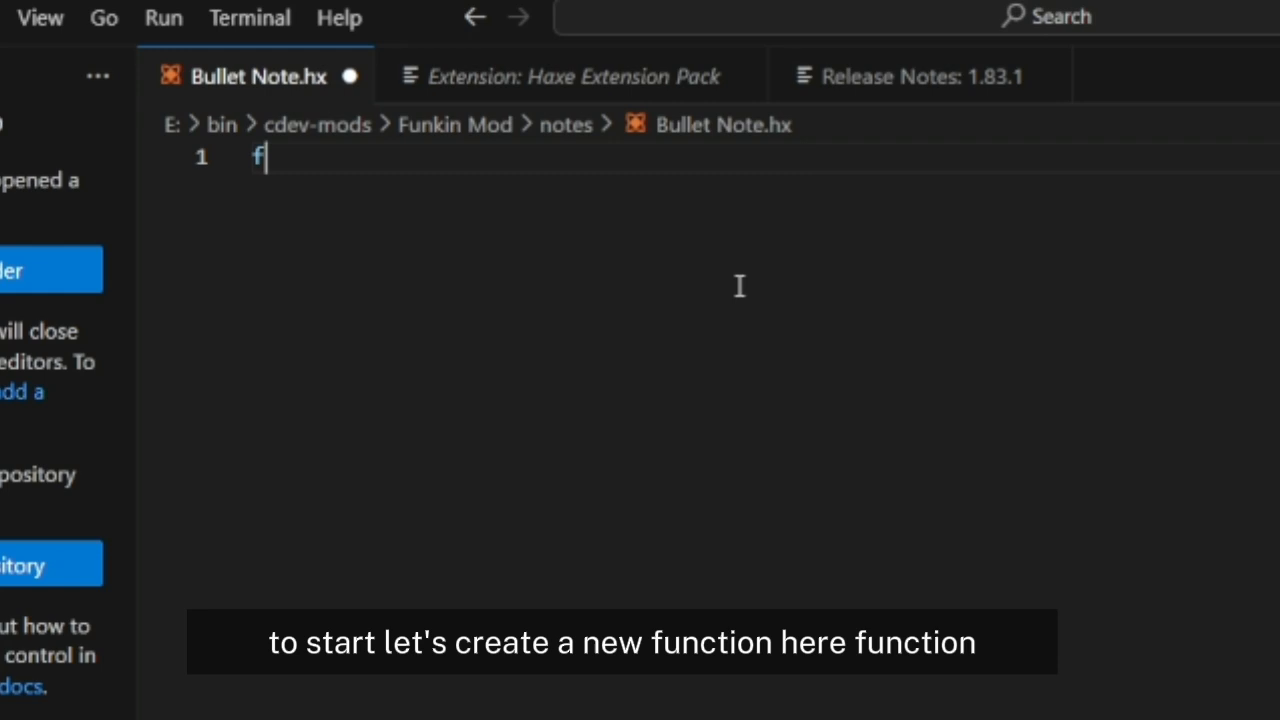
text(unctio)
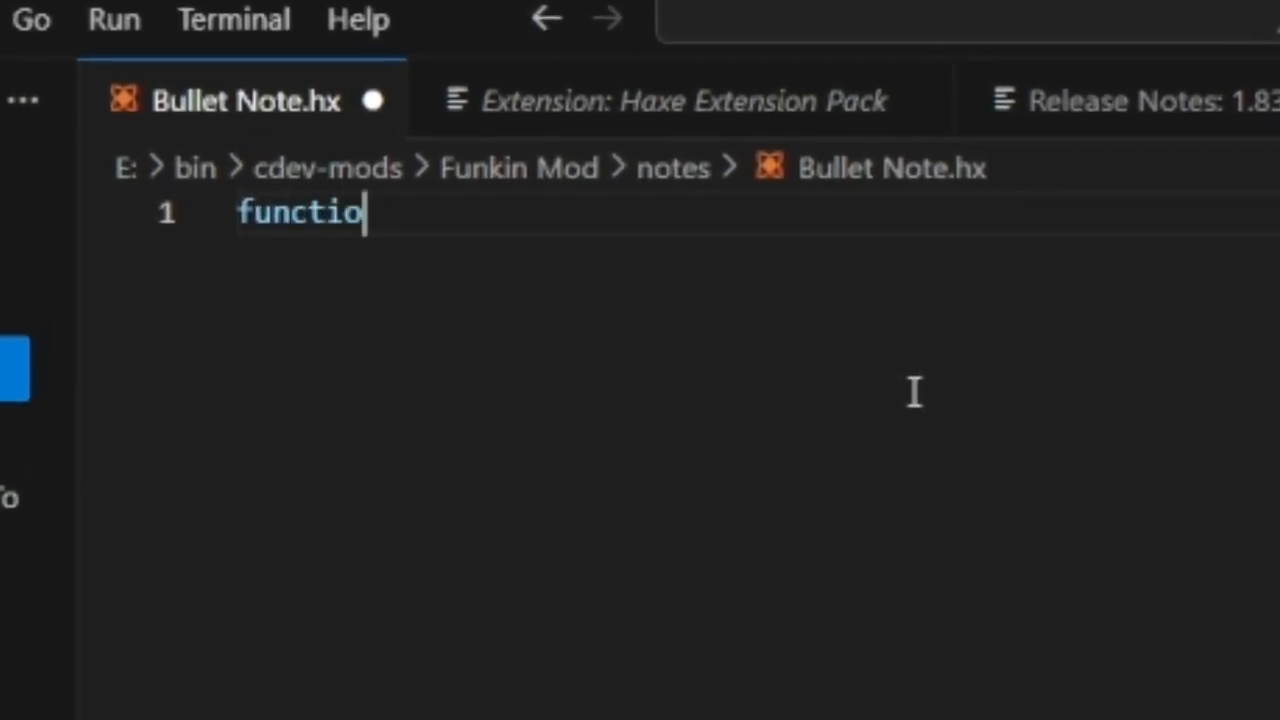
text(n crfe)
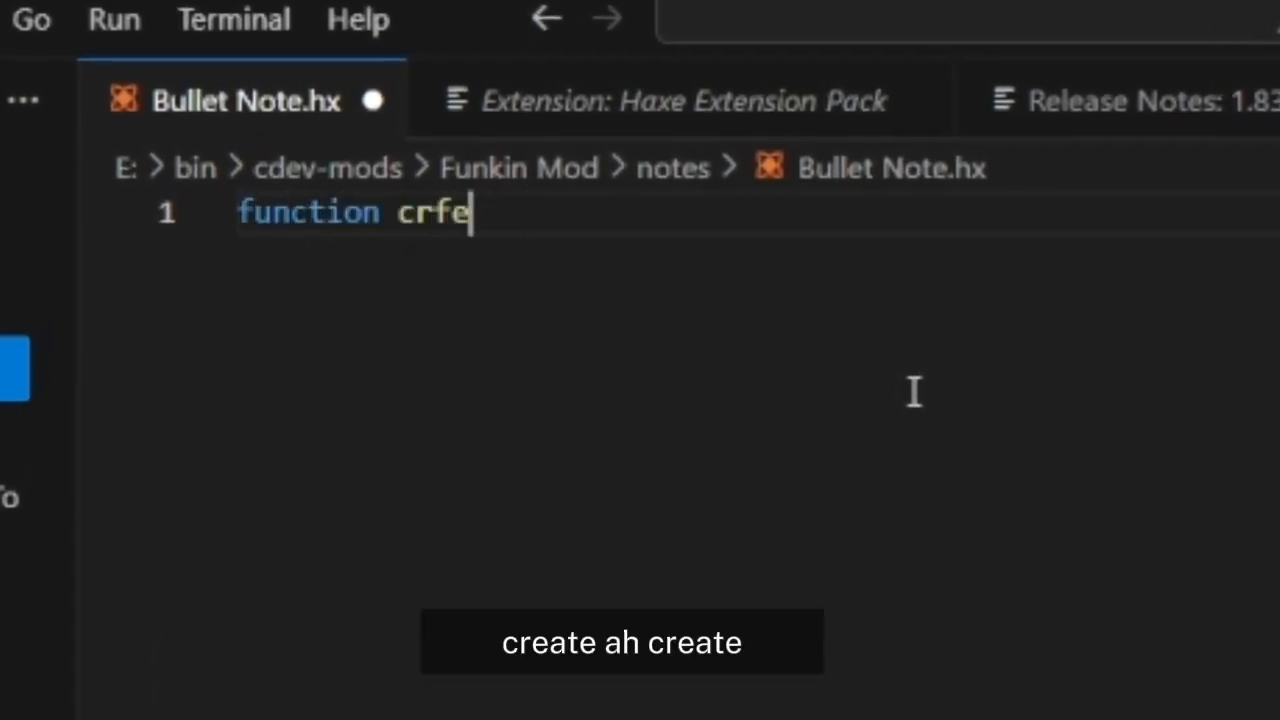
text(create())
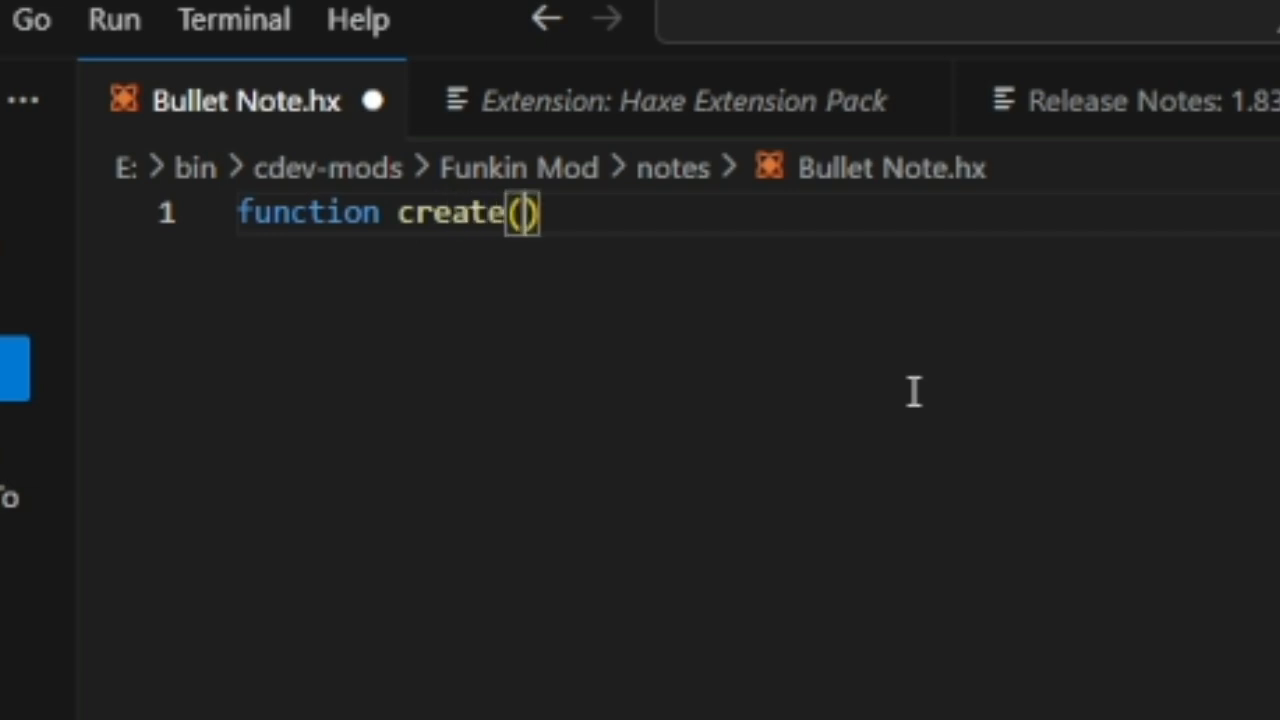
text({)
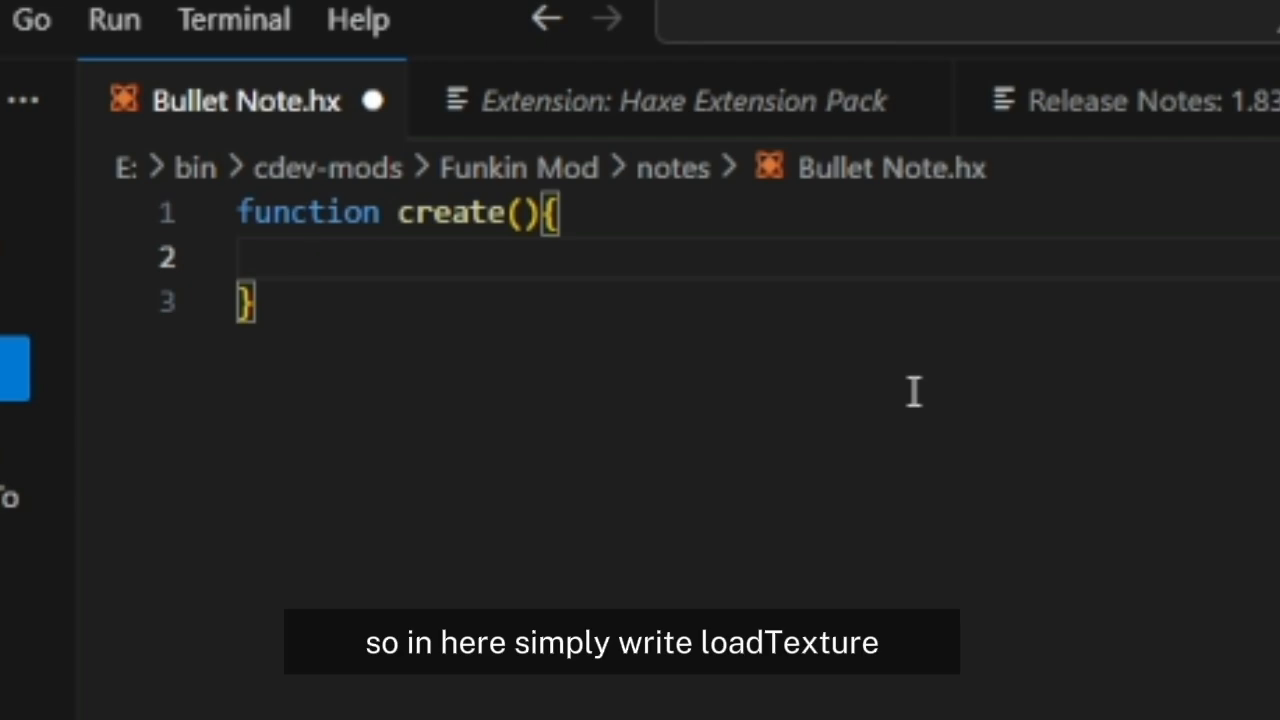
Add a loadTexture("") call inside create, removing the stray @ character.
text(load)
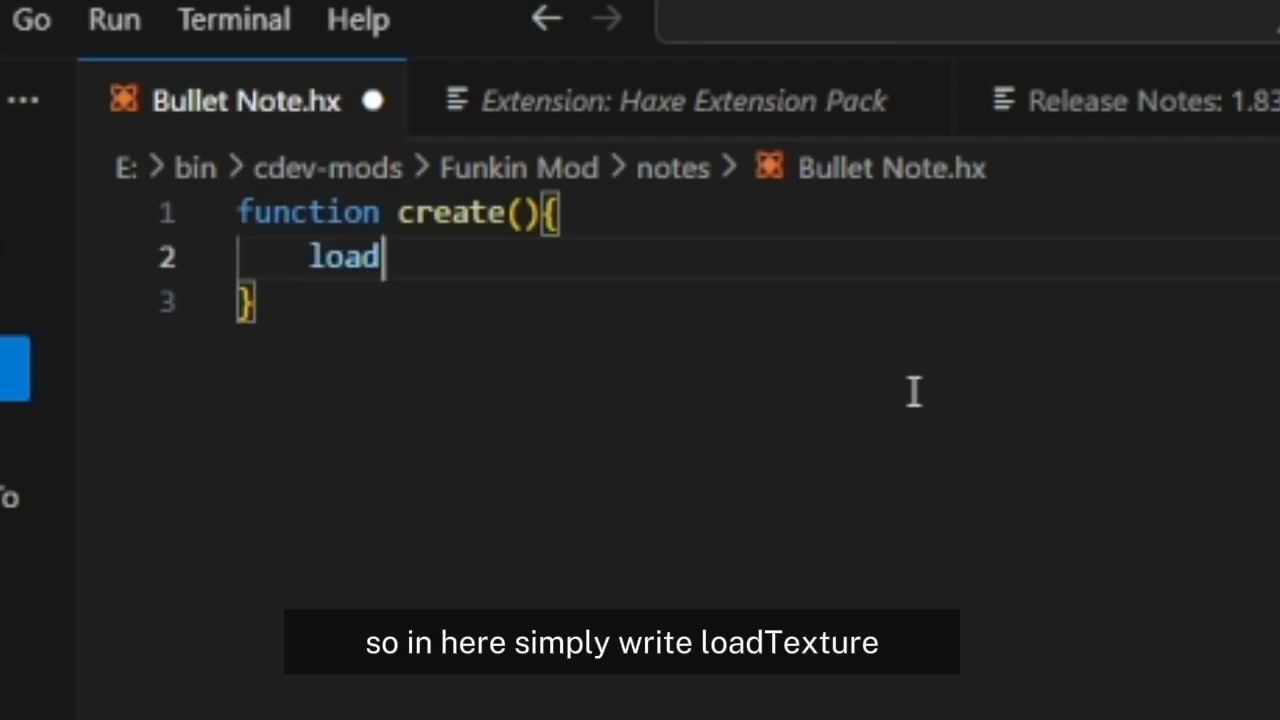
text(Textt)
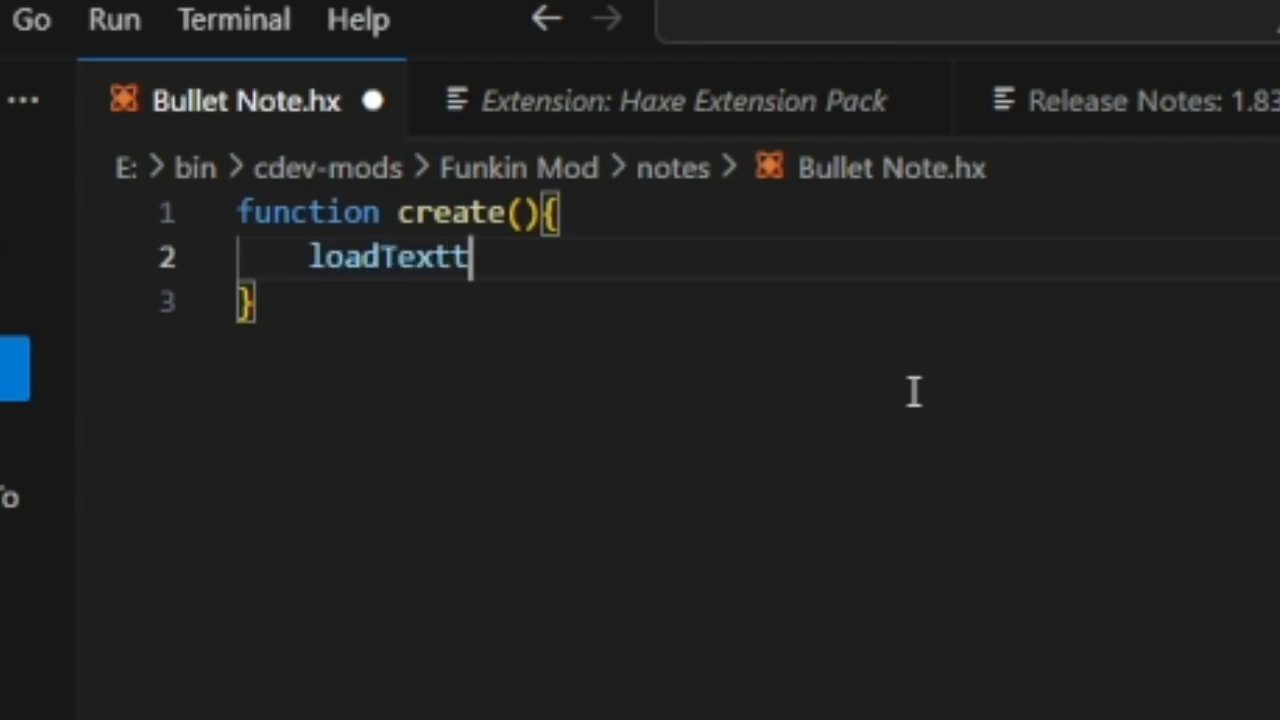
text(ure())
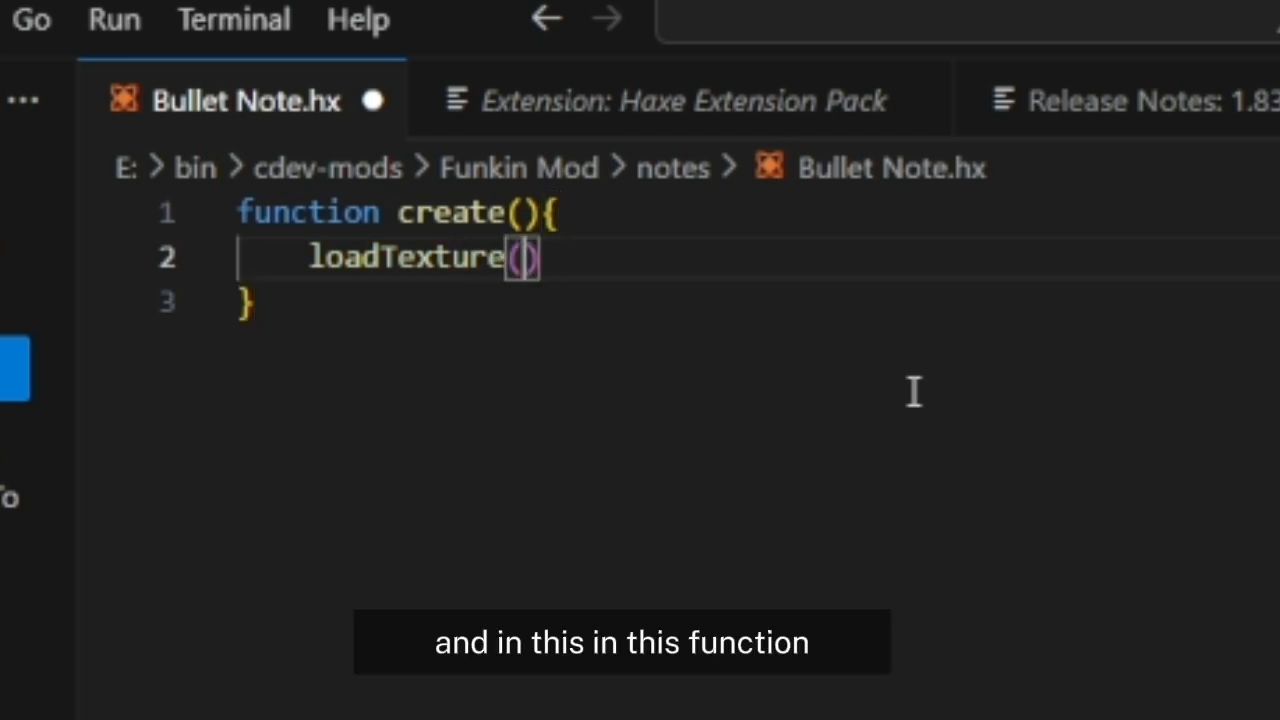
text(@)
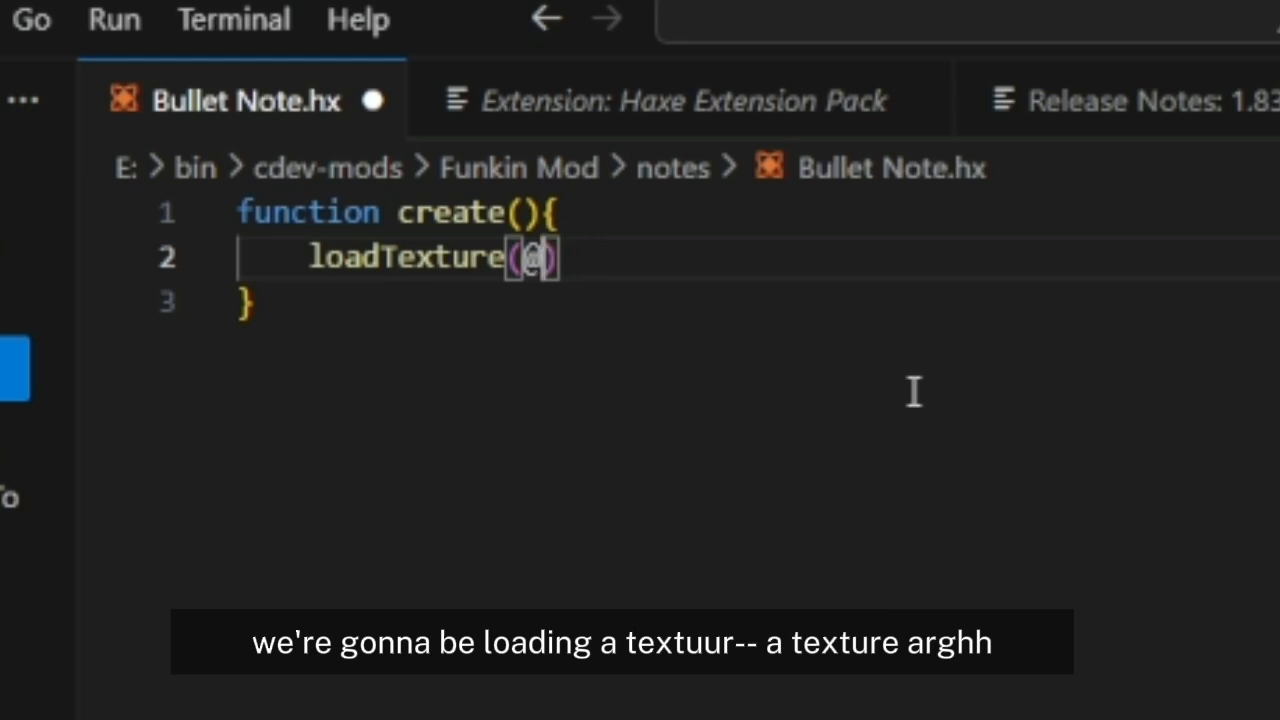
key(Backspace)
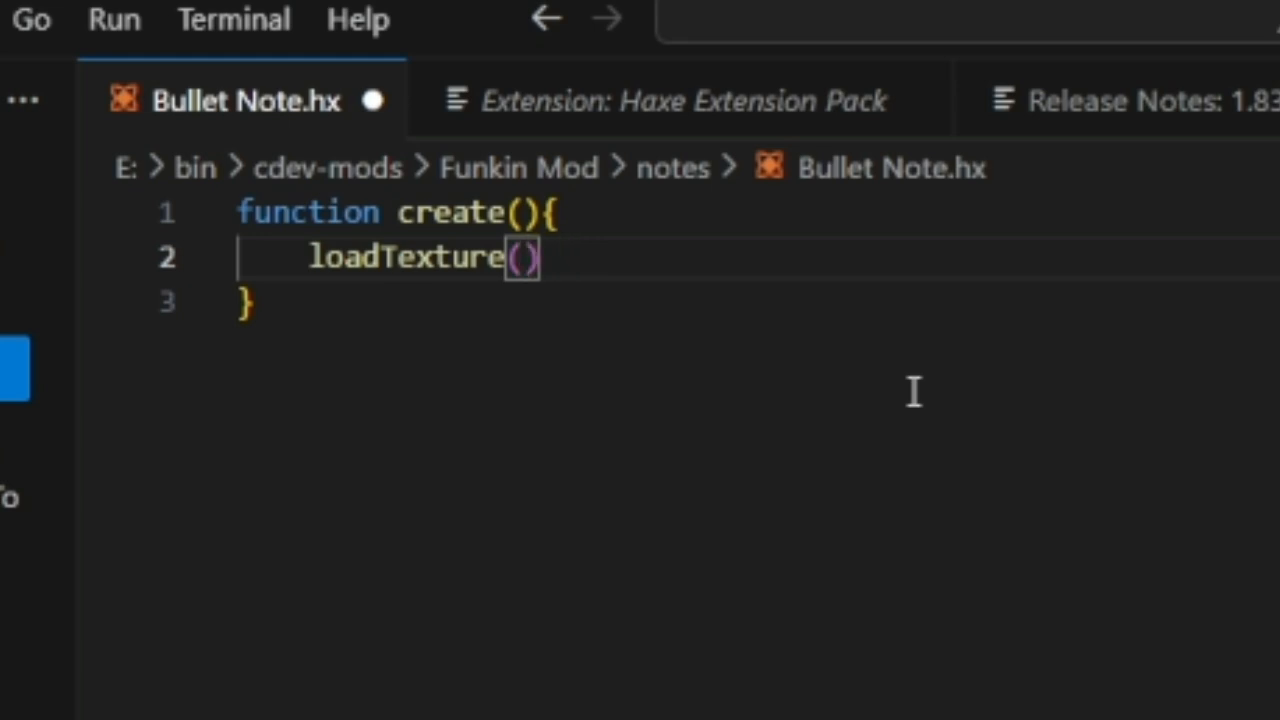
mouse_move(913, 390)
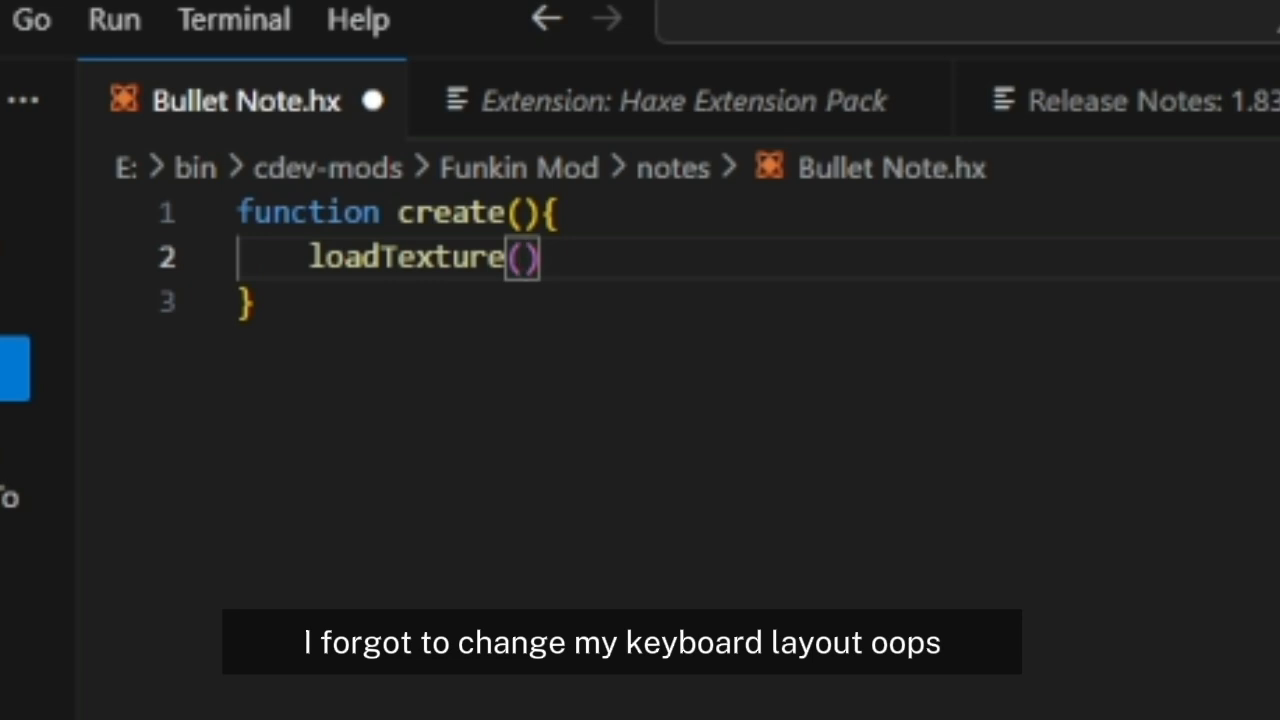
mouse_move(872, 381)
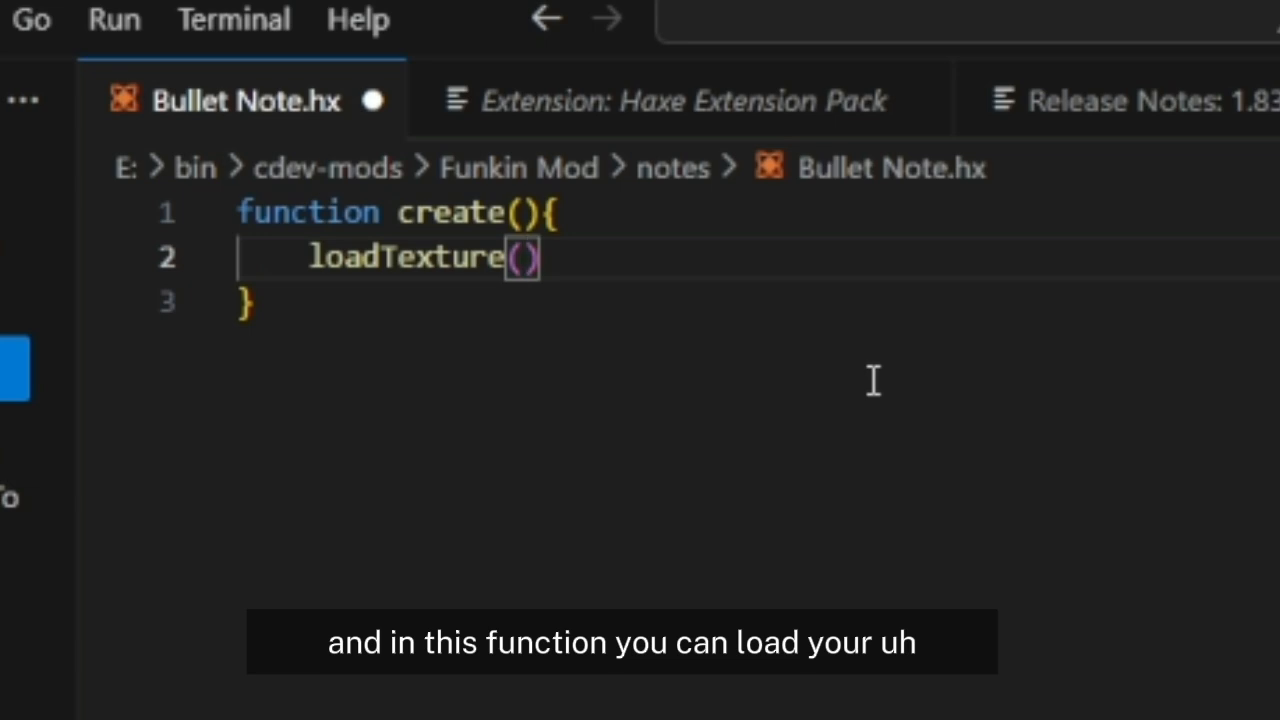
text("")
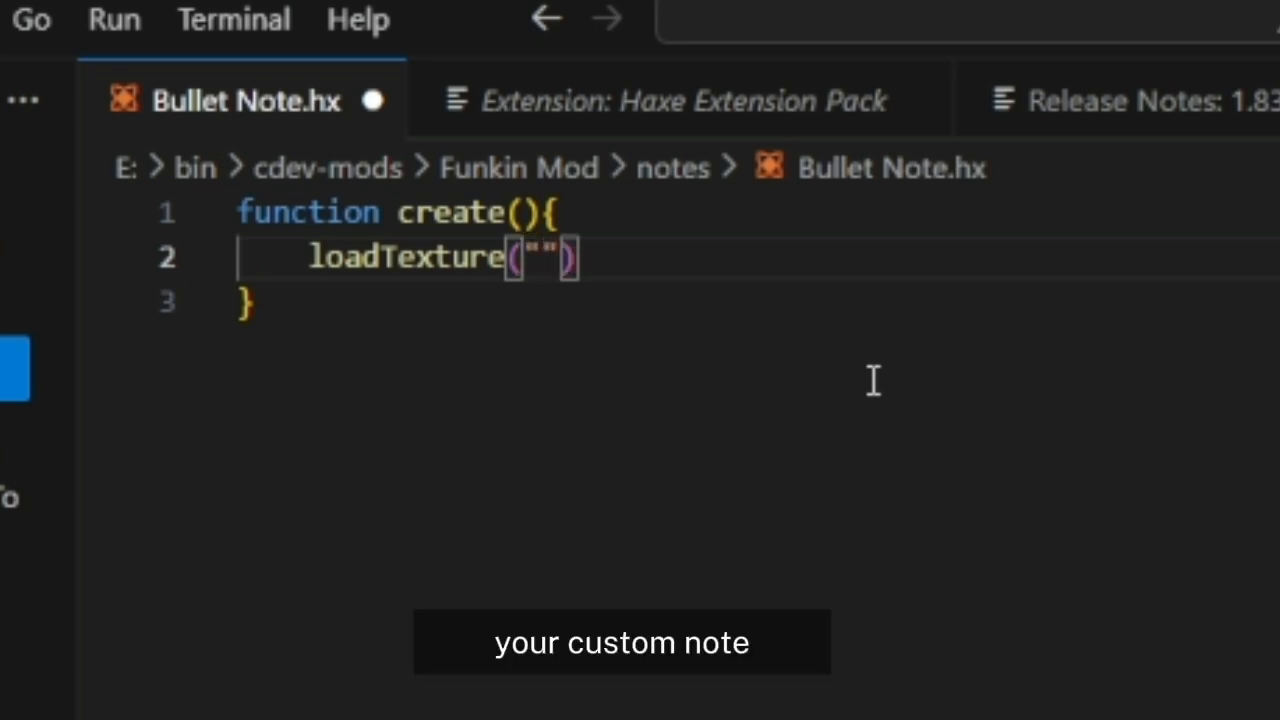
key(Backspace)
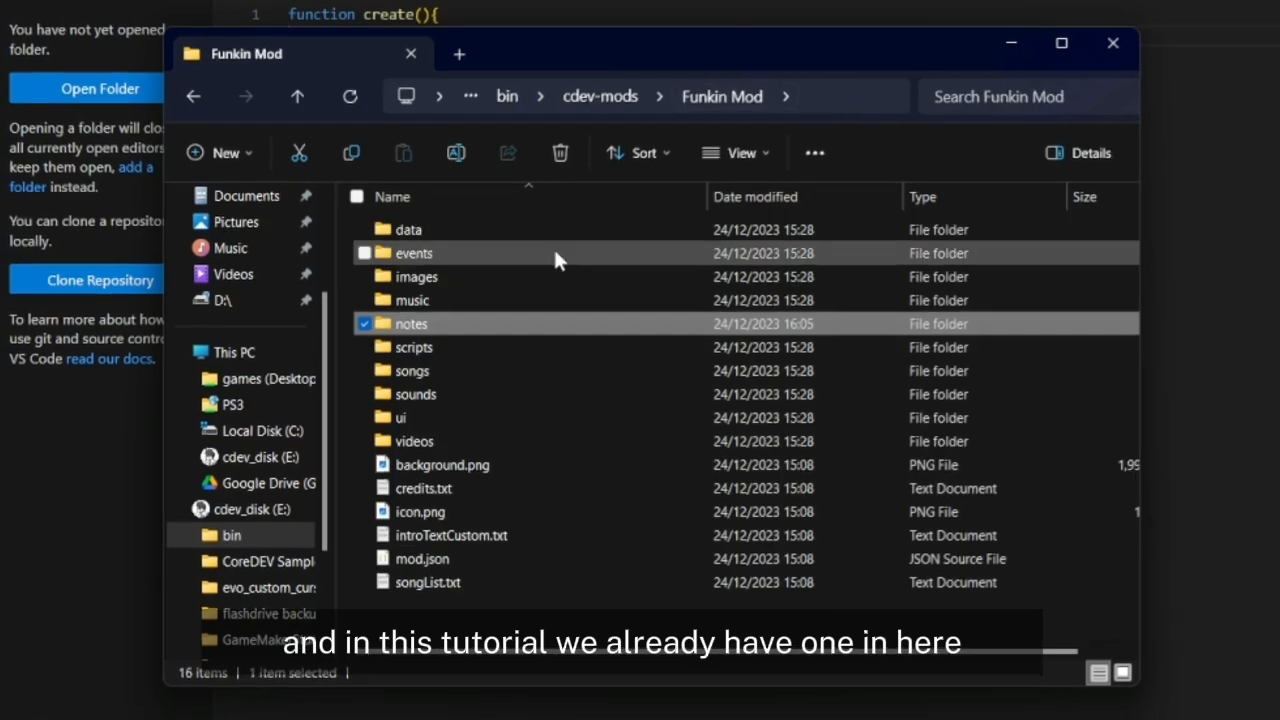
Open the mod's images > notes folder in Large icons view and select Bullet_Note.png.
double_click(415, 277)
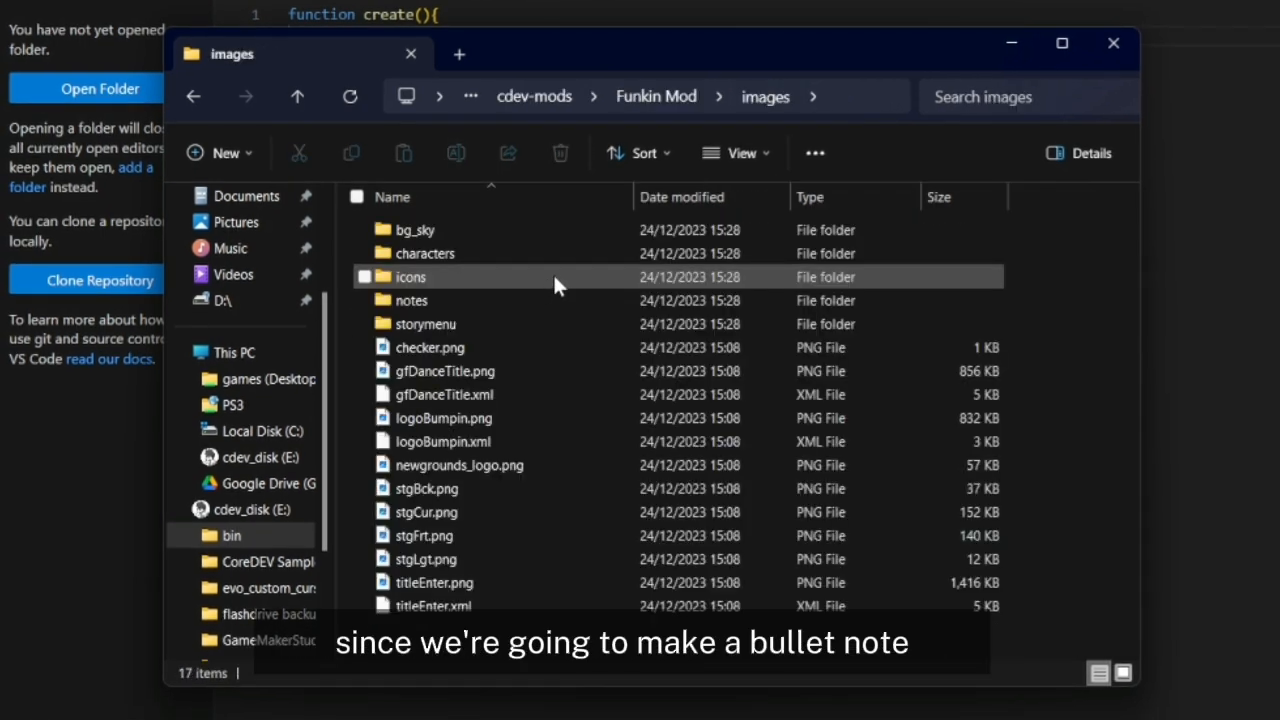
click(411, 300)
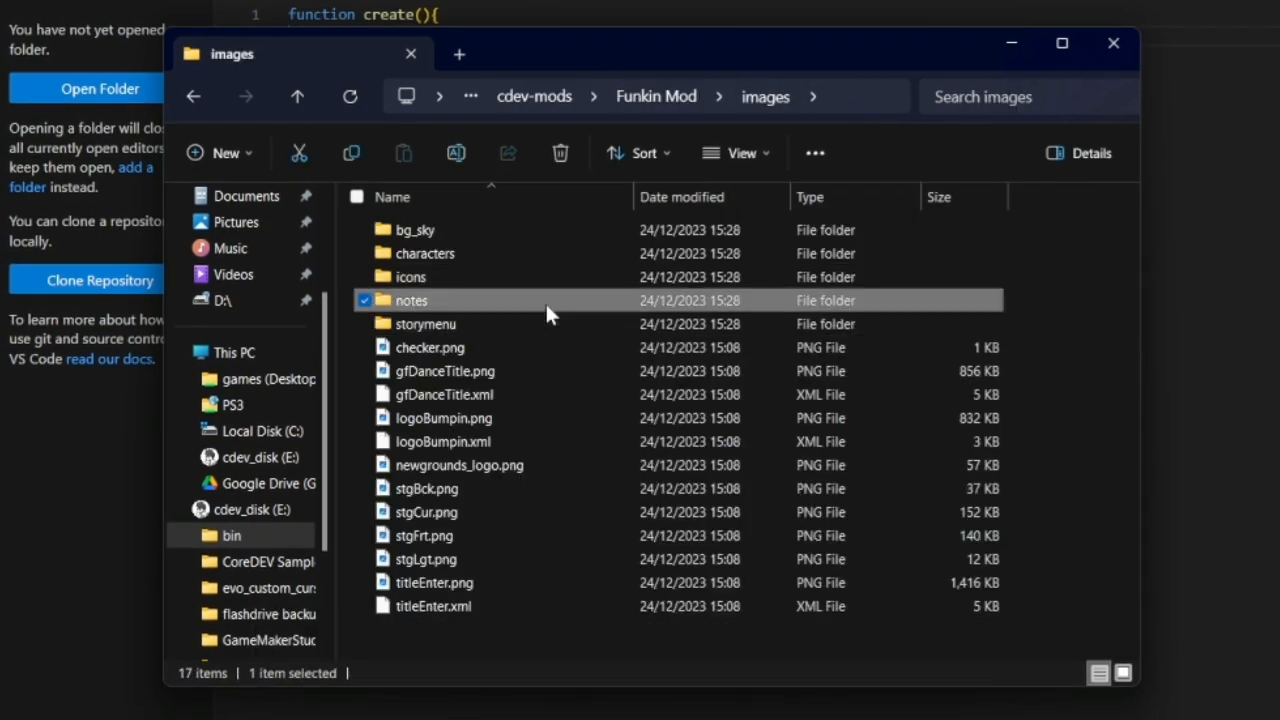
double_click(411, 300)
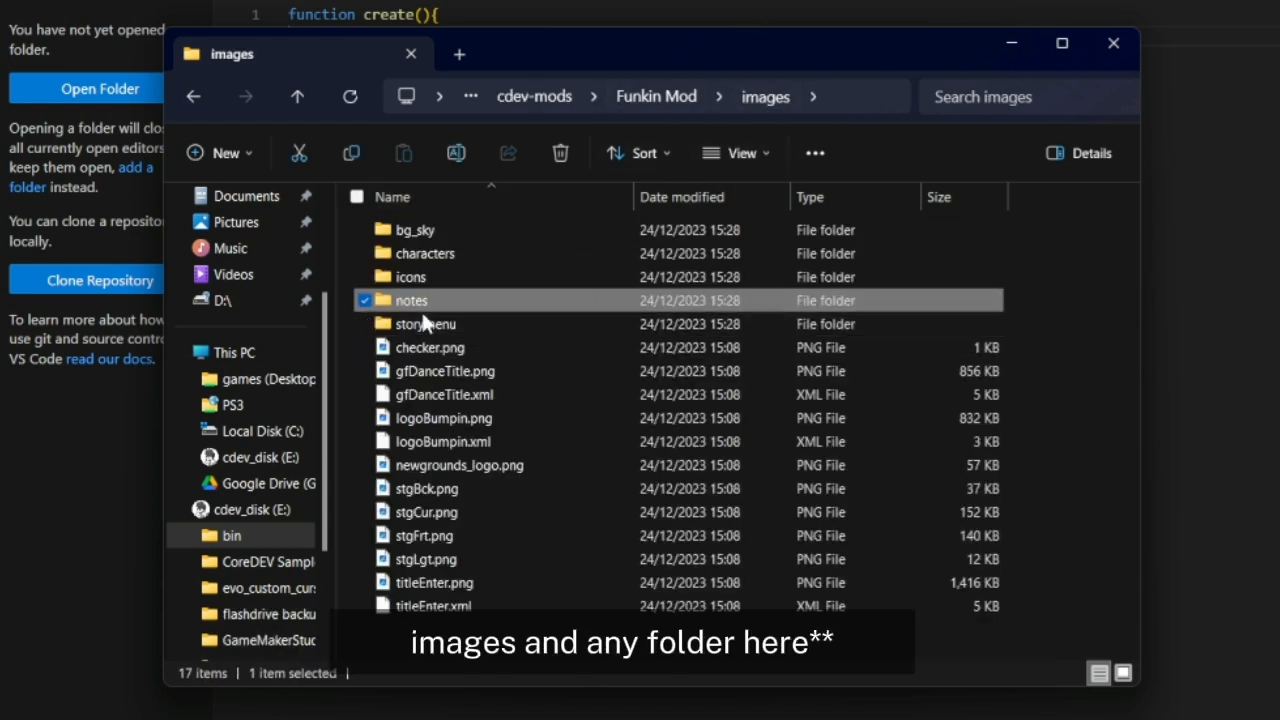
mouse_move(828, 305)
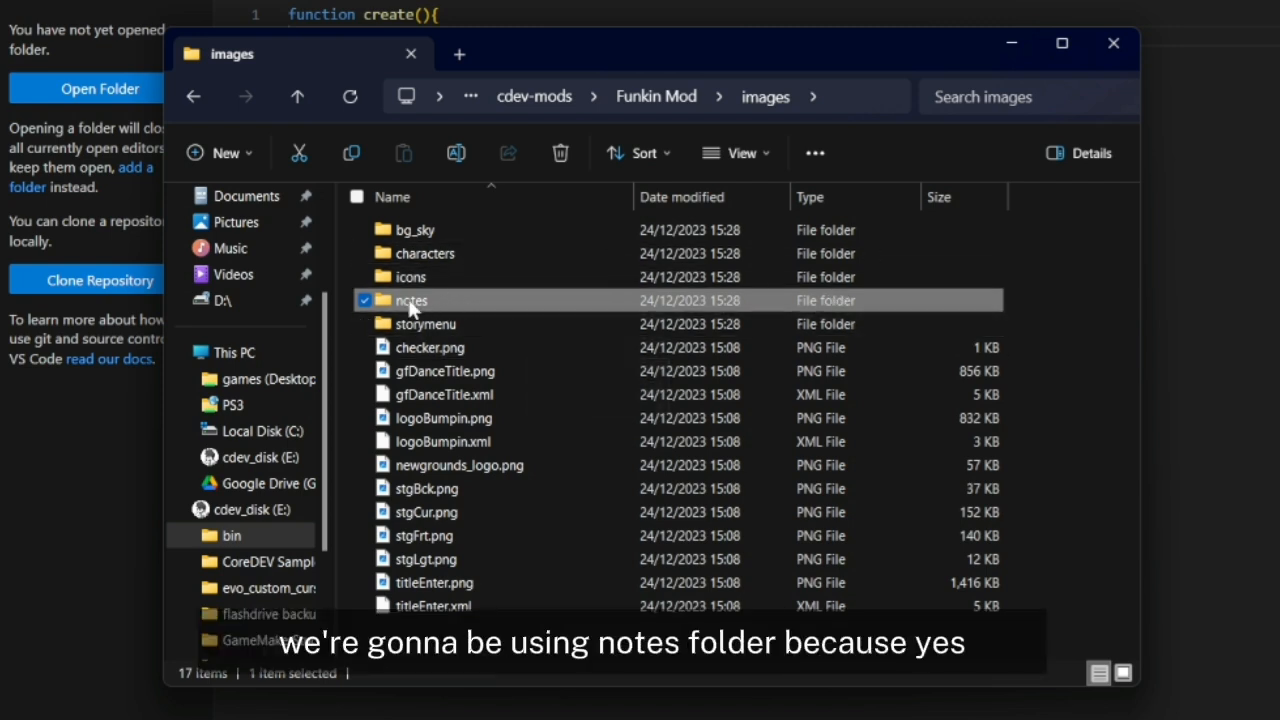
double_click(410, 300)
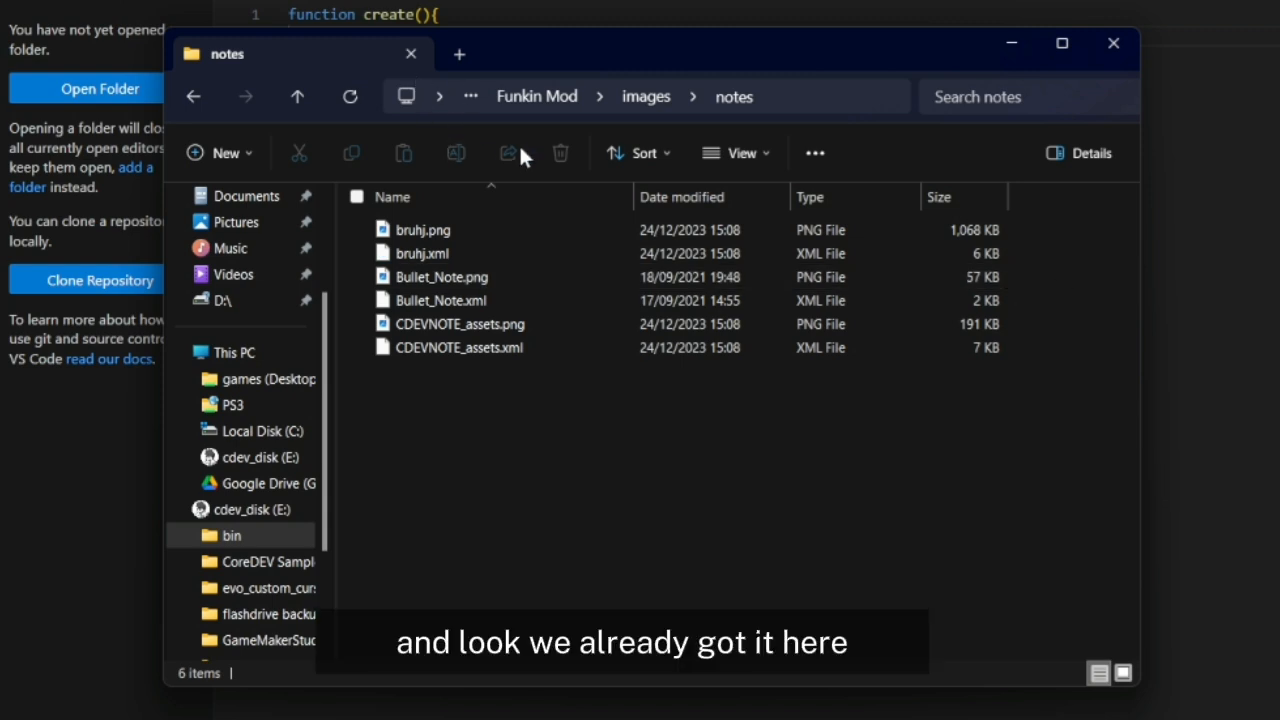
click(742, 152)
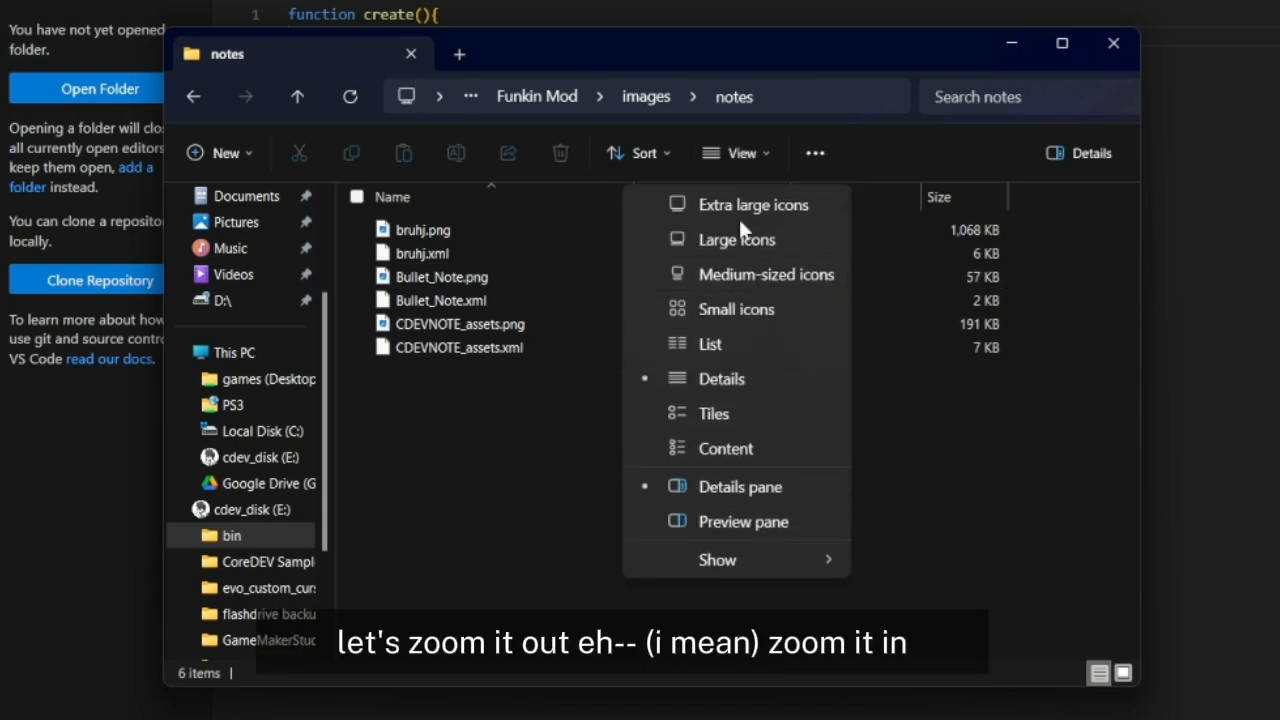
click(737, 239)
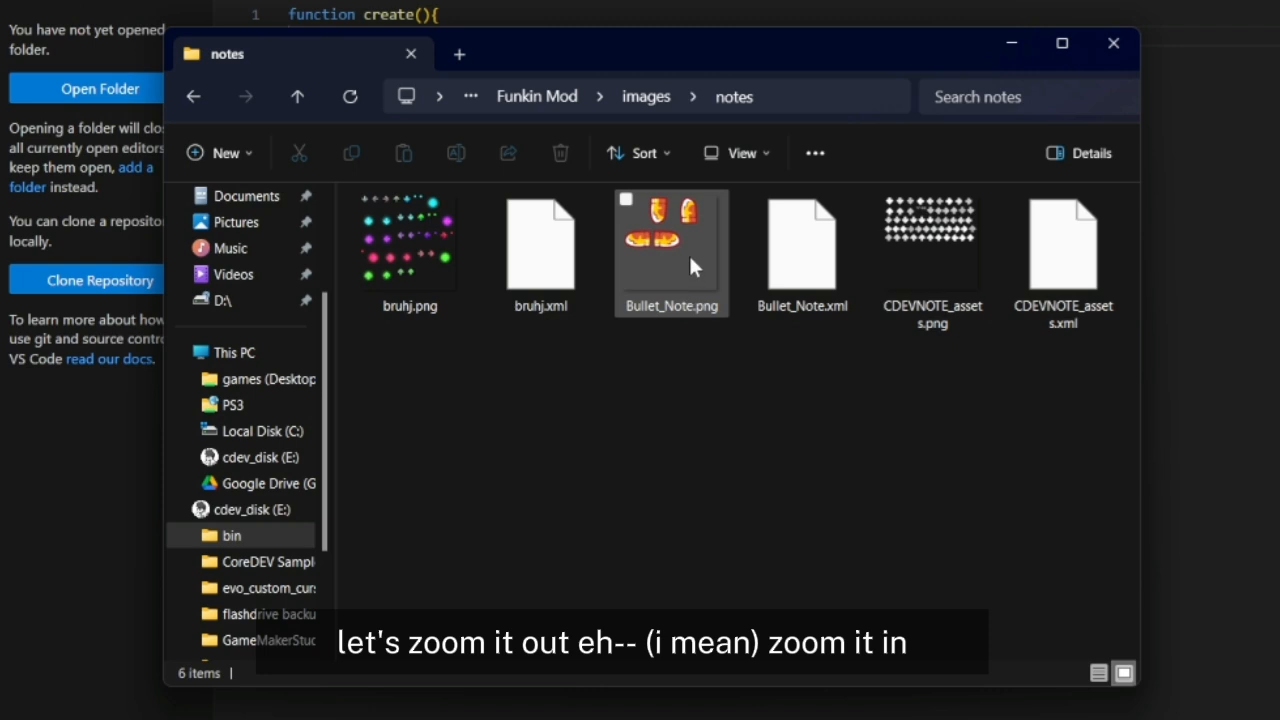
click(671, 245)
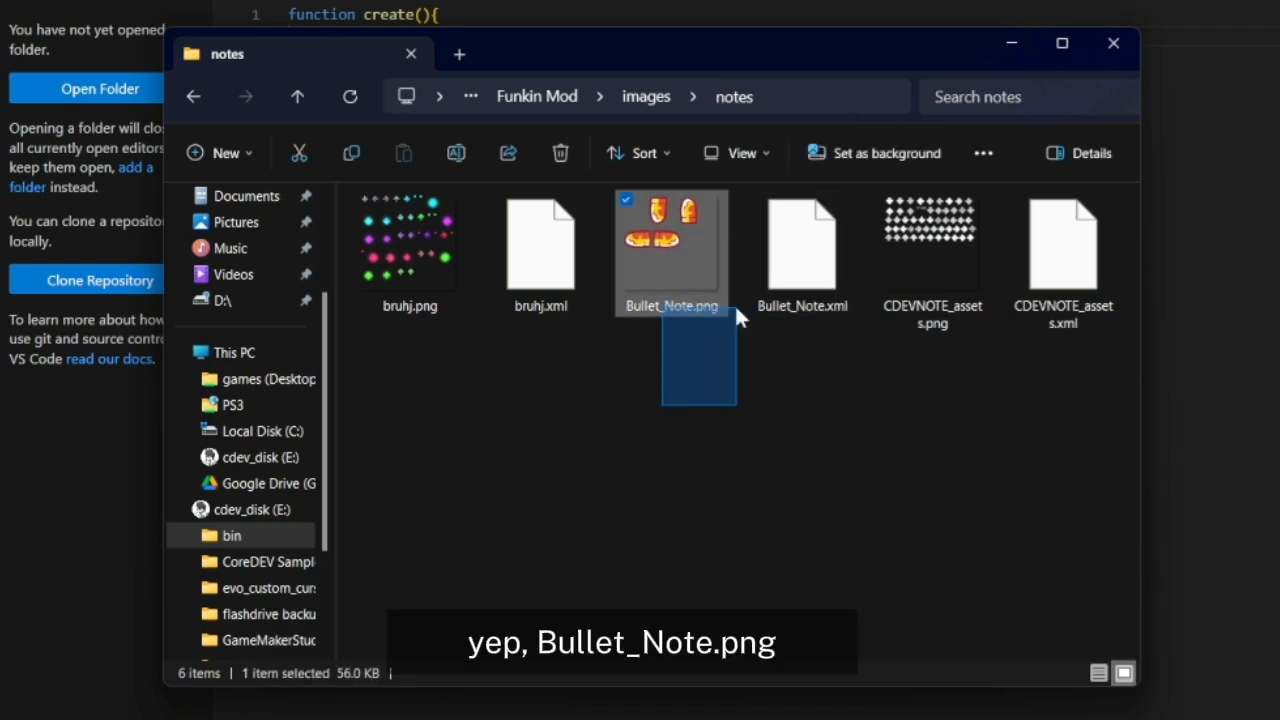
mouse_move(700, 500)
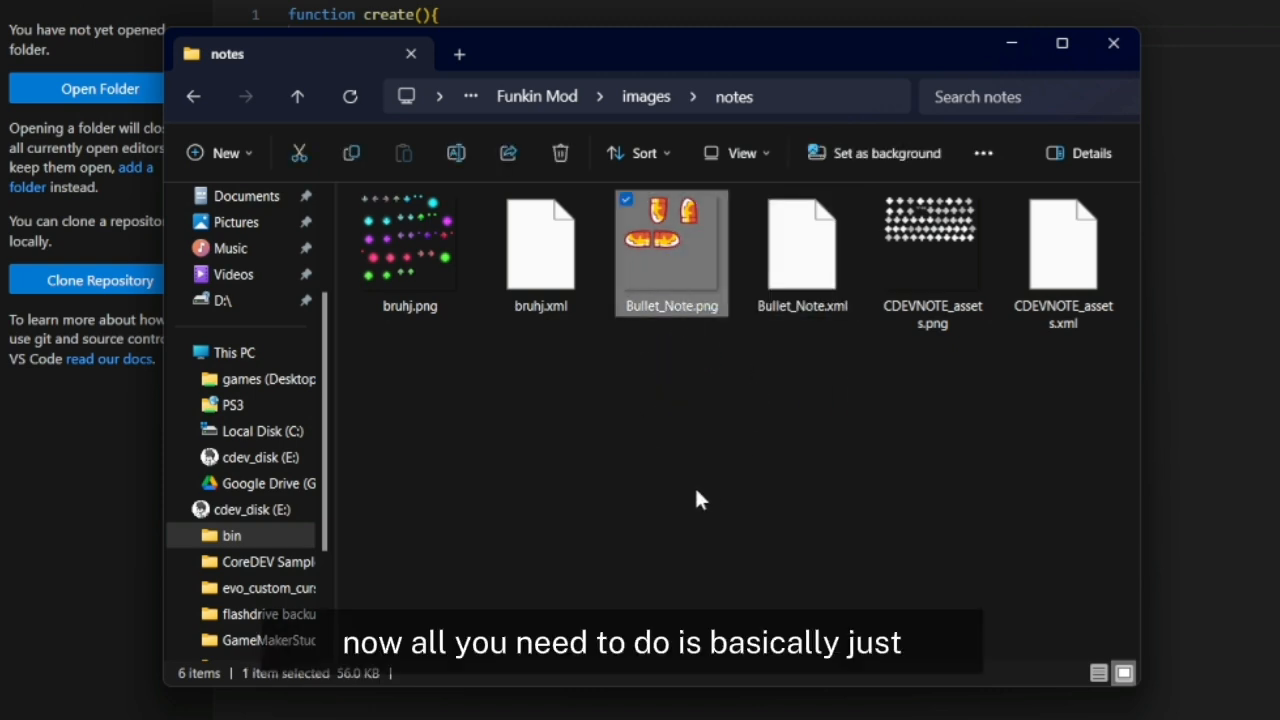
mouse_move(685, 295)
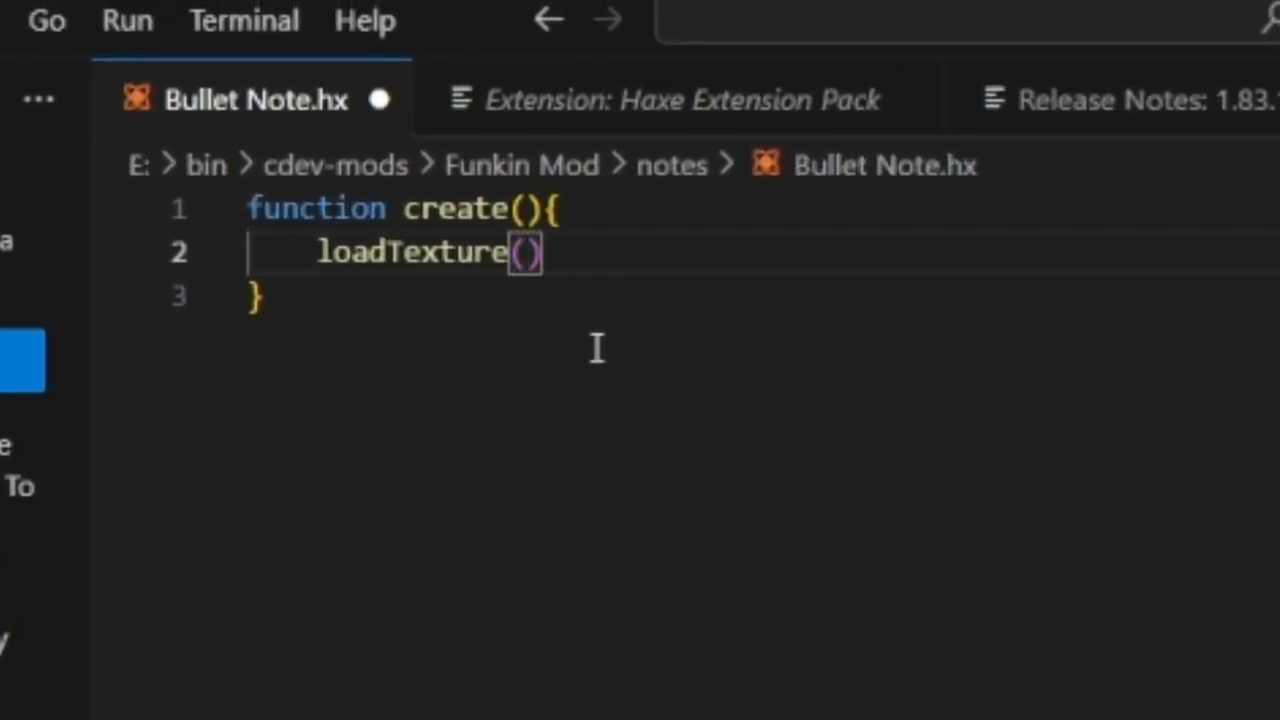
Set the loadTexture argument to "notes/Bullet_Note".
text("n")
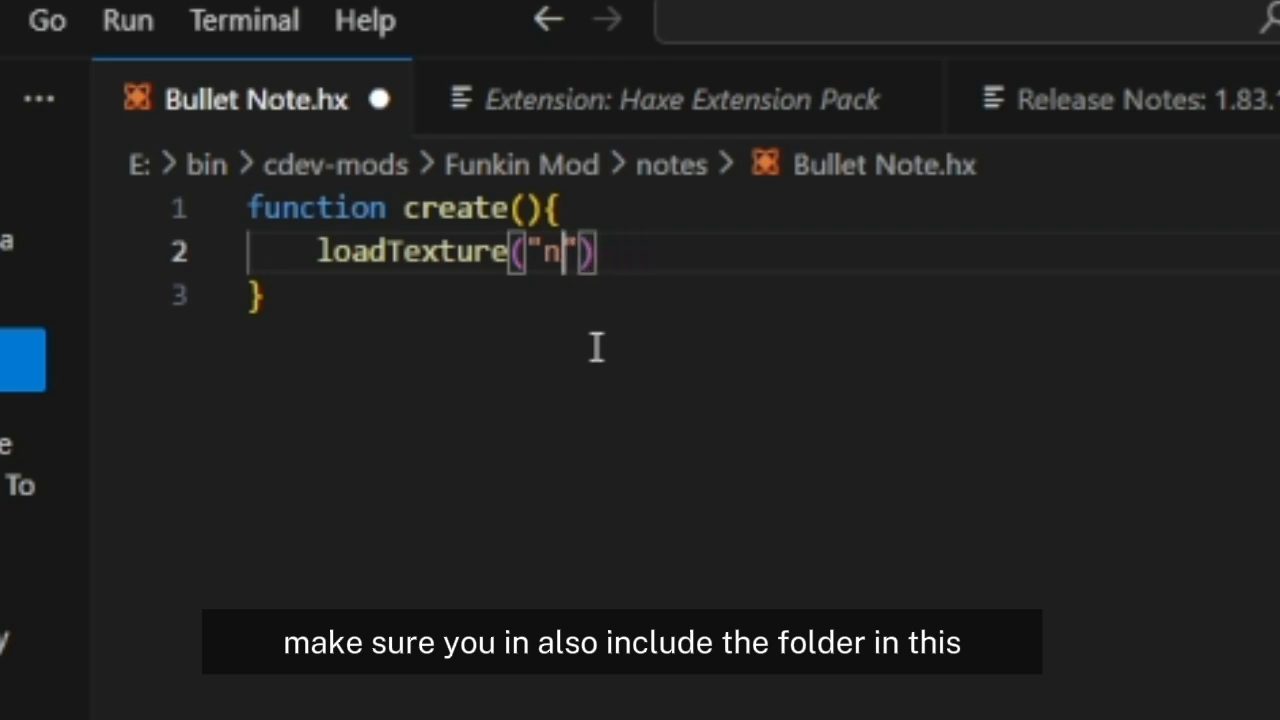
text(otes.)
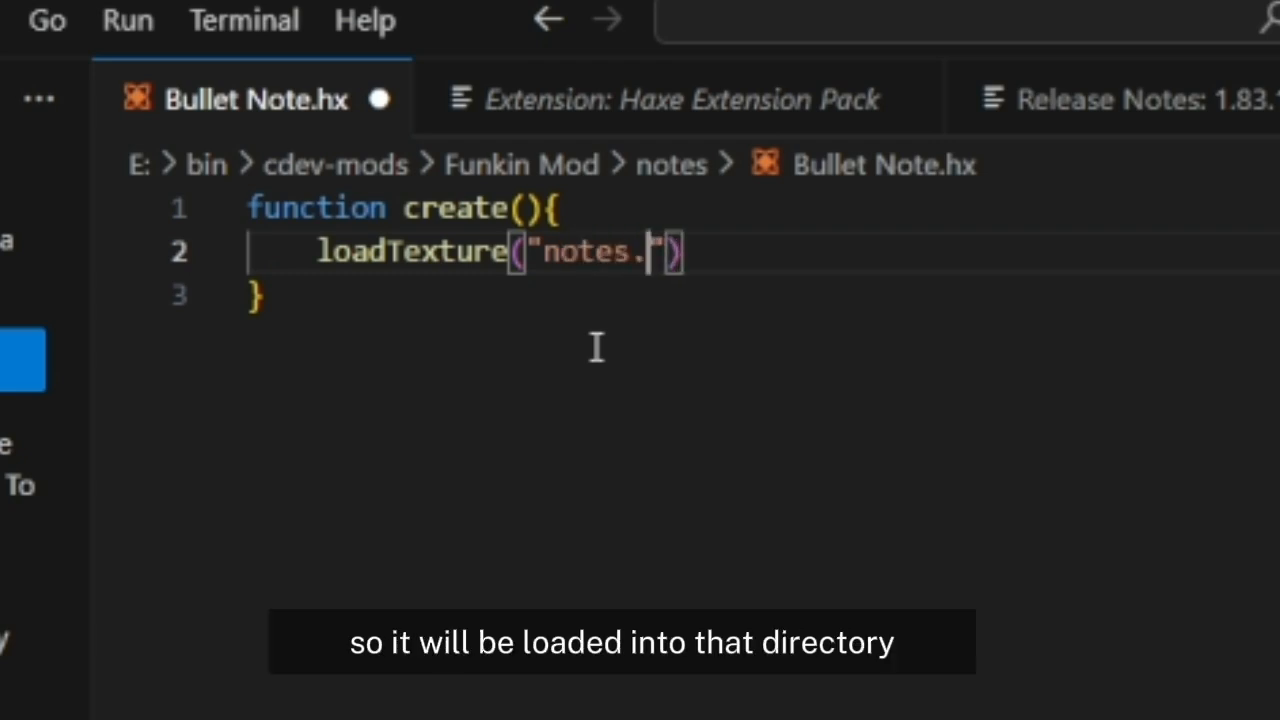
text(/)
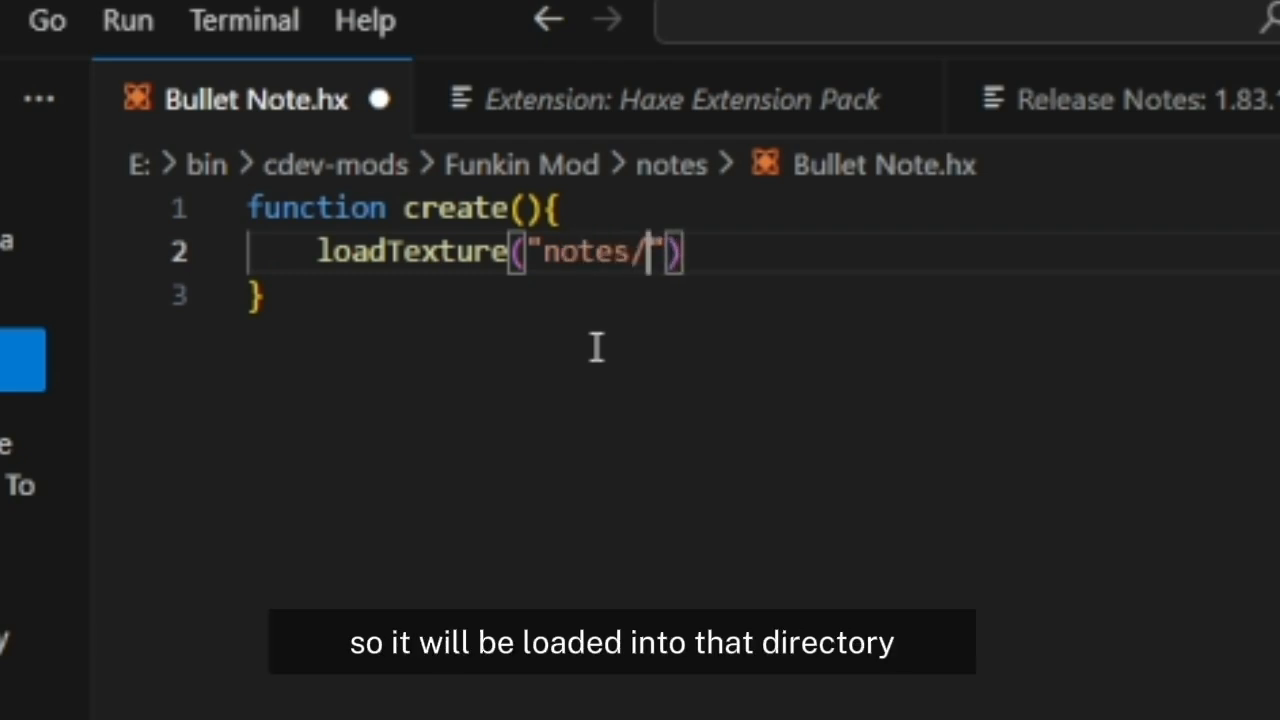
text(Bullet_Note)
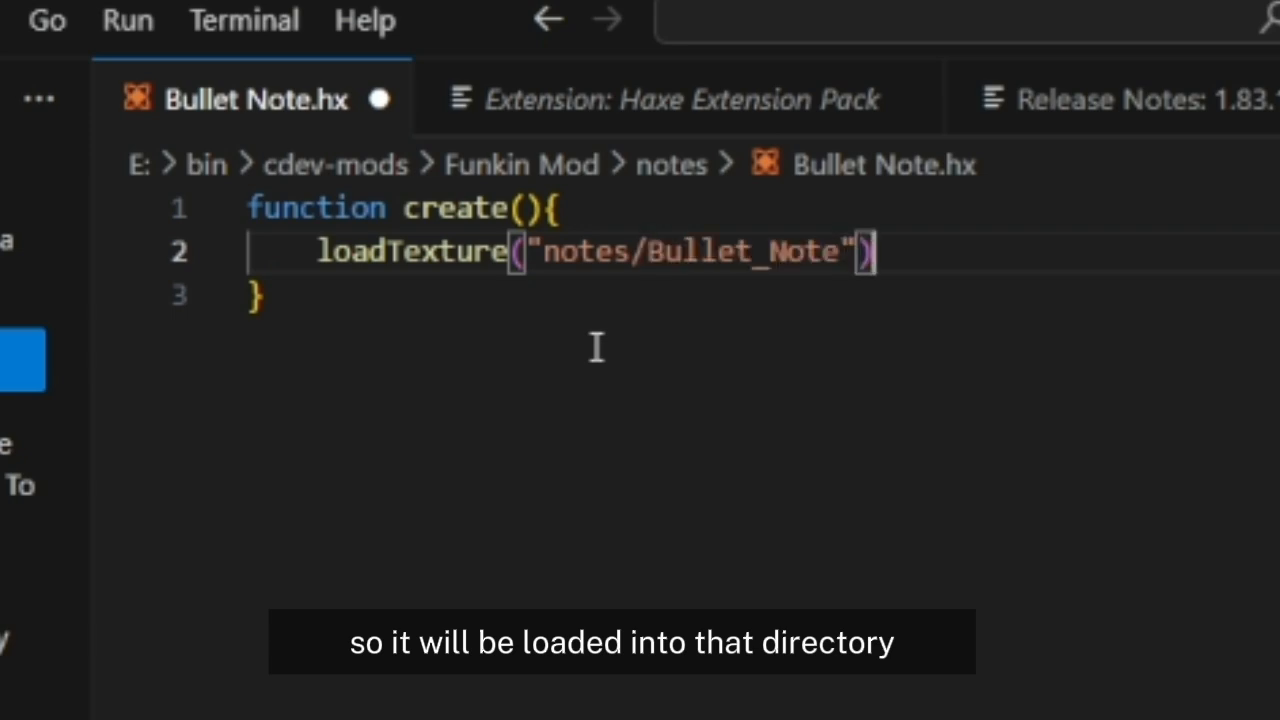
text(;)
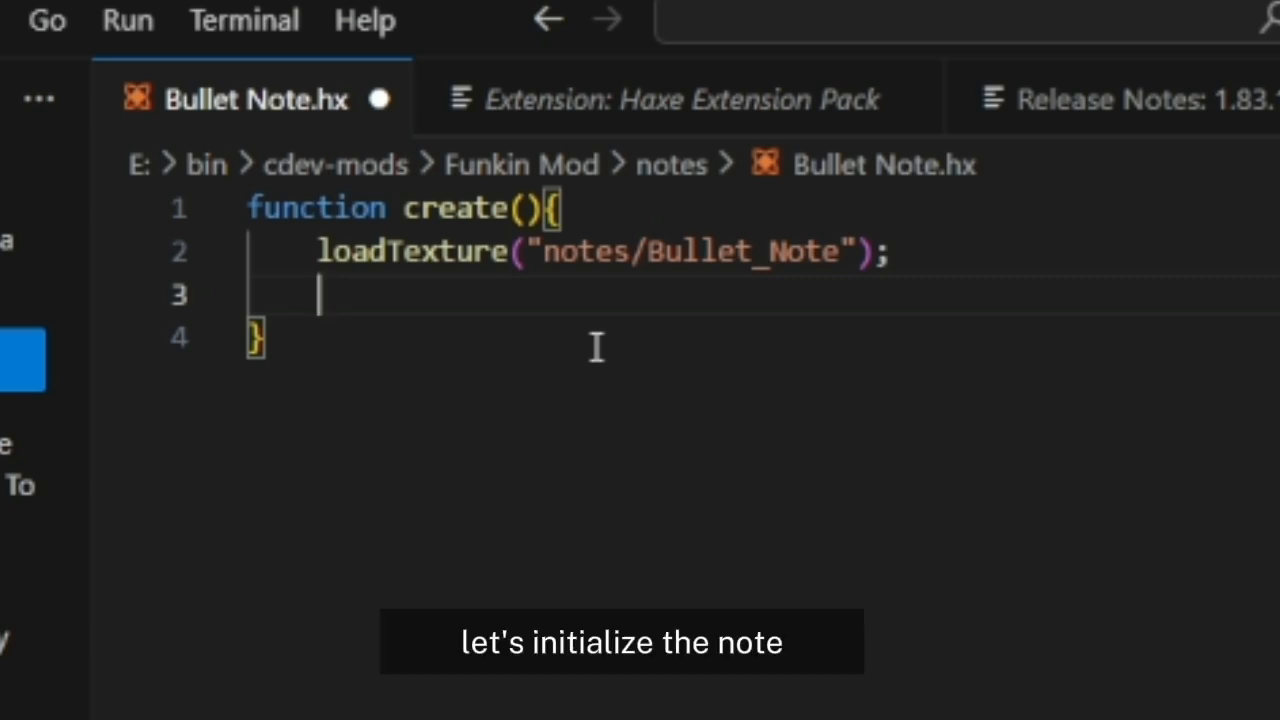
Add an initialize() call after the texture load and save the script.
text(initialize()
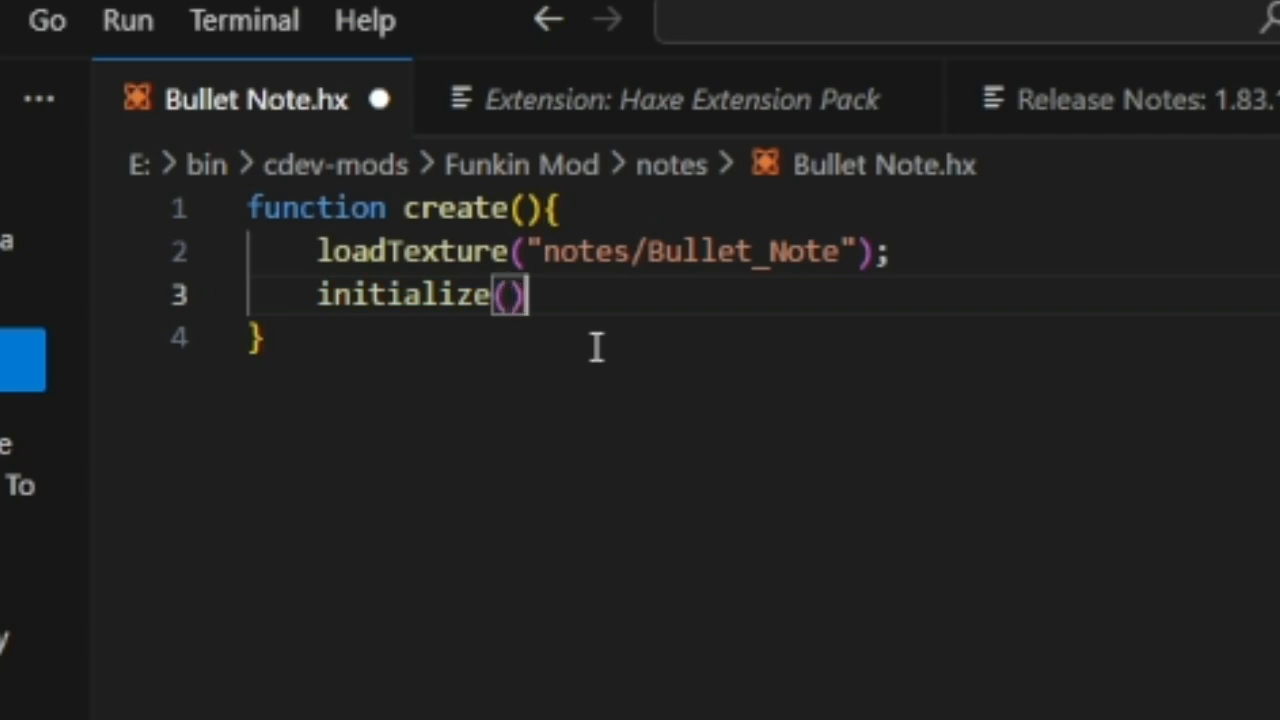
text(;)
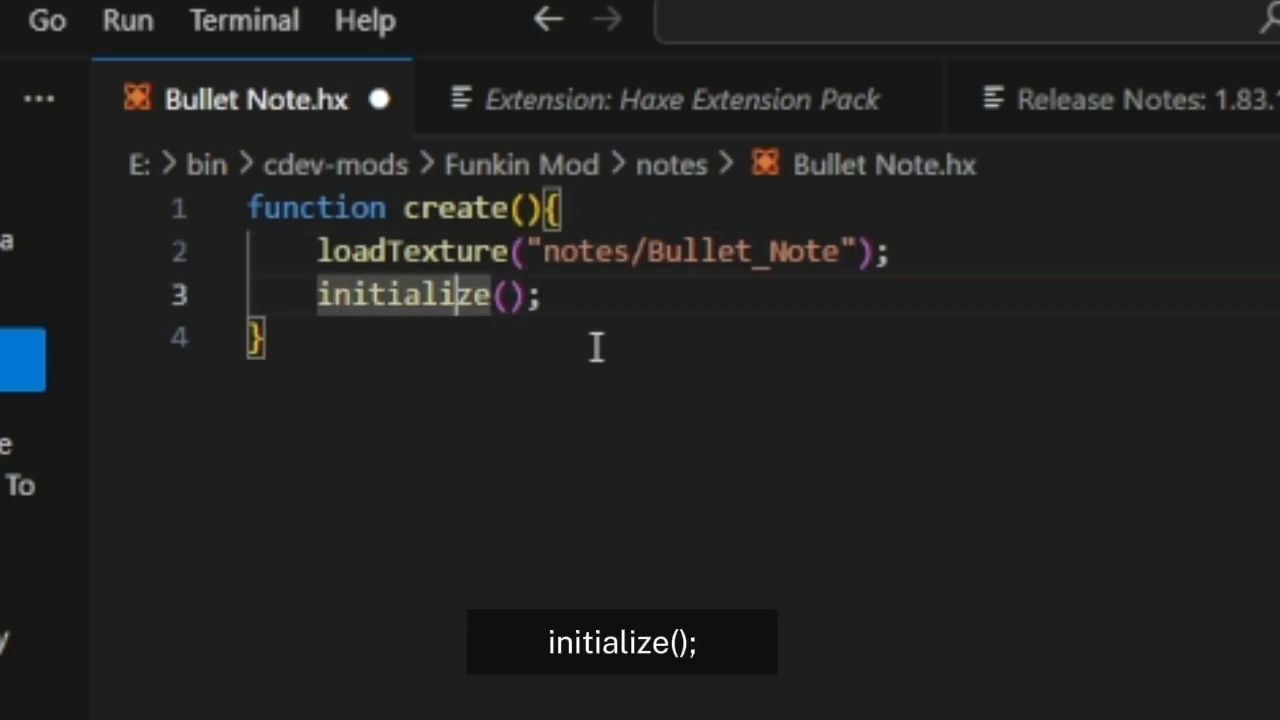
key(enter)
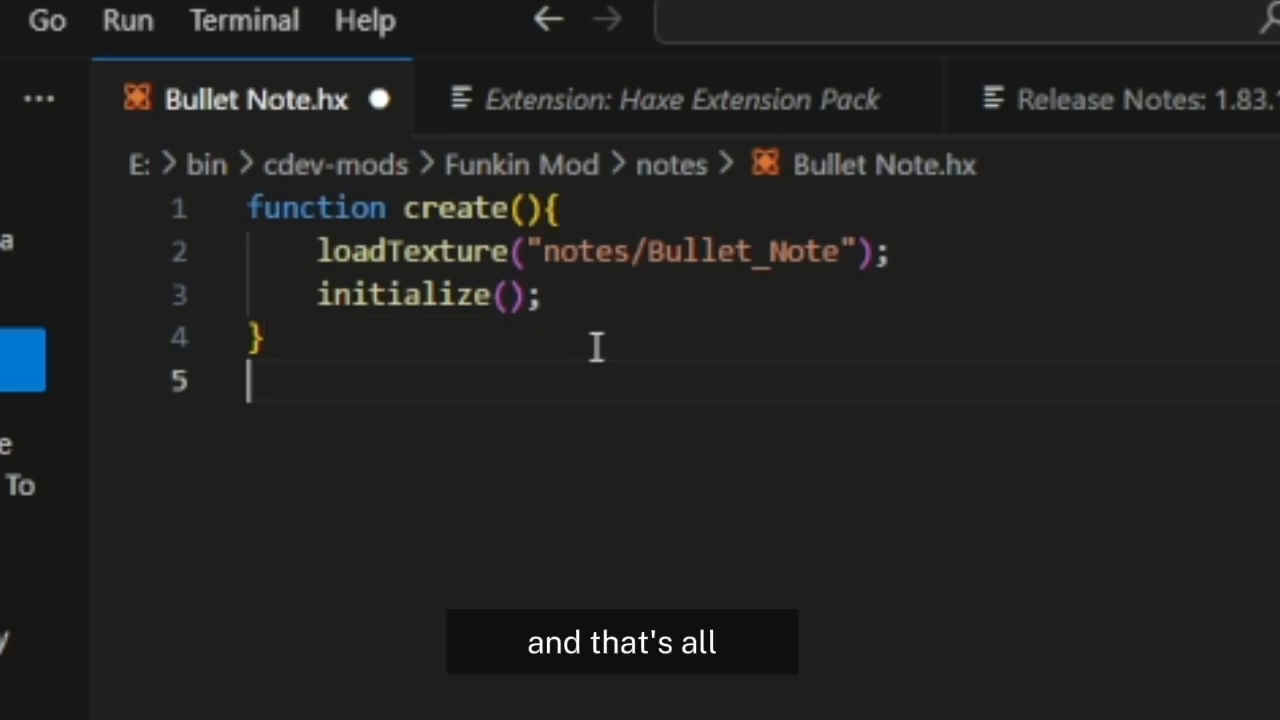
key(Backspace)
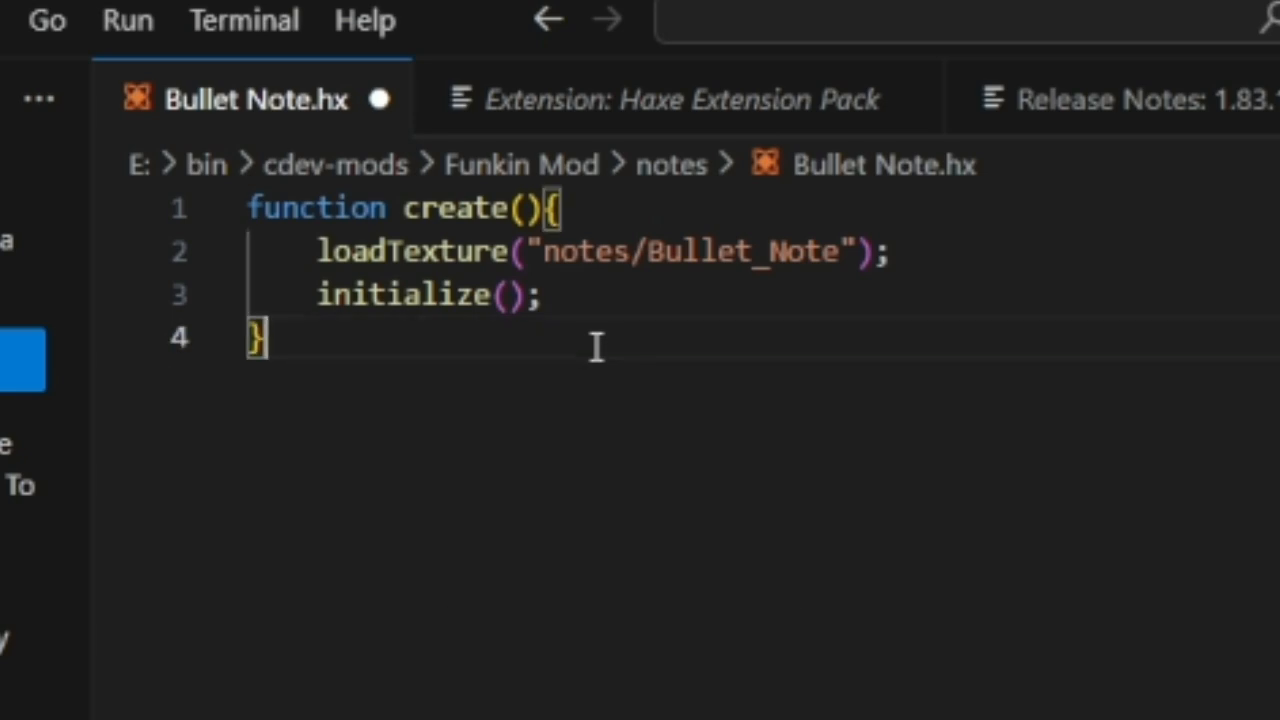
key(ctrl+s)
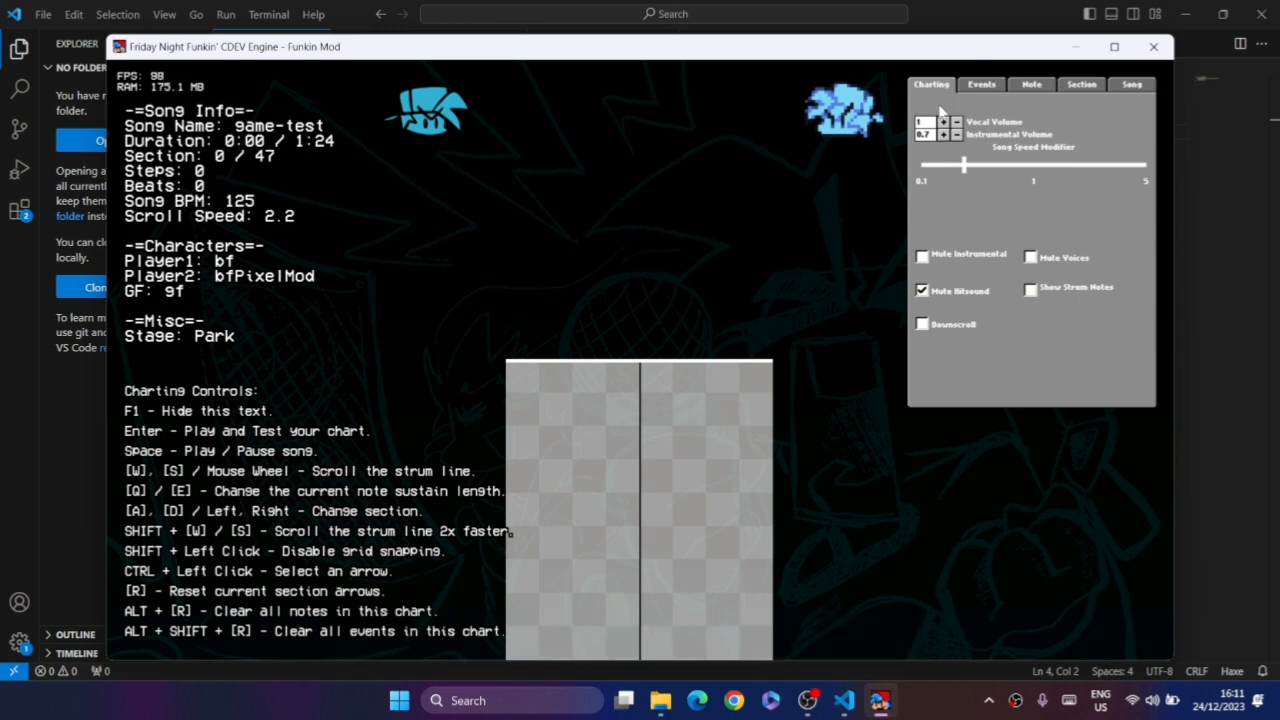
Show the Note settings tab in the chart editor.
click(1031, 84)
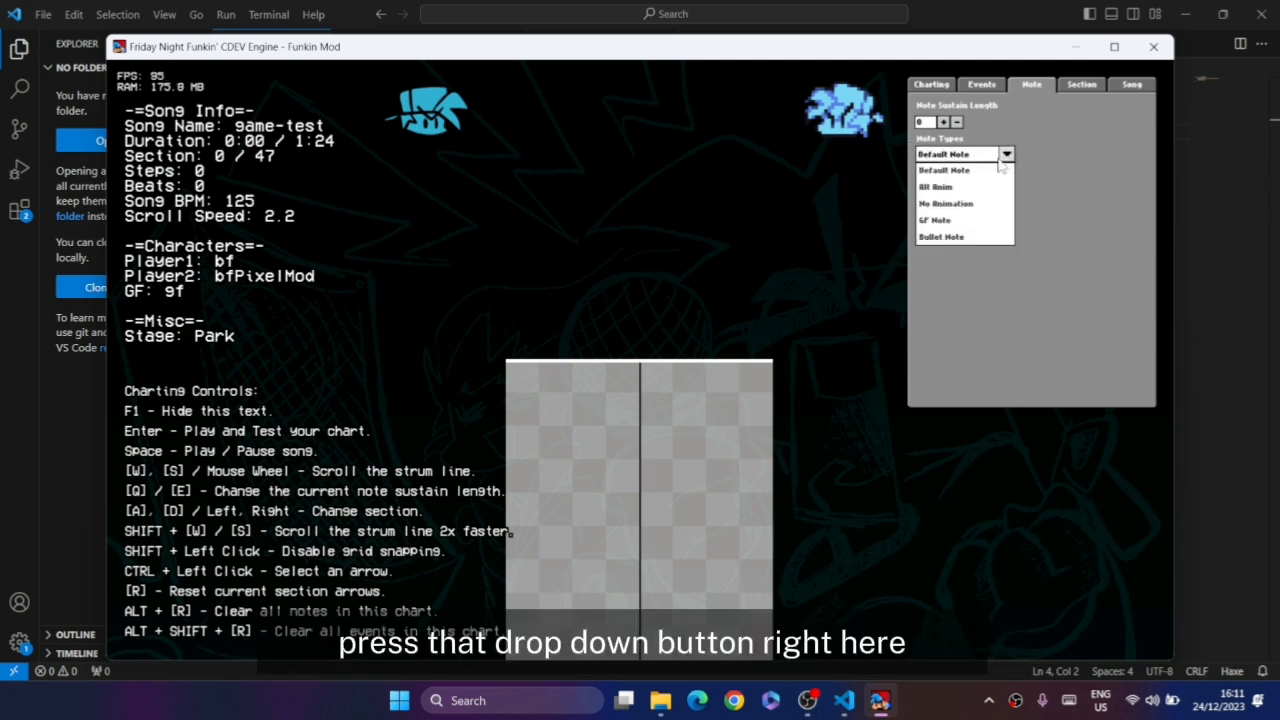
mouse_move(957, 237)
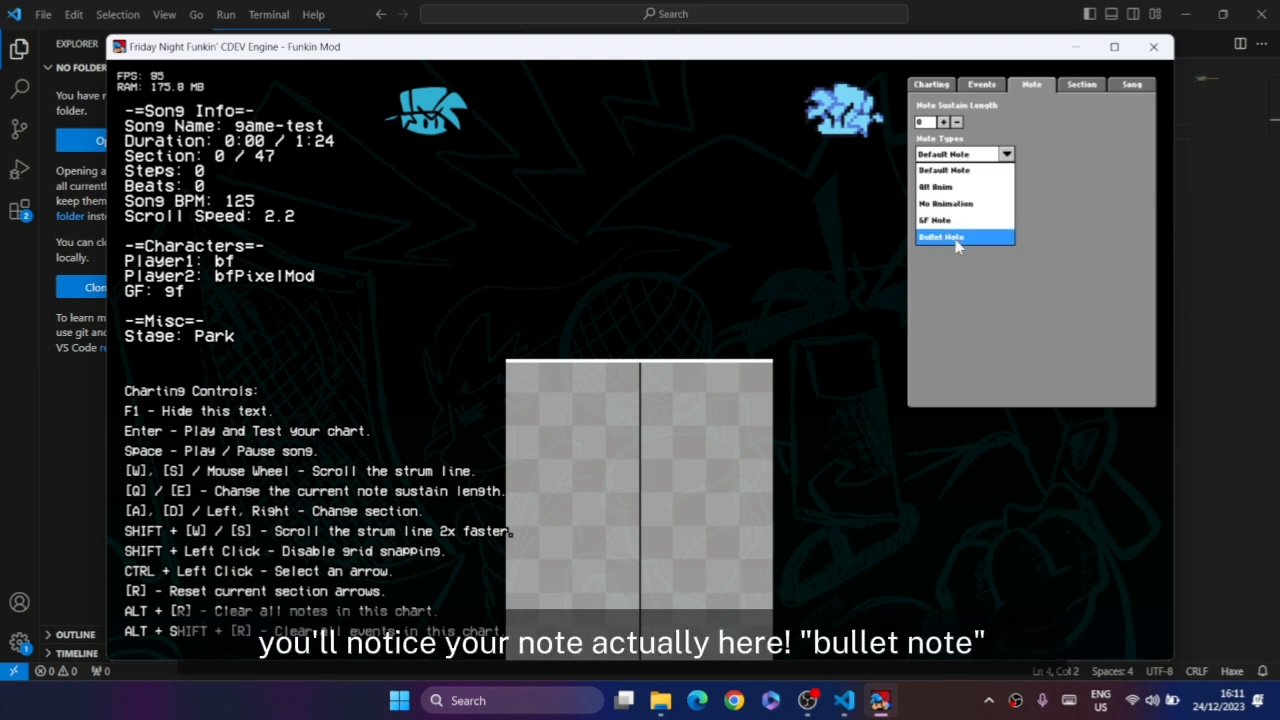
mouse_move(940, 260)
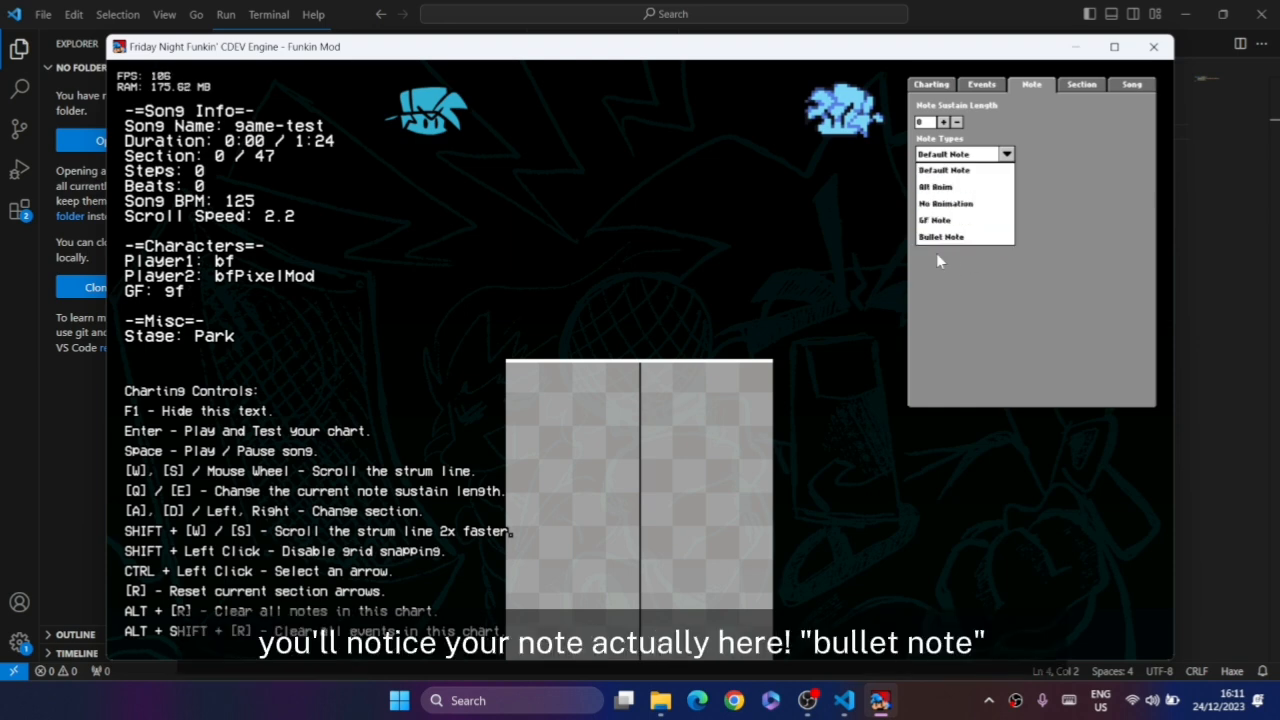
mouse_move(960, 237)
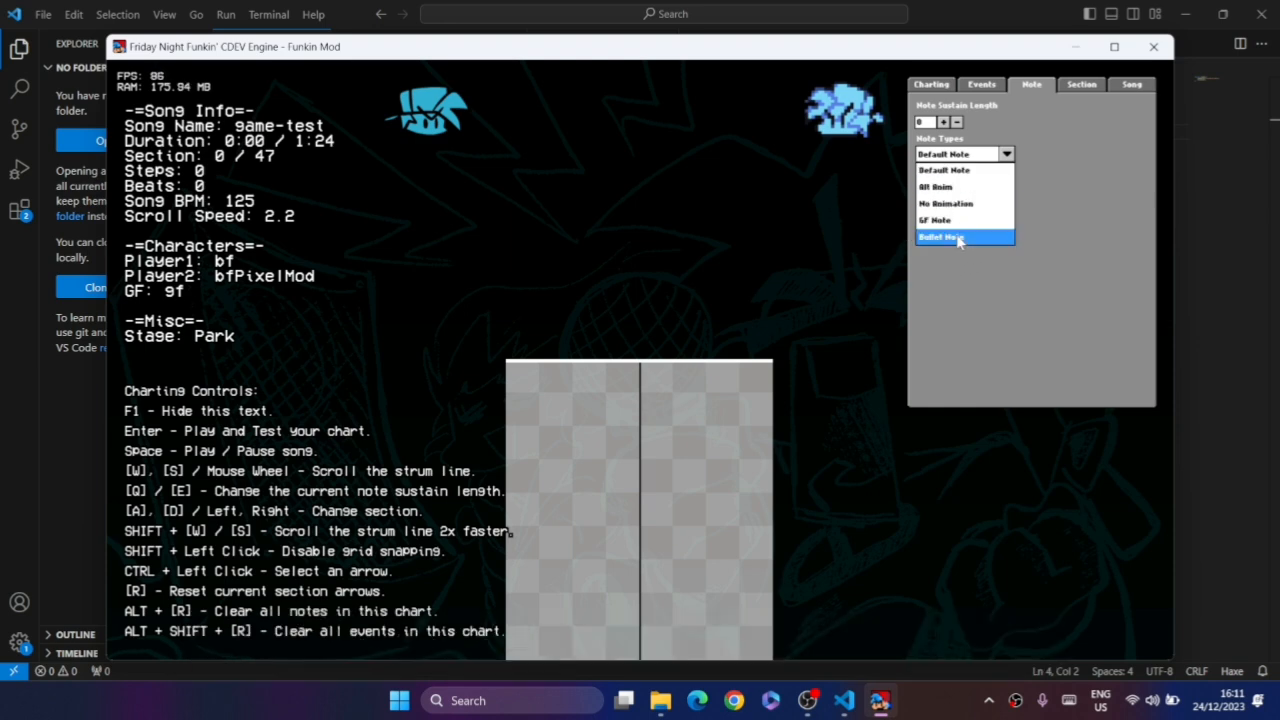
Choose the Bullet Note type, place bullet notes on the grid, and start a playtest.
click(957, 238)
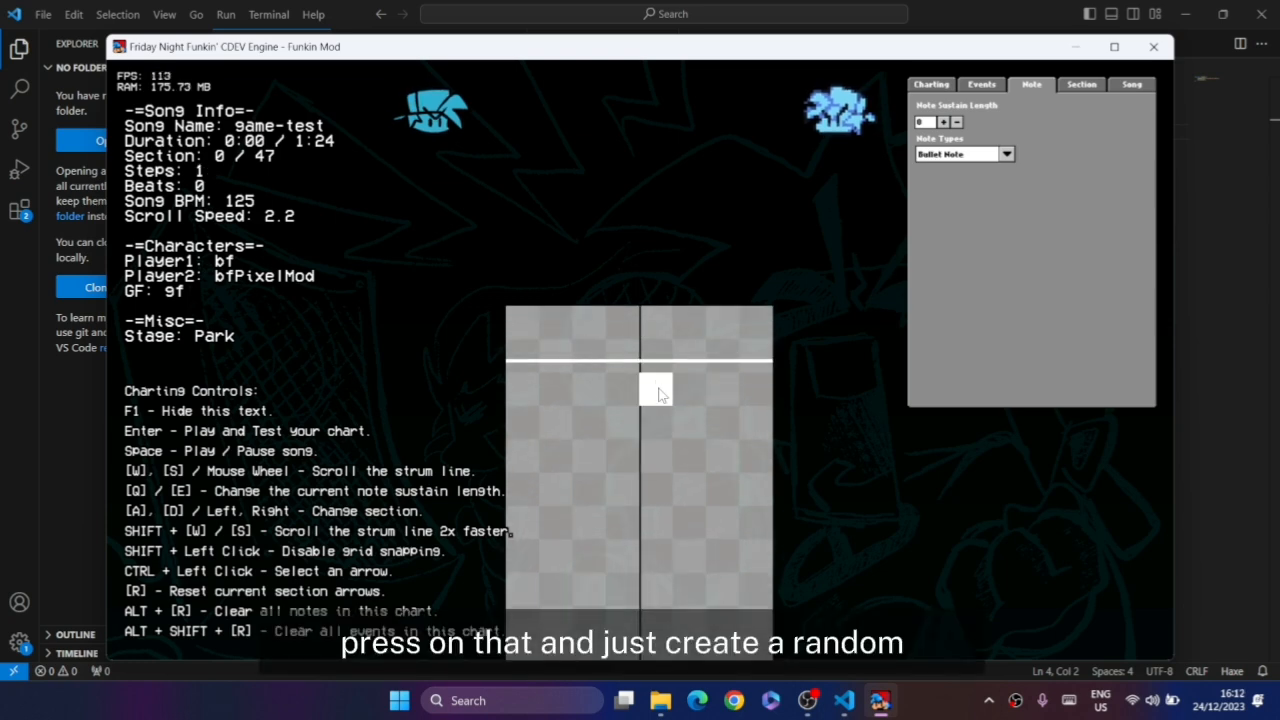
click(658, 390)
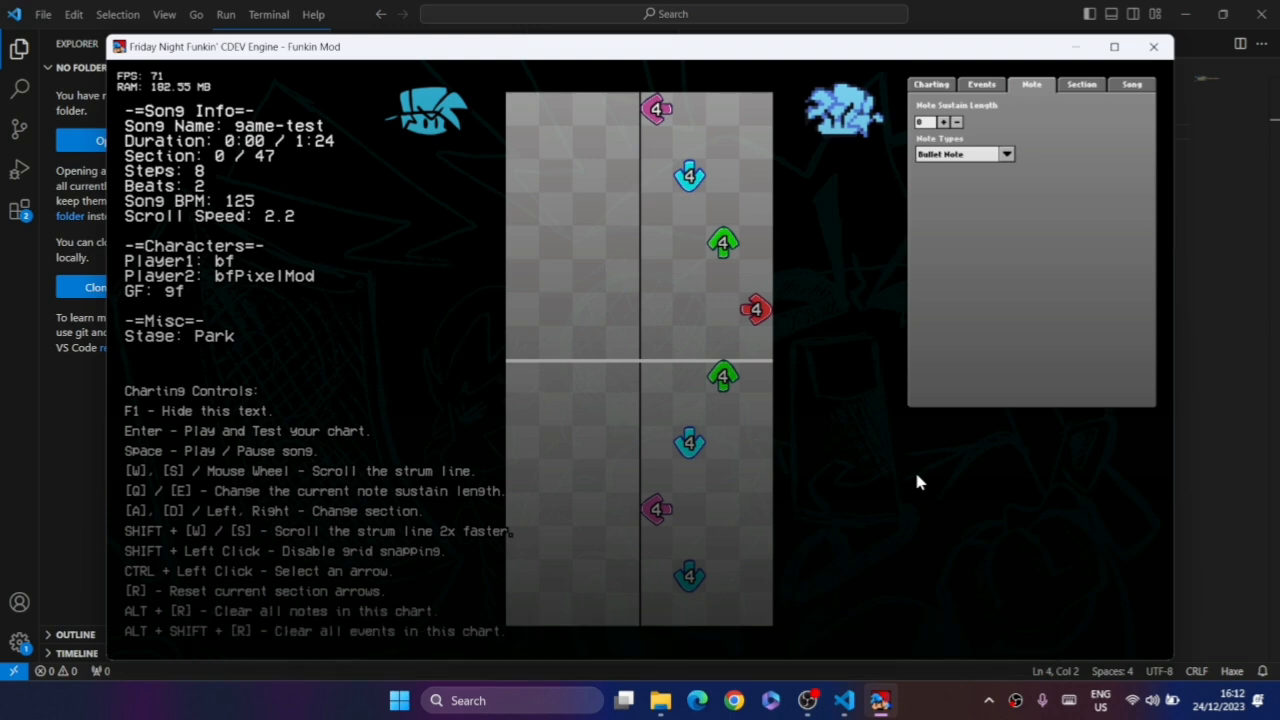
key(Return)
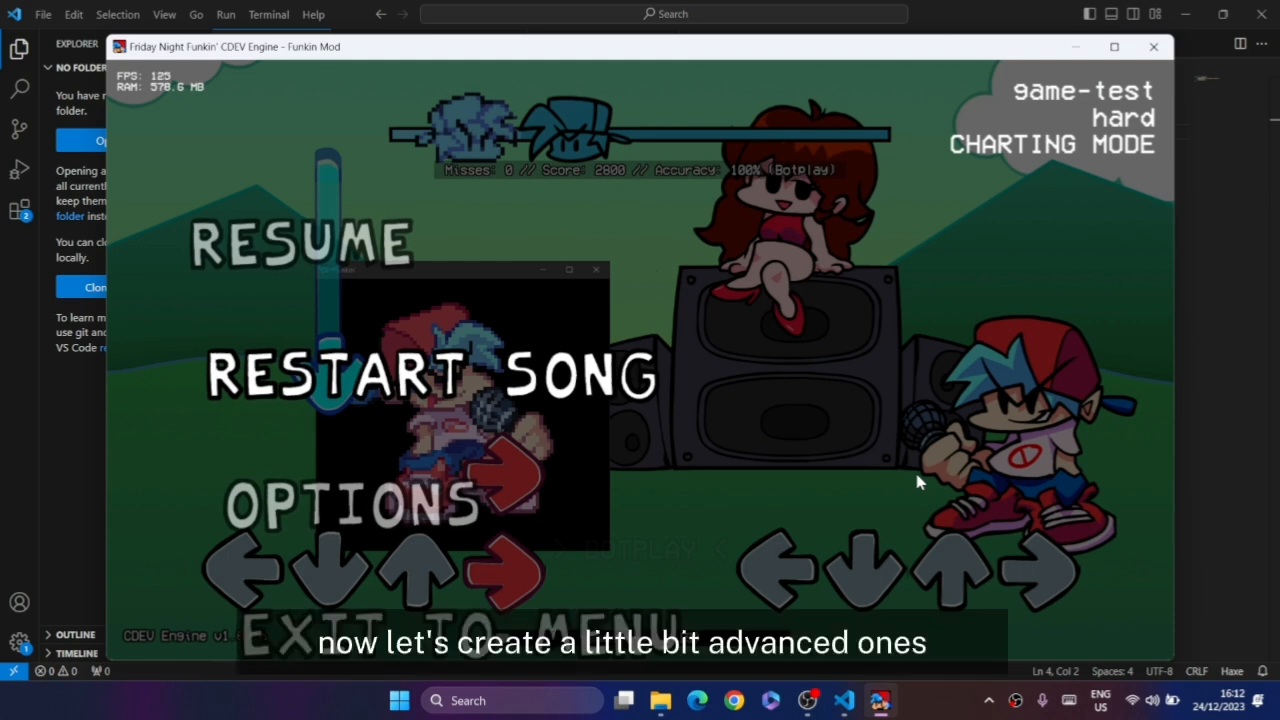
mouse_move(845, 700)
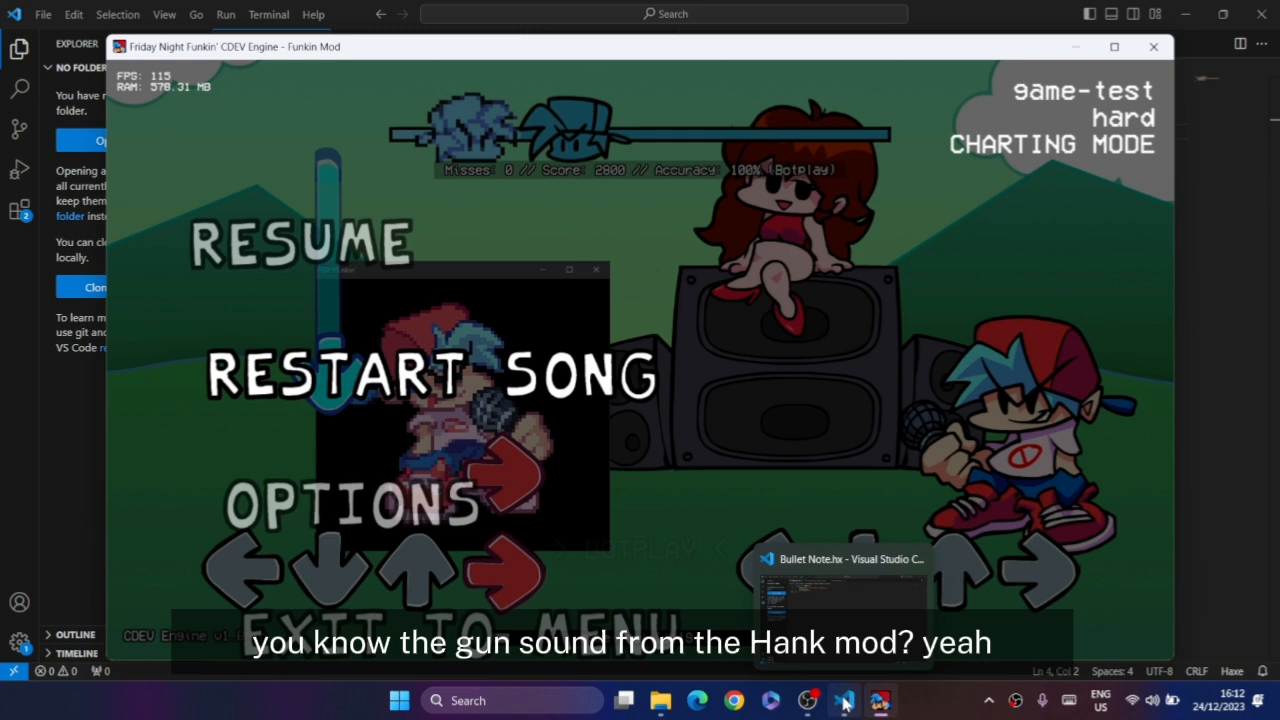
mouse_move(660, 700)
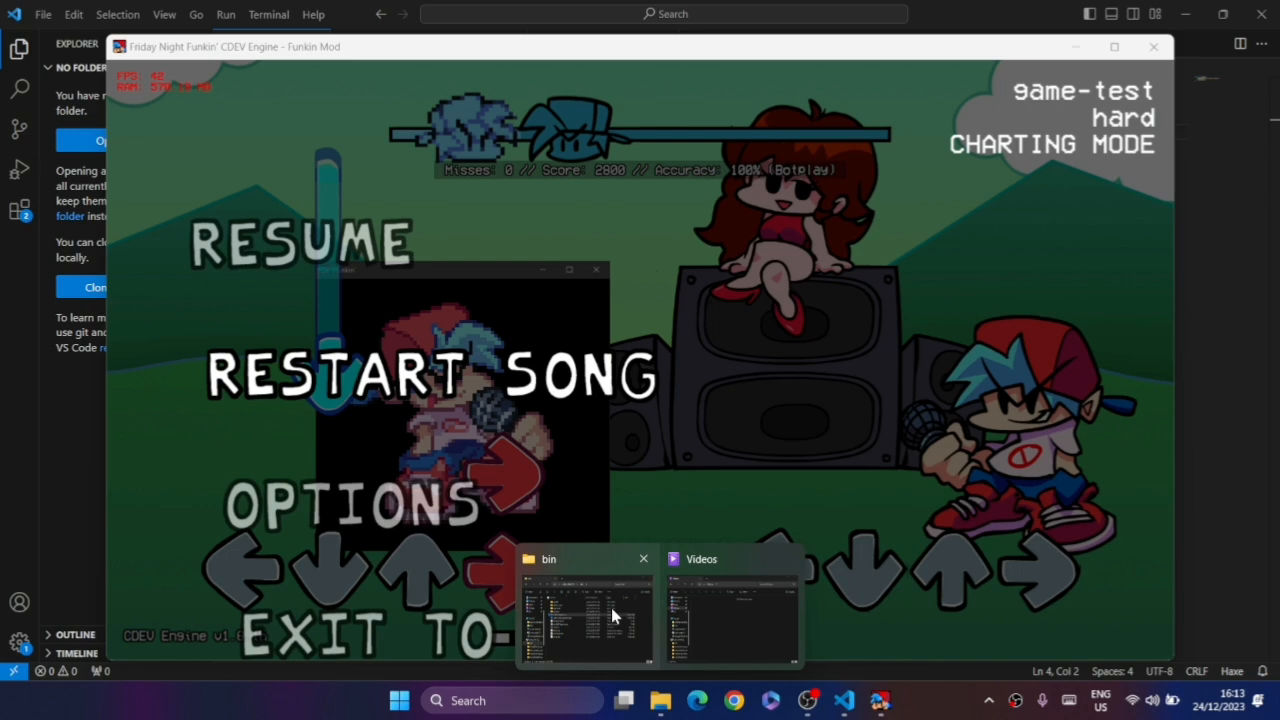
Bring up the bin folder File Explorer window from the taskbar.
click(585, 600)
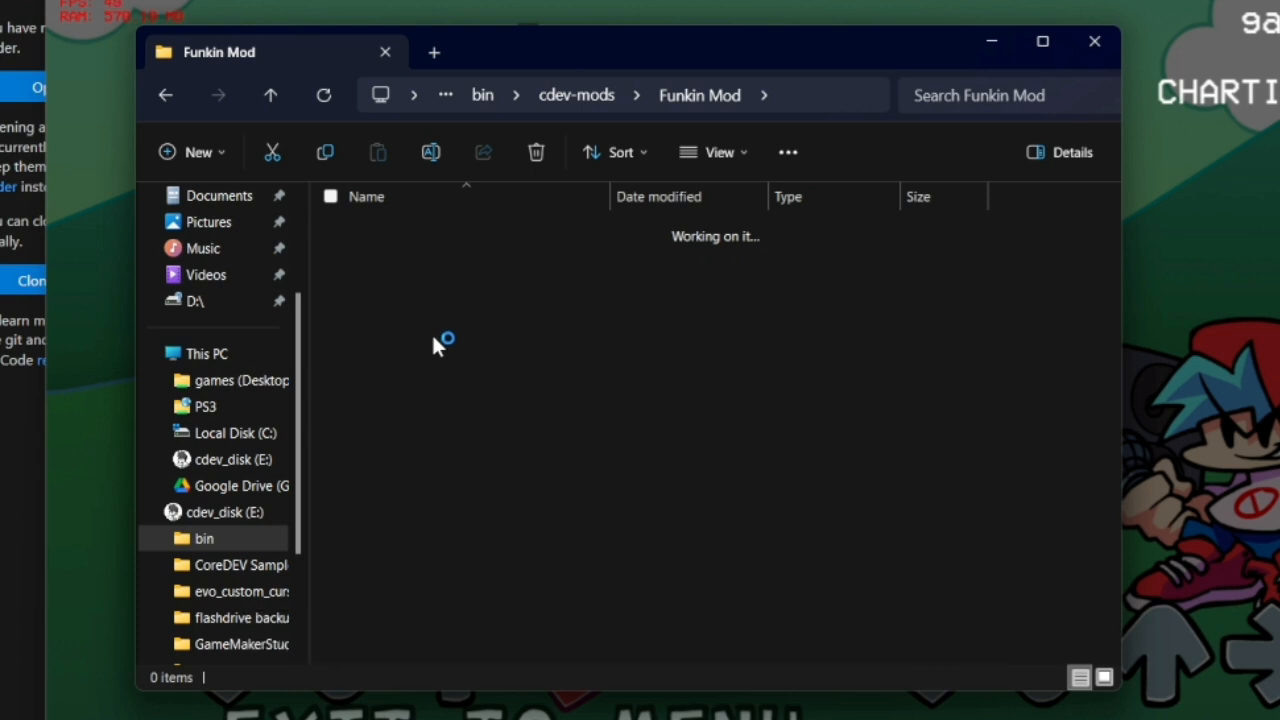
mouse_move(910, 295)
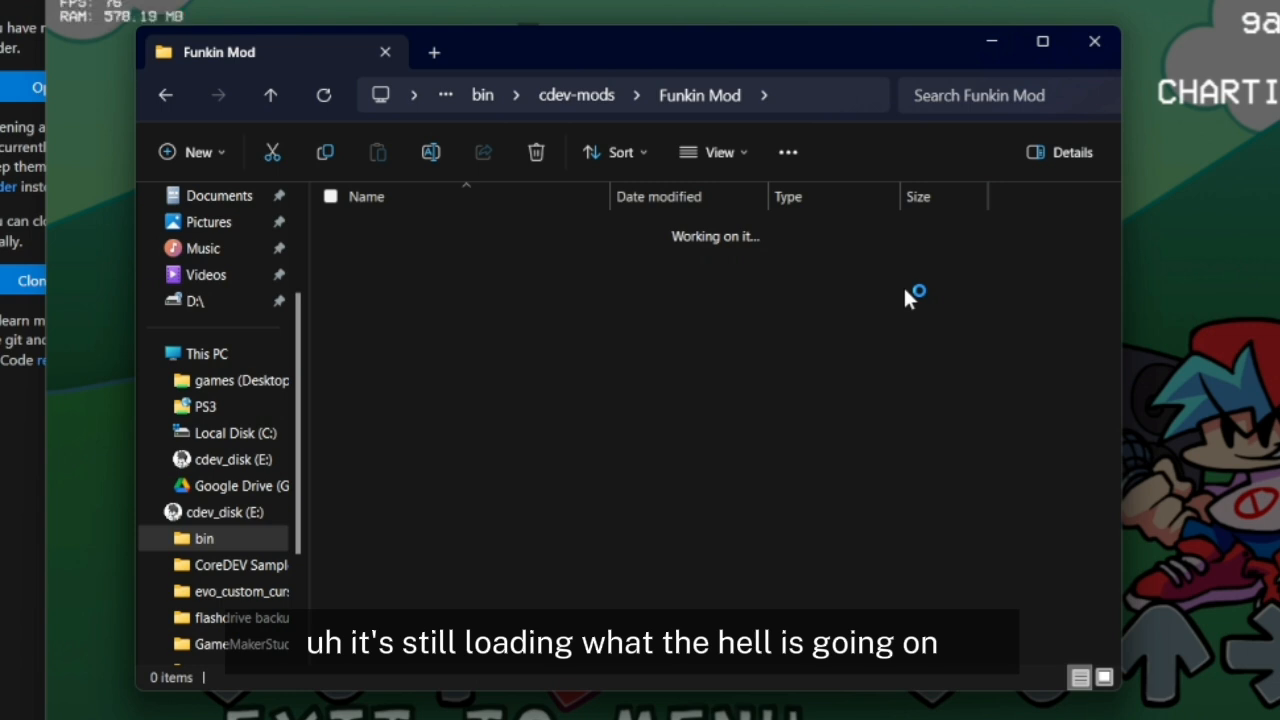
mouse_move(705, 240)
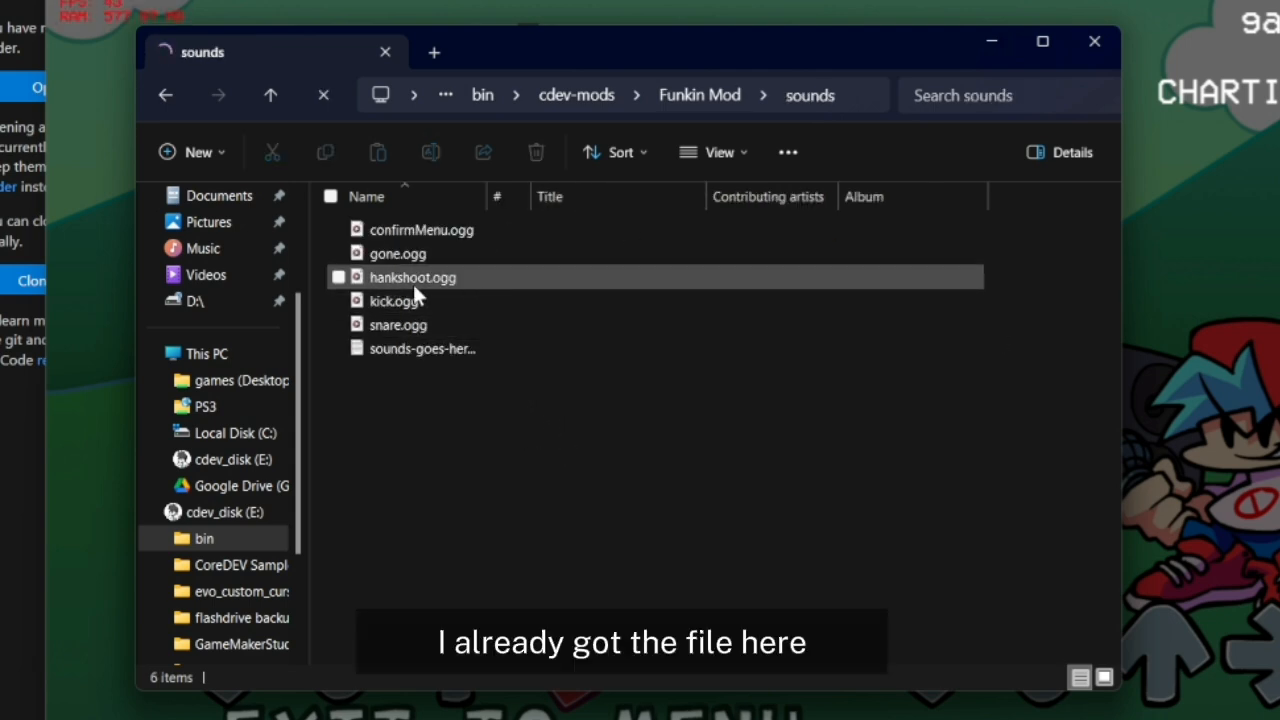
mouse_move(455, 287)
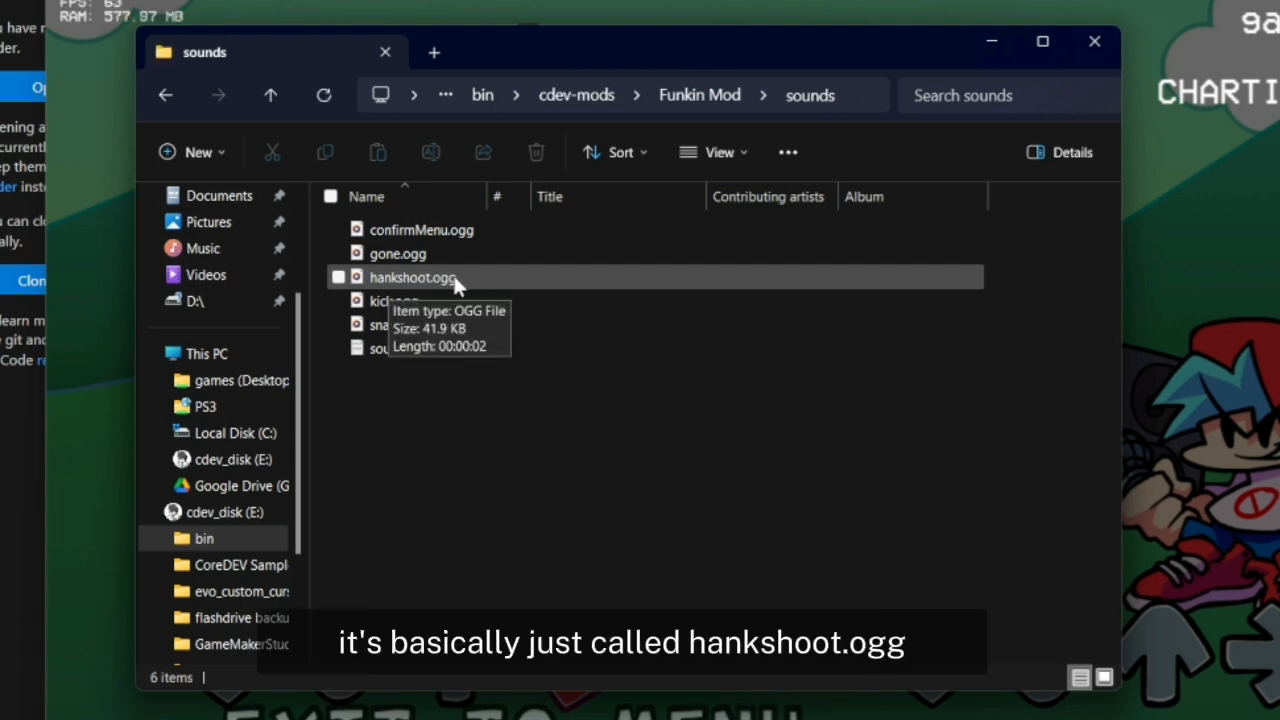
Select hankshoot.ogg in the Funkin Mod sounds folder.
click(412, 277)
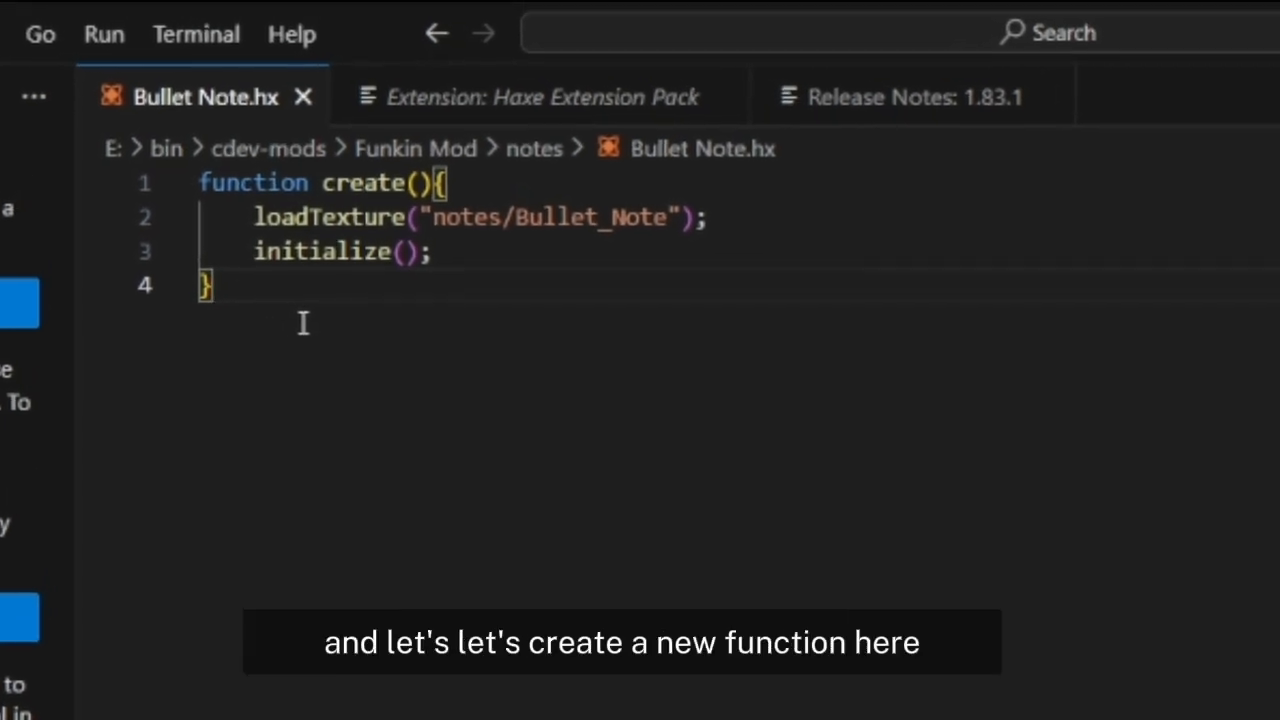
Type the function onNoteHit(rating, player){ header beneath create.
text(dh)
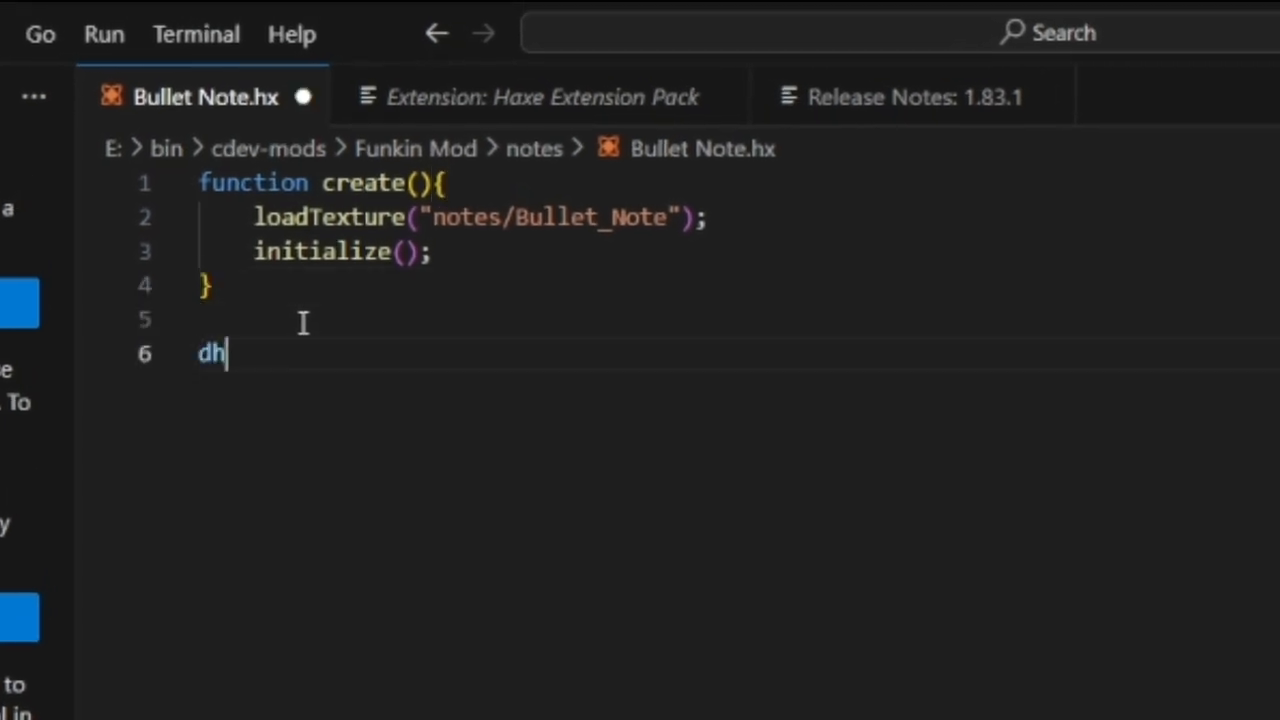
text(function)
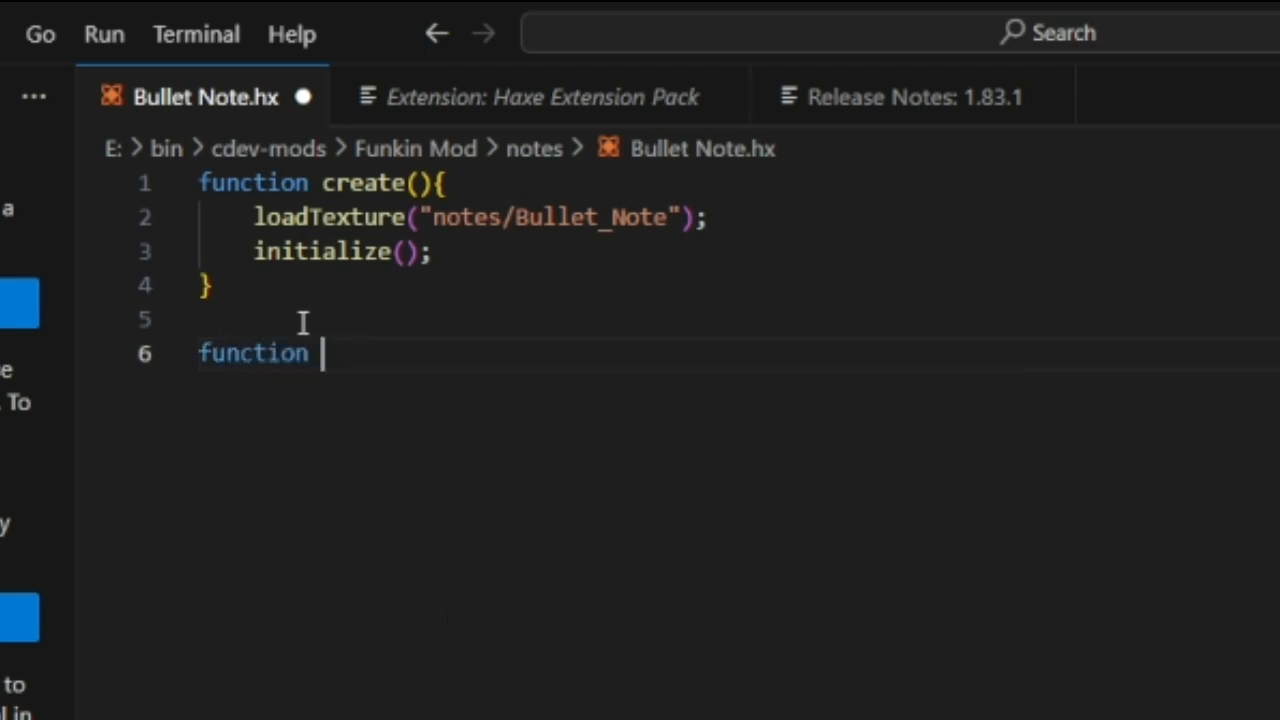
text(onNot)
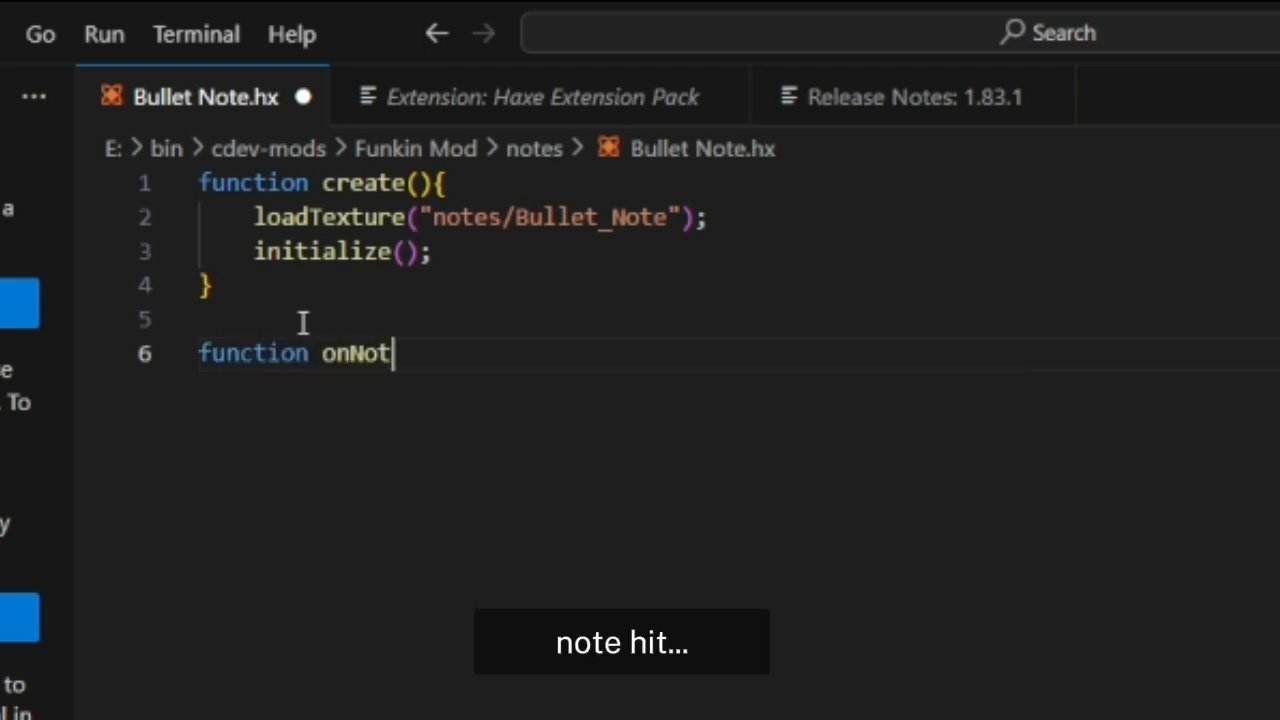
text(Hit())
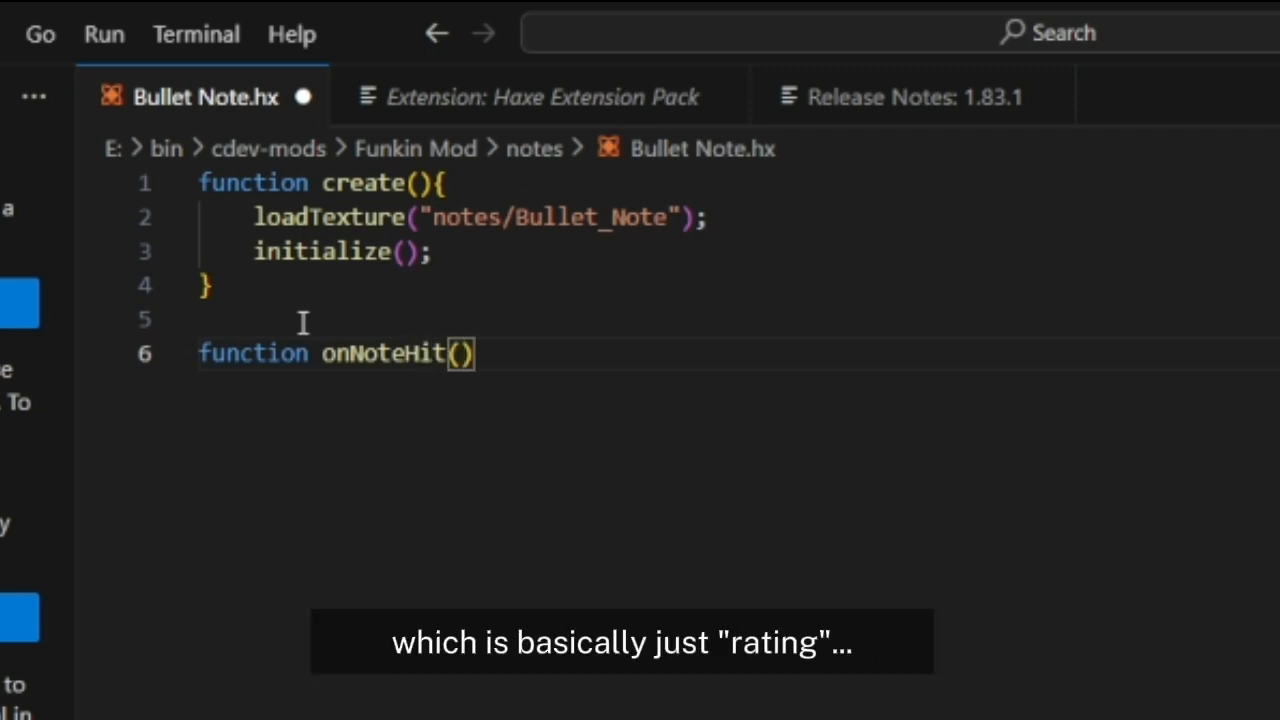
text(rating,)
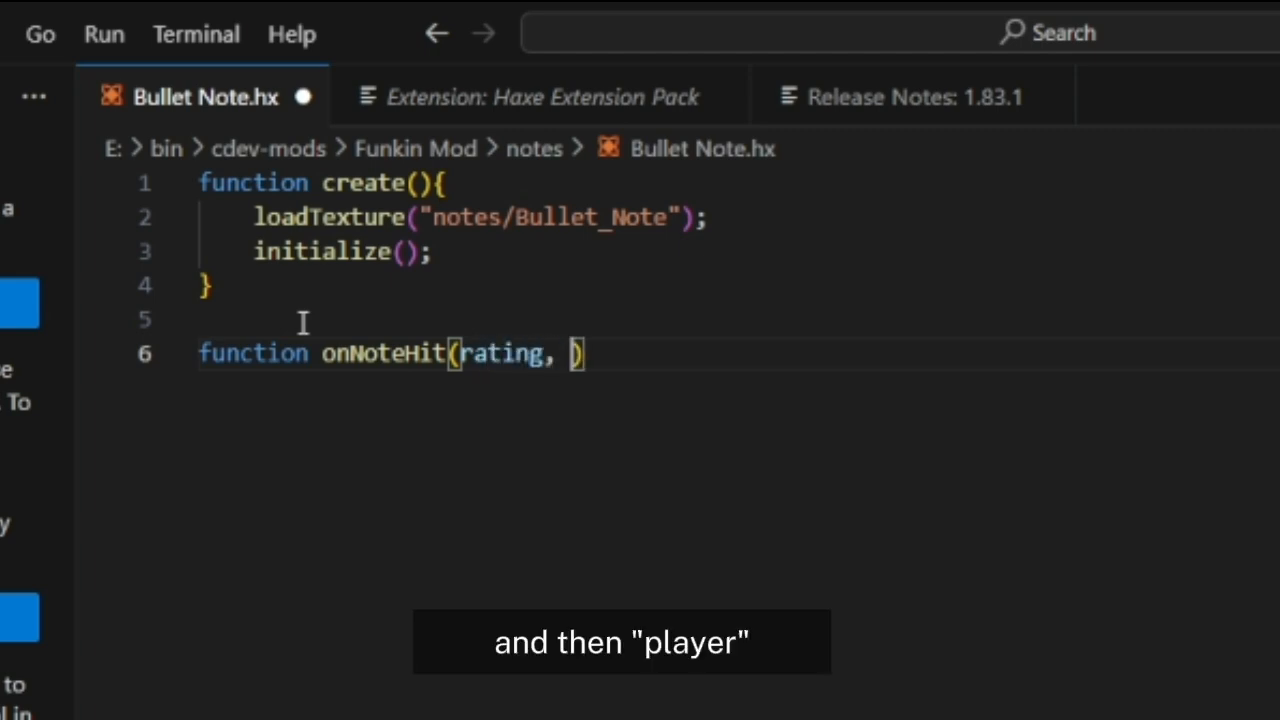
text(player)
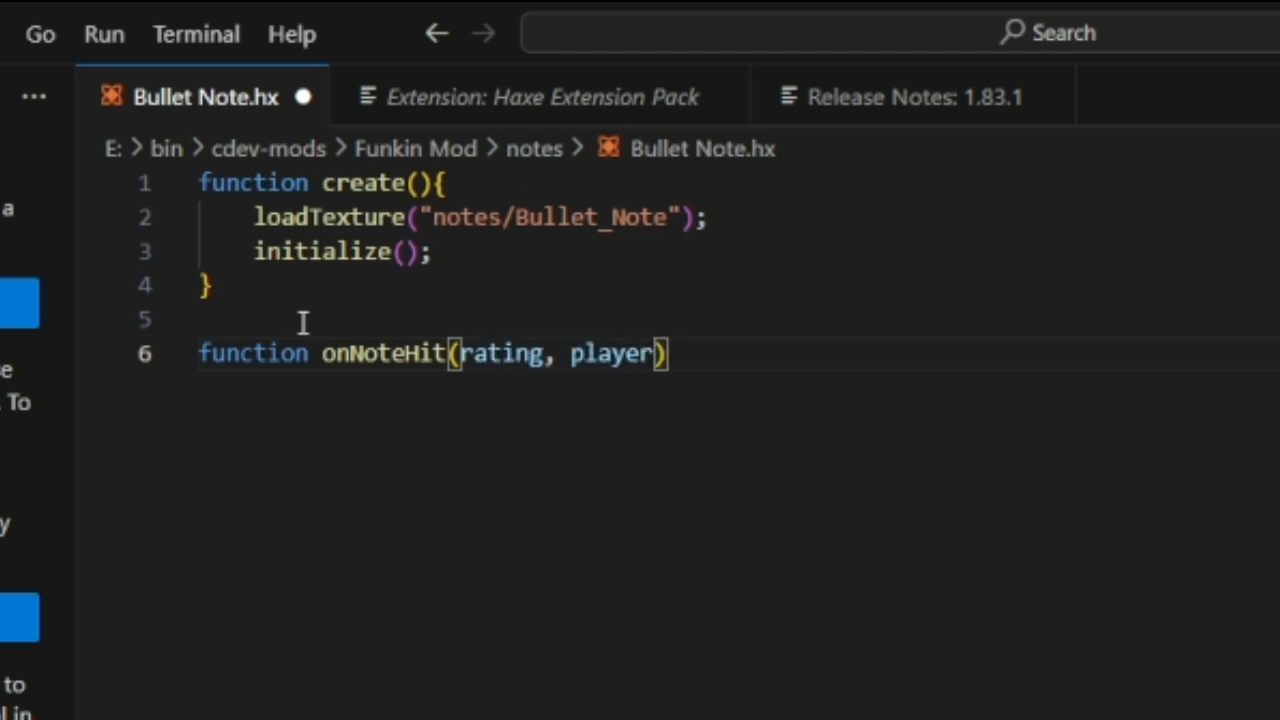
text({)
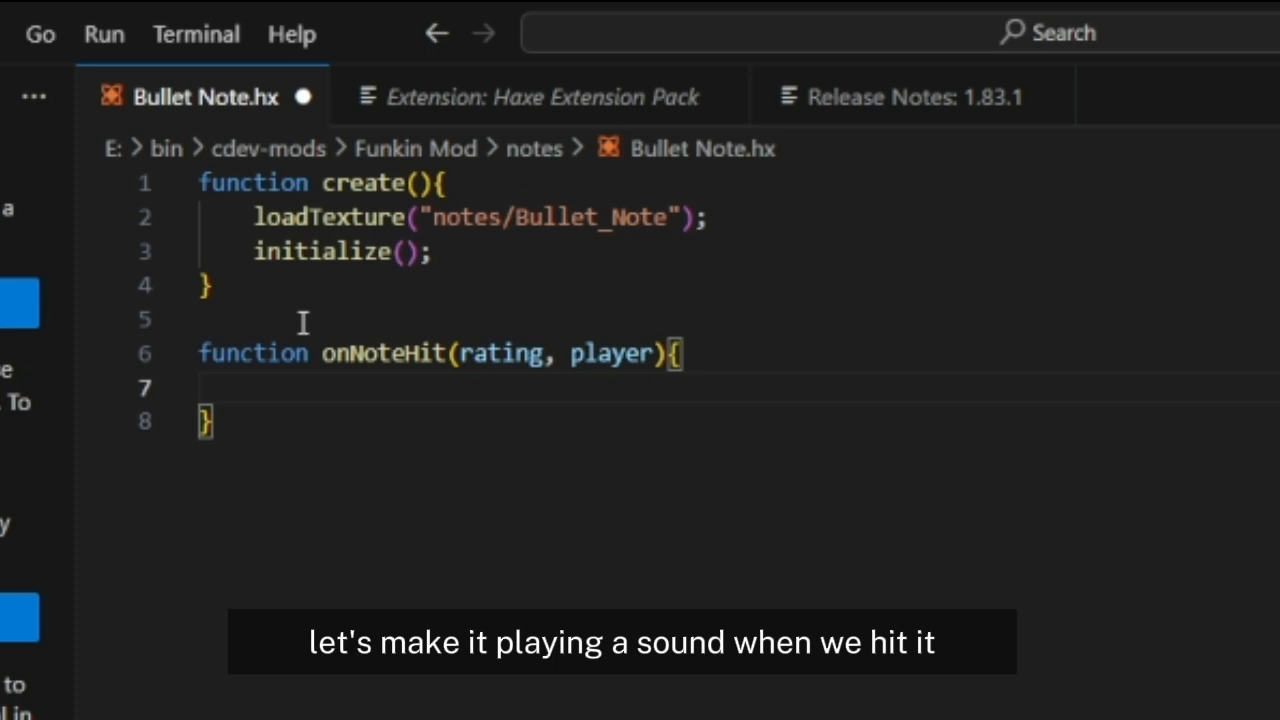
Write FlxG.sound.play(Paths.sound("hankshoot"), 0.6); on line 7 and start a new line.
text(FlxG)
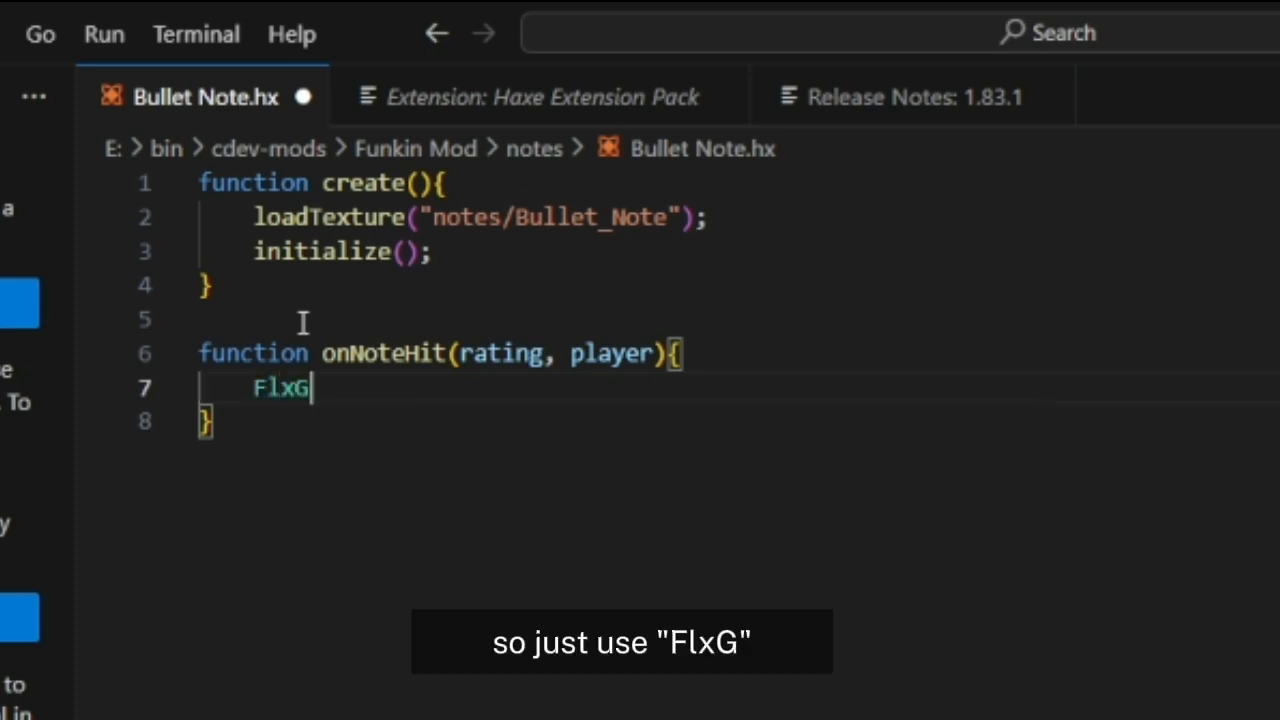
text(.)
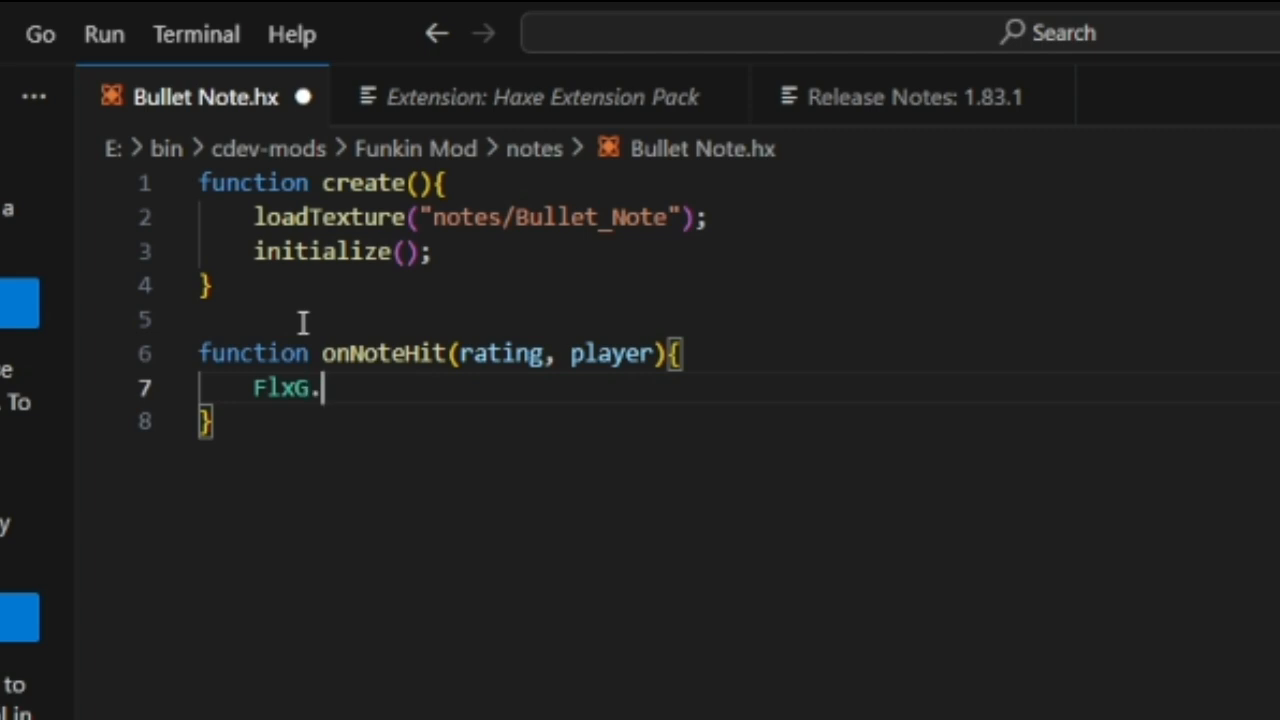
text(sound.play)
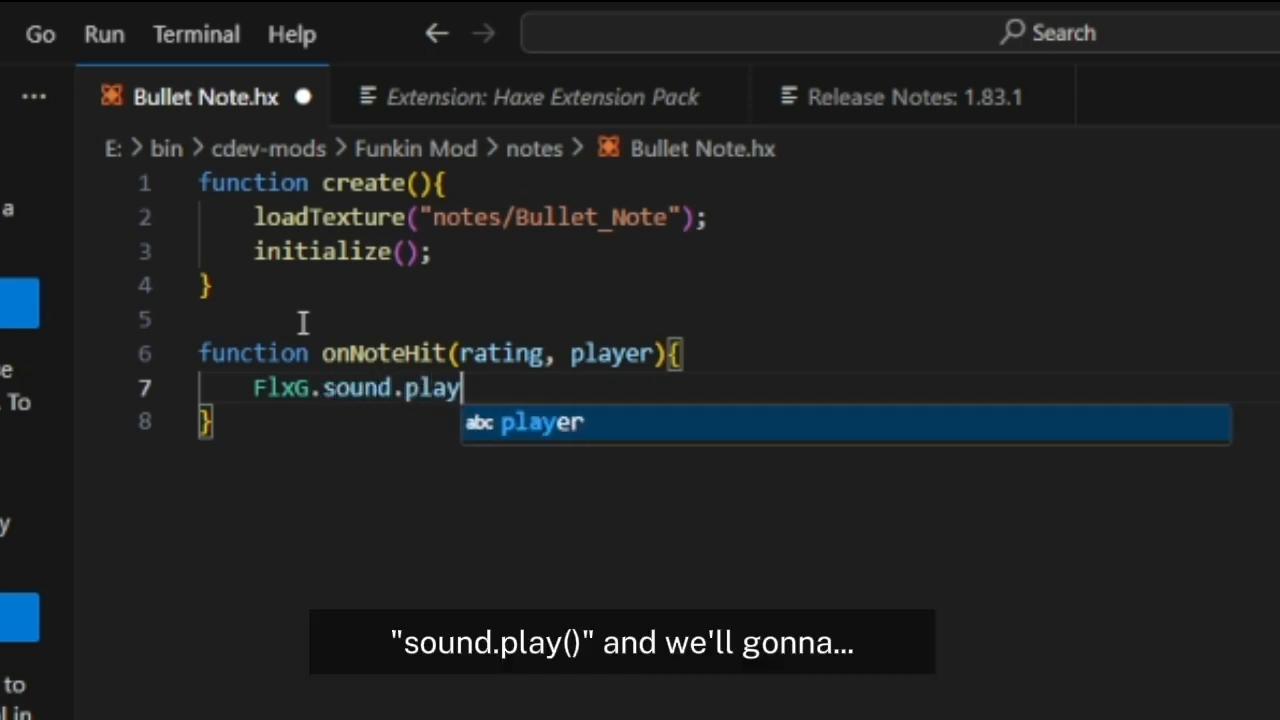
text((P)
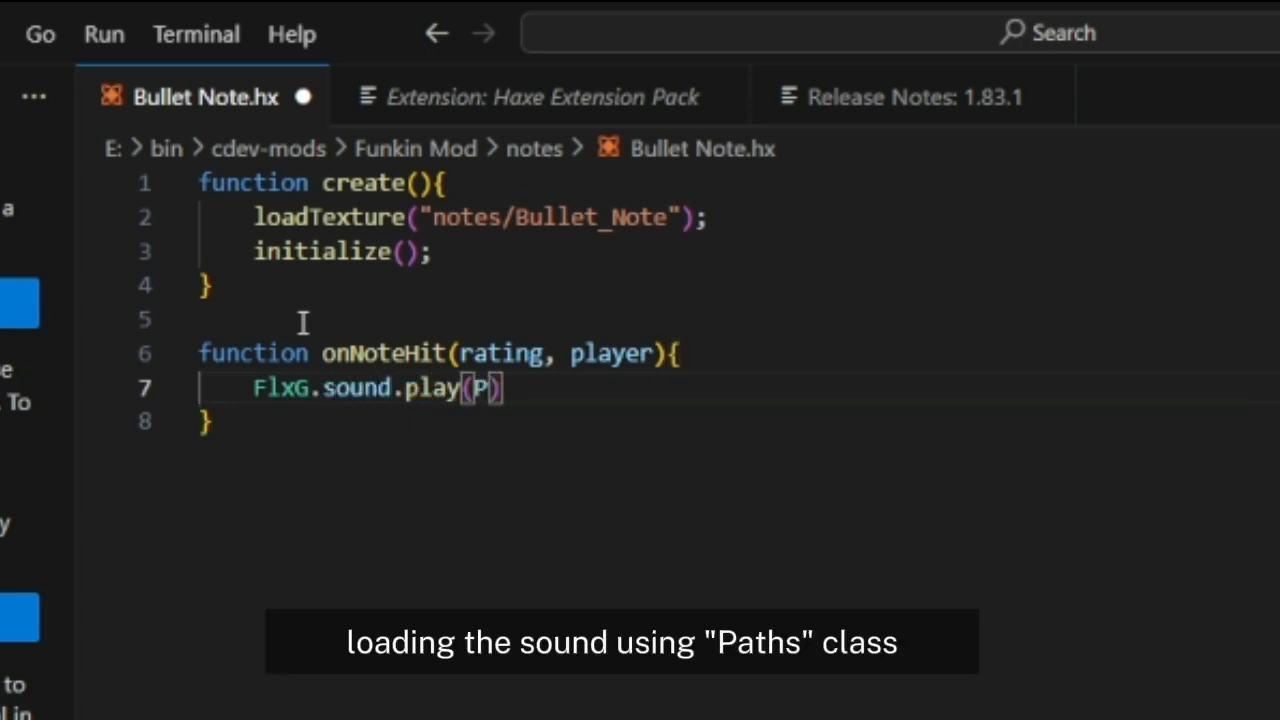
text(aths.)
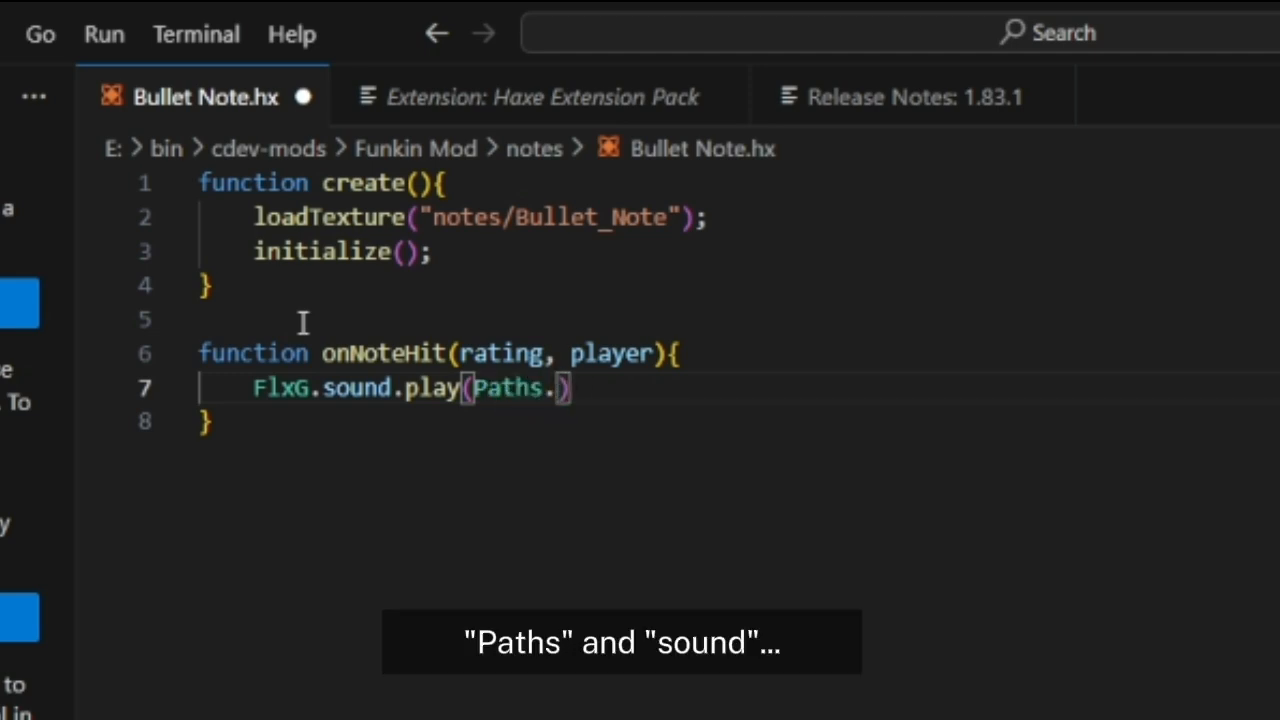
text(sound())
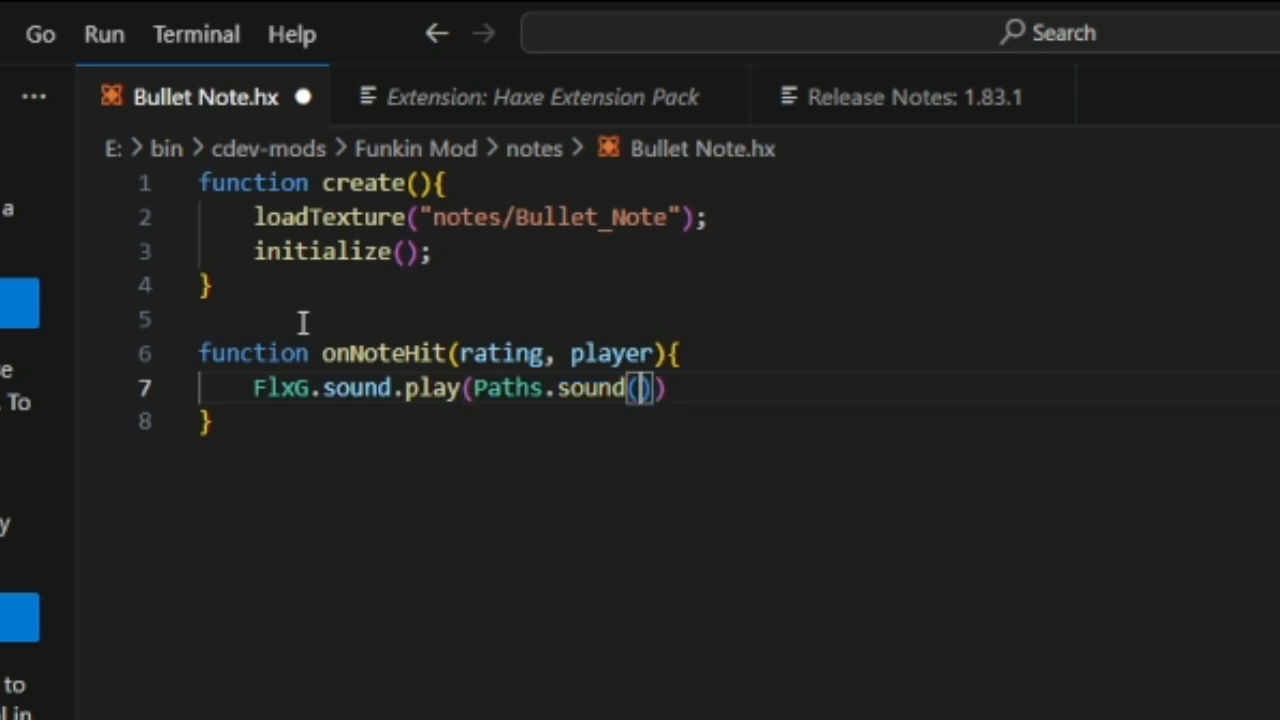
text("hankshoot)
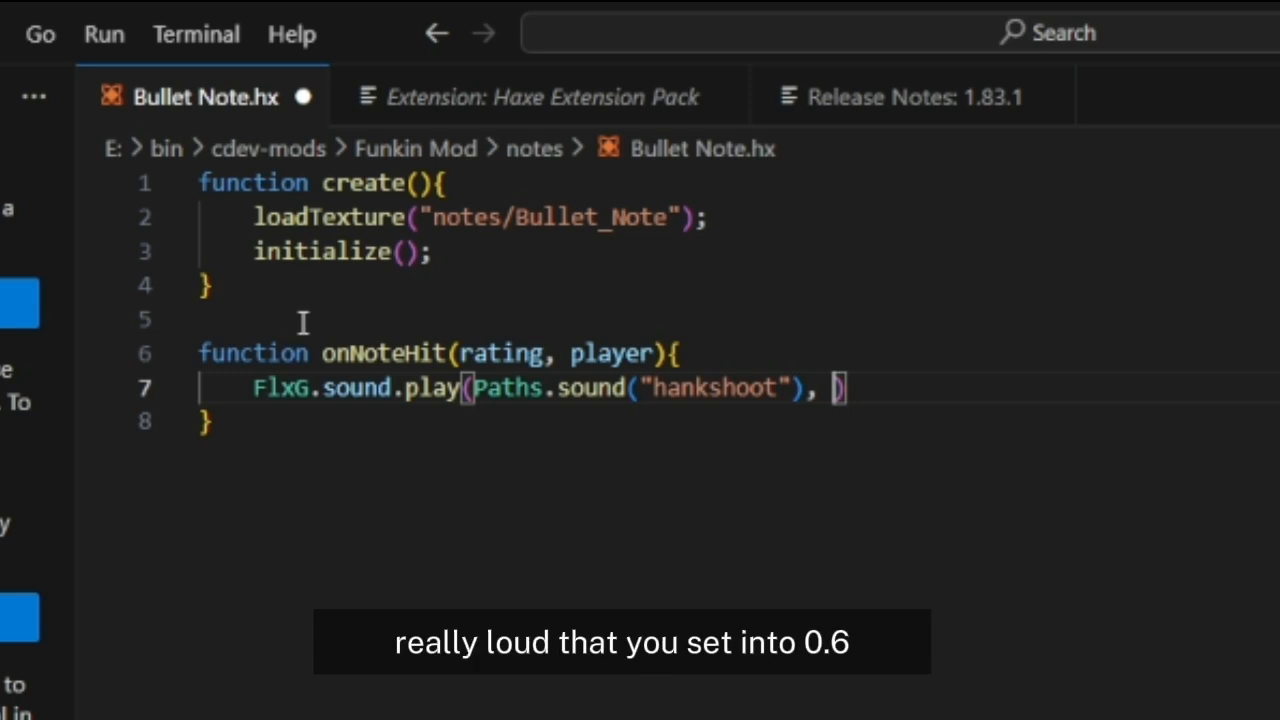
text(0.)
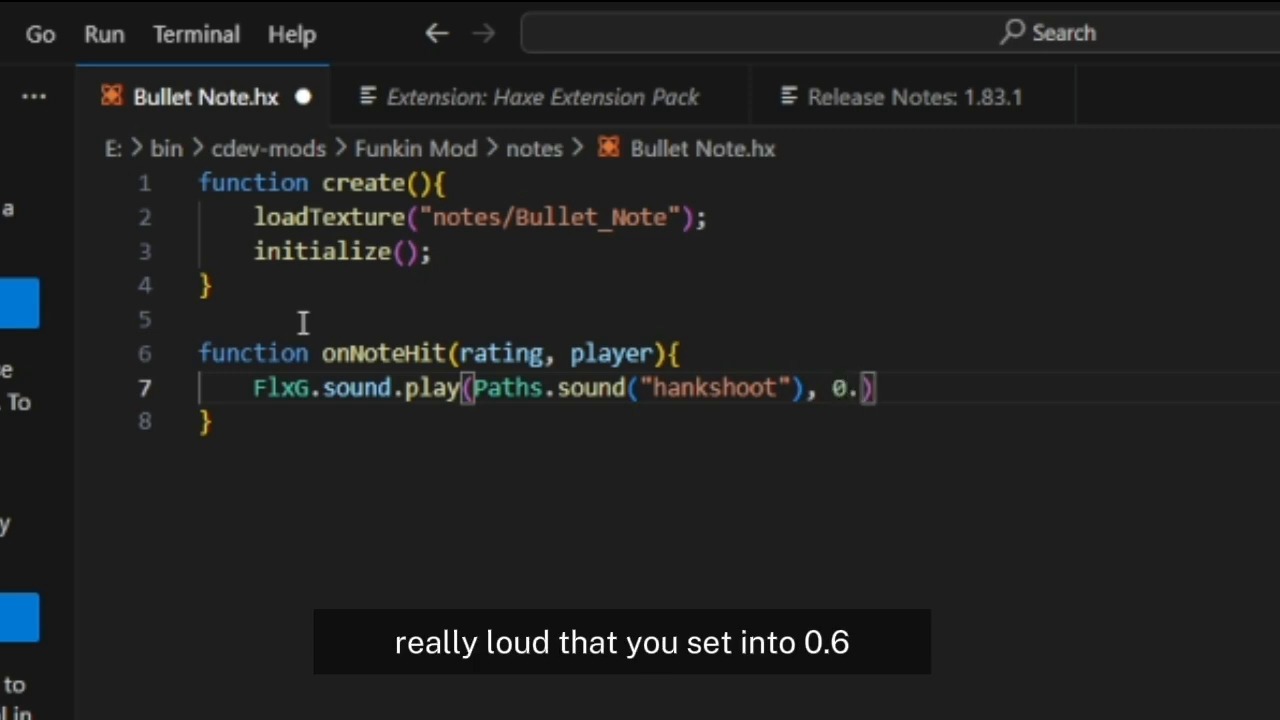
text(6)
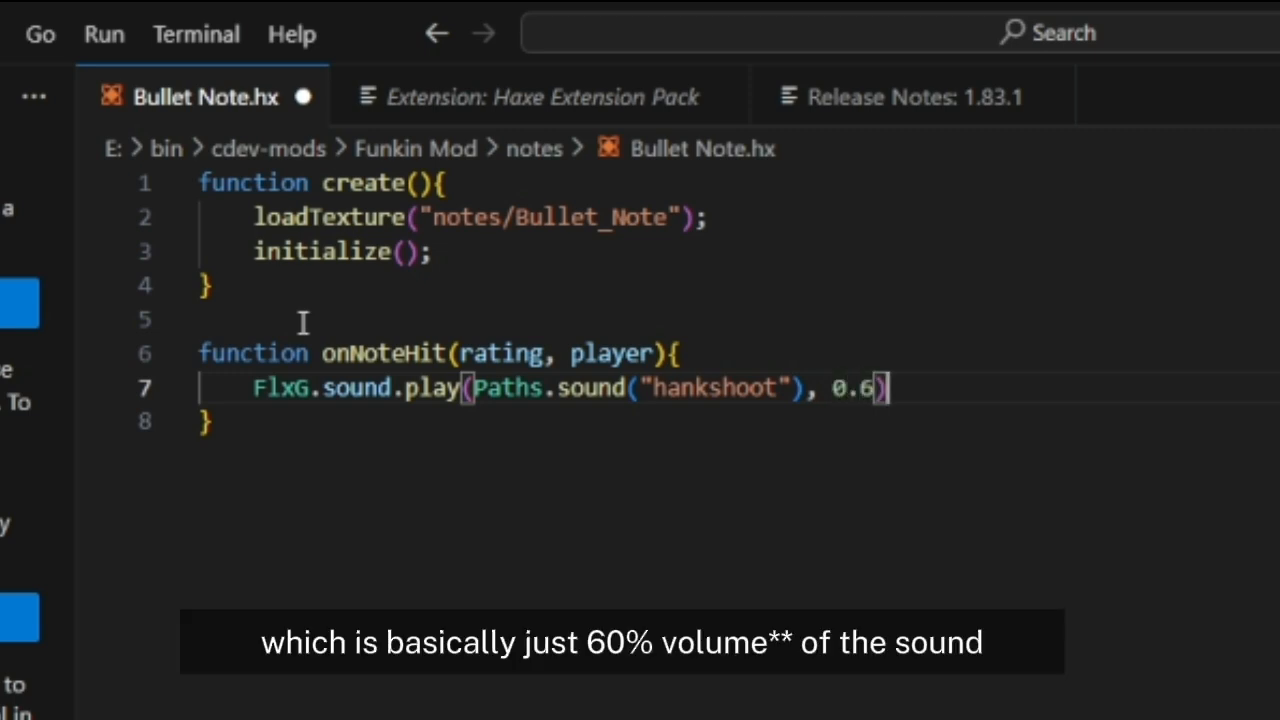
text(;)
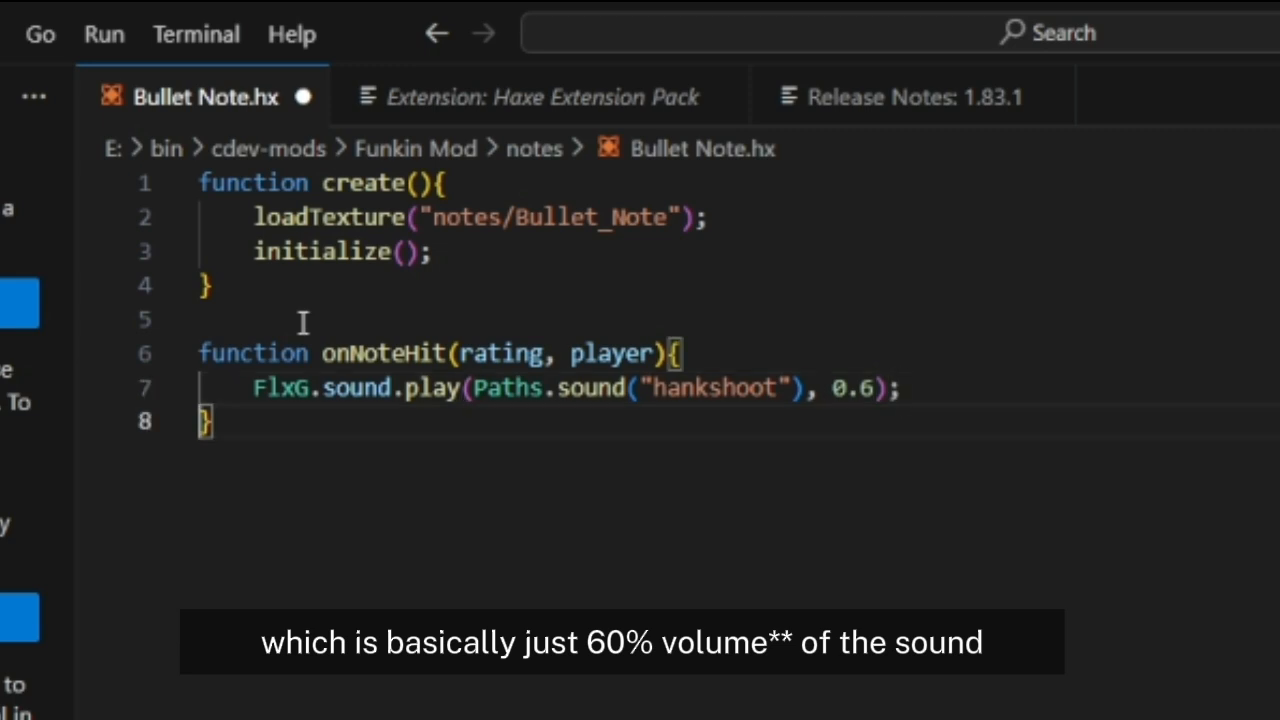
key(Enter)
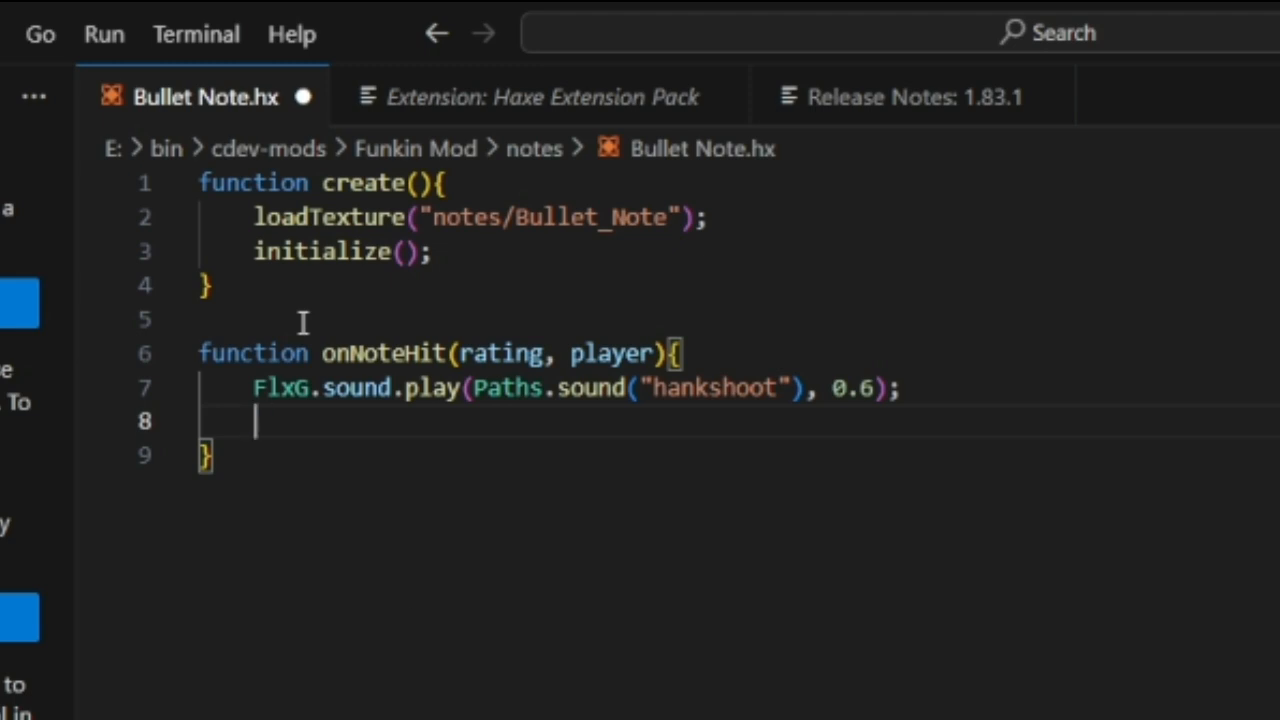
Add FlxG.camera.shake(0.1, 0.1); after the sound call, correcting a typo.
text(F)
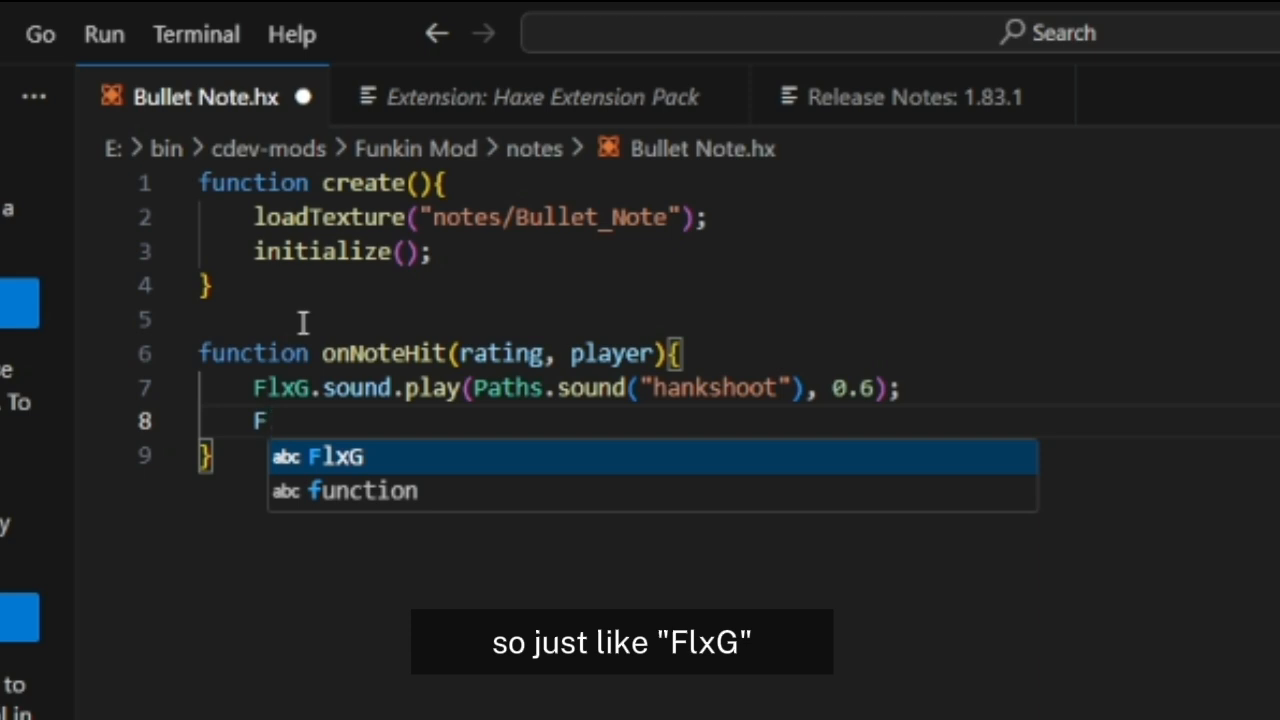
text(lxG.s)
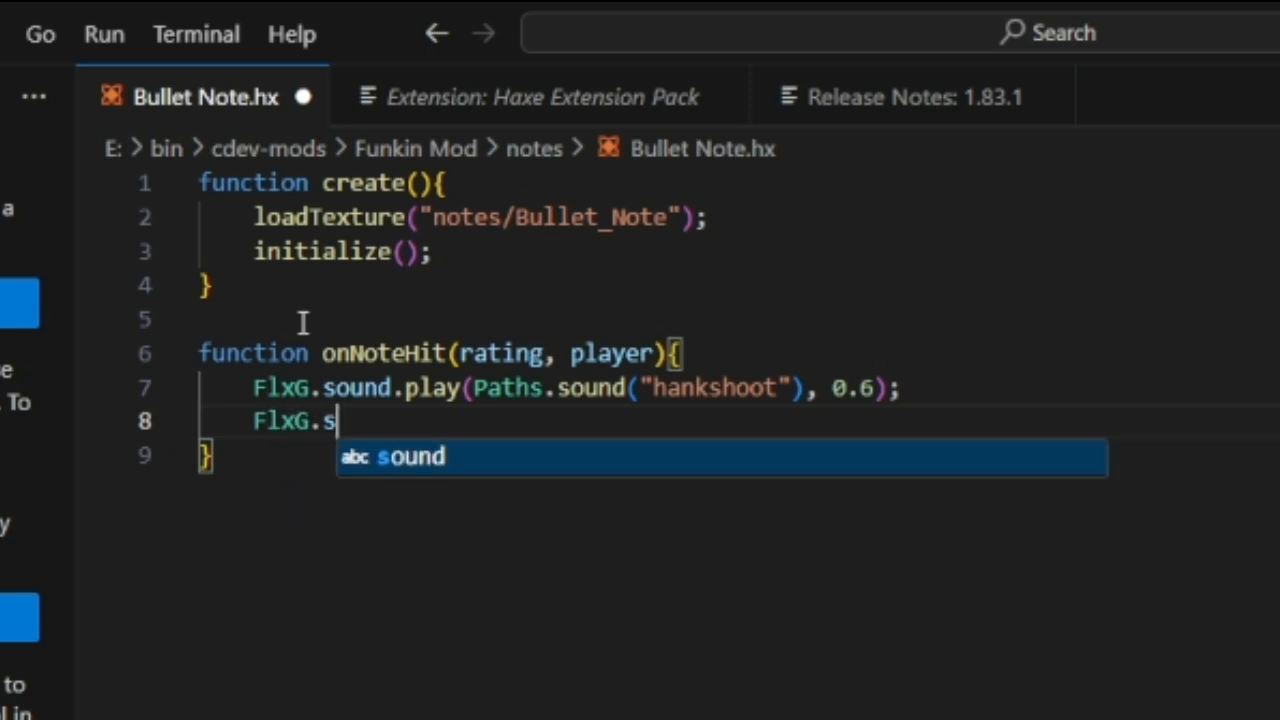
text(camera.)
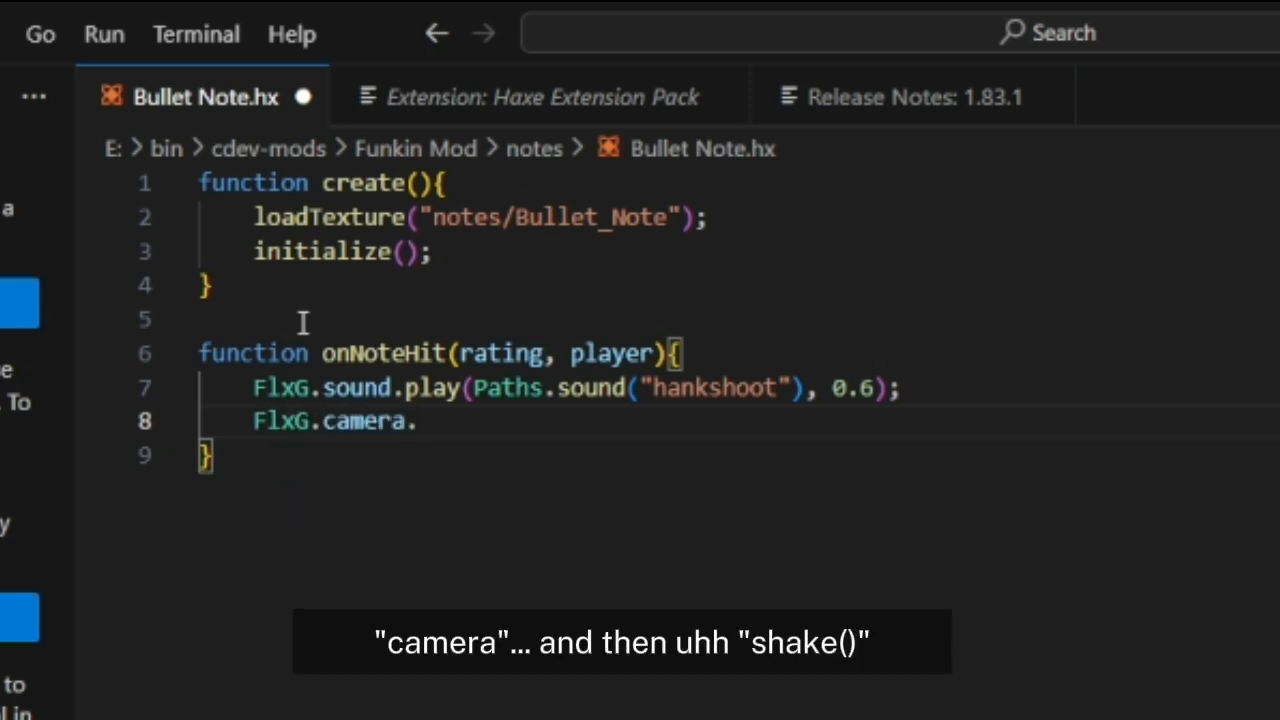
text(sga)
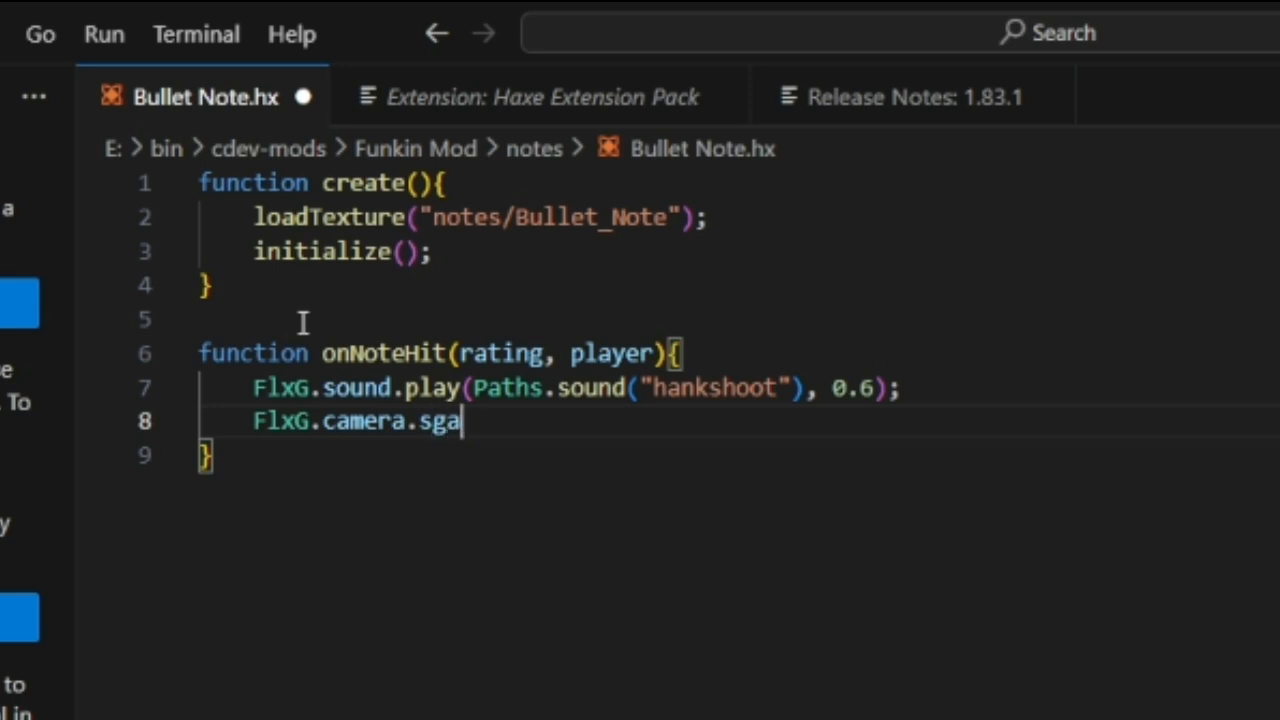
key(Backspace)
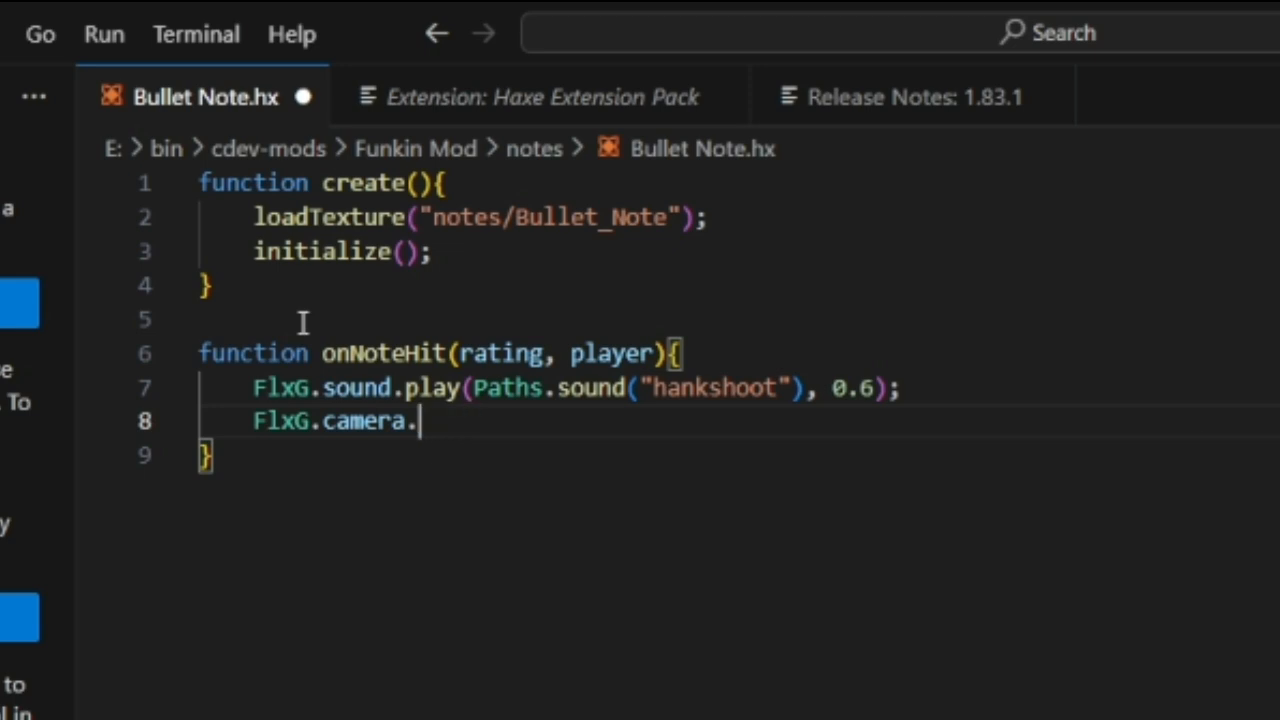
text(shake)
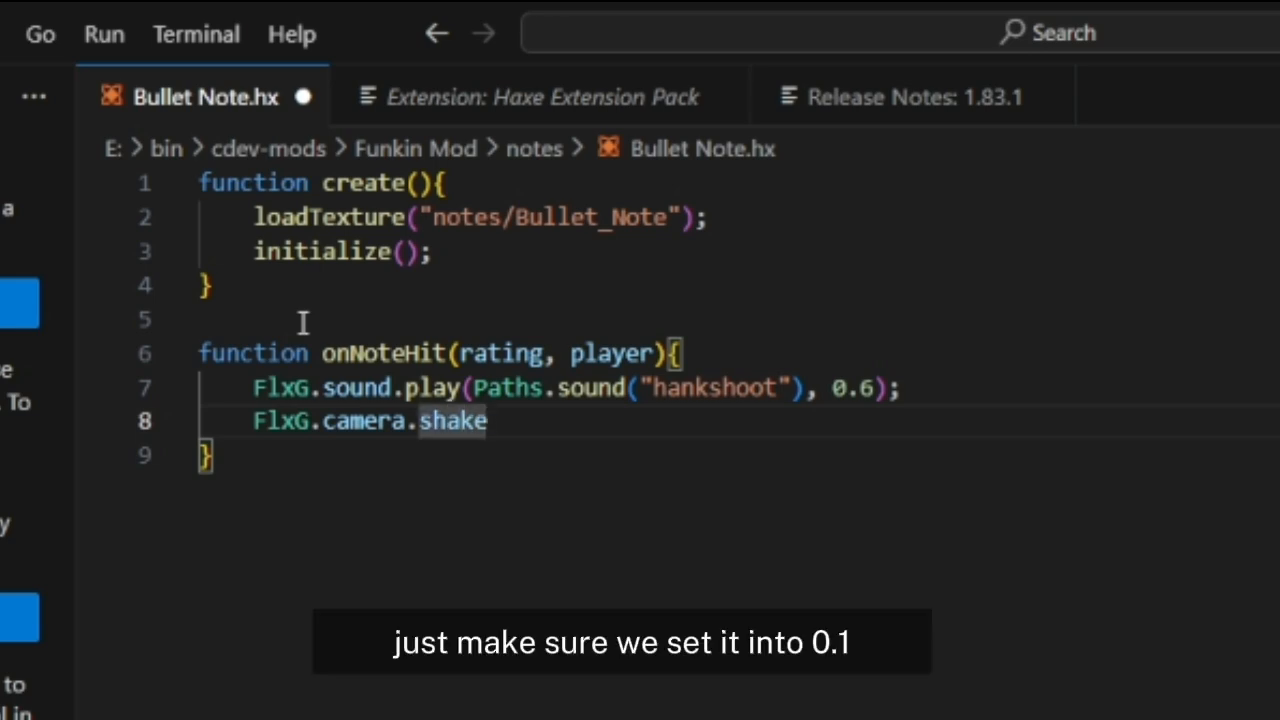
text((0.)
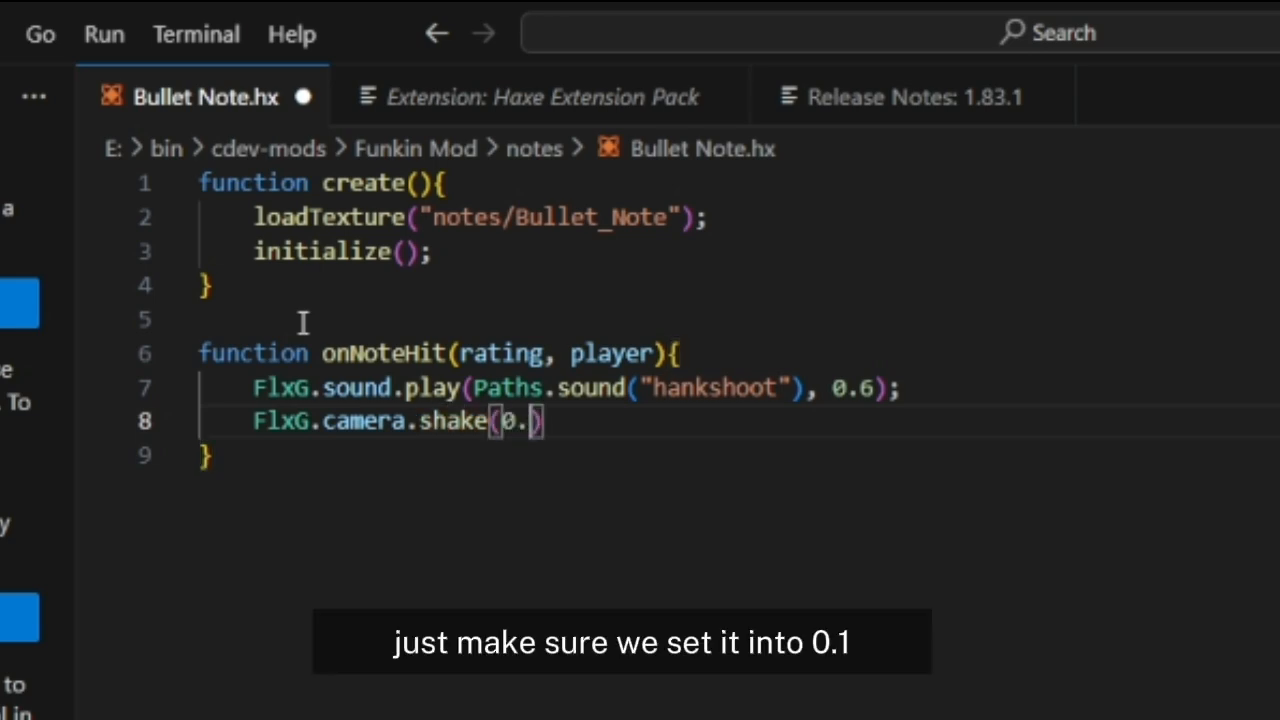
text(1,)
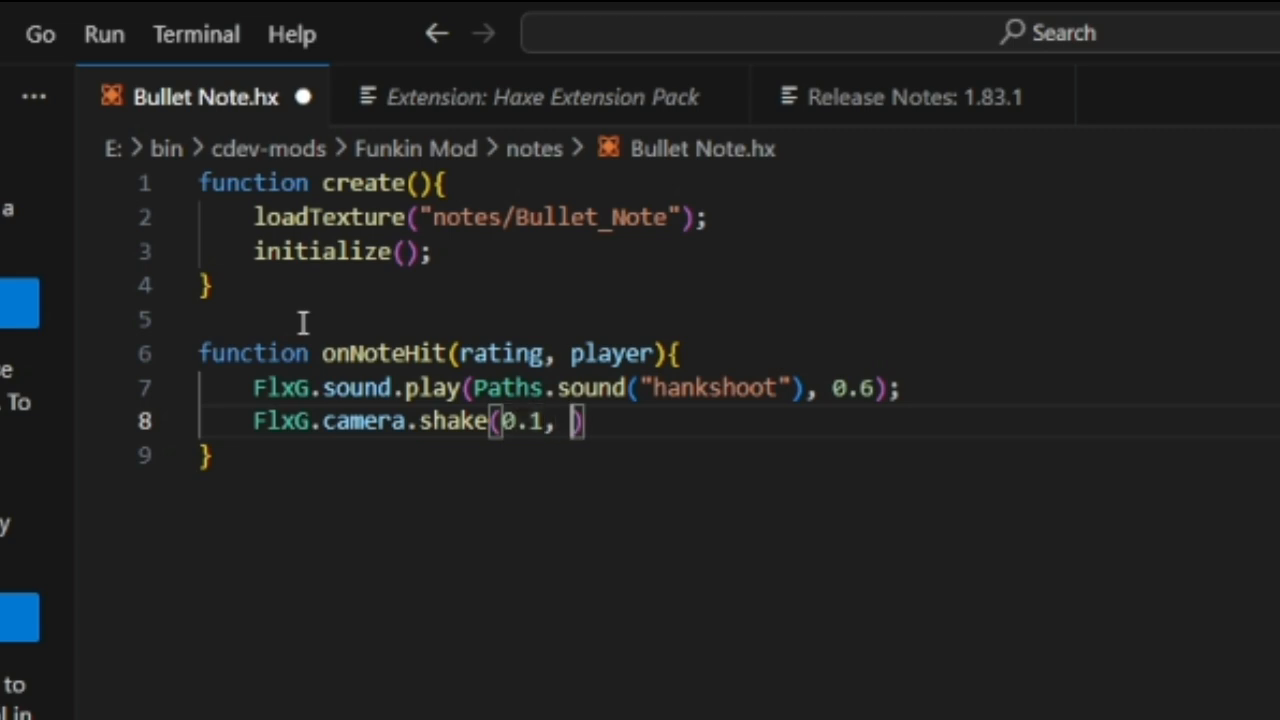
text(0.1)
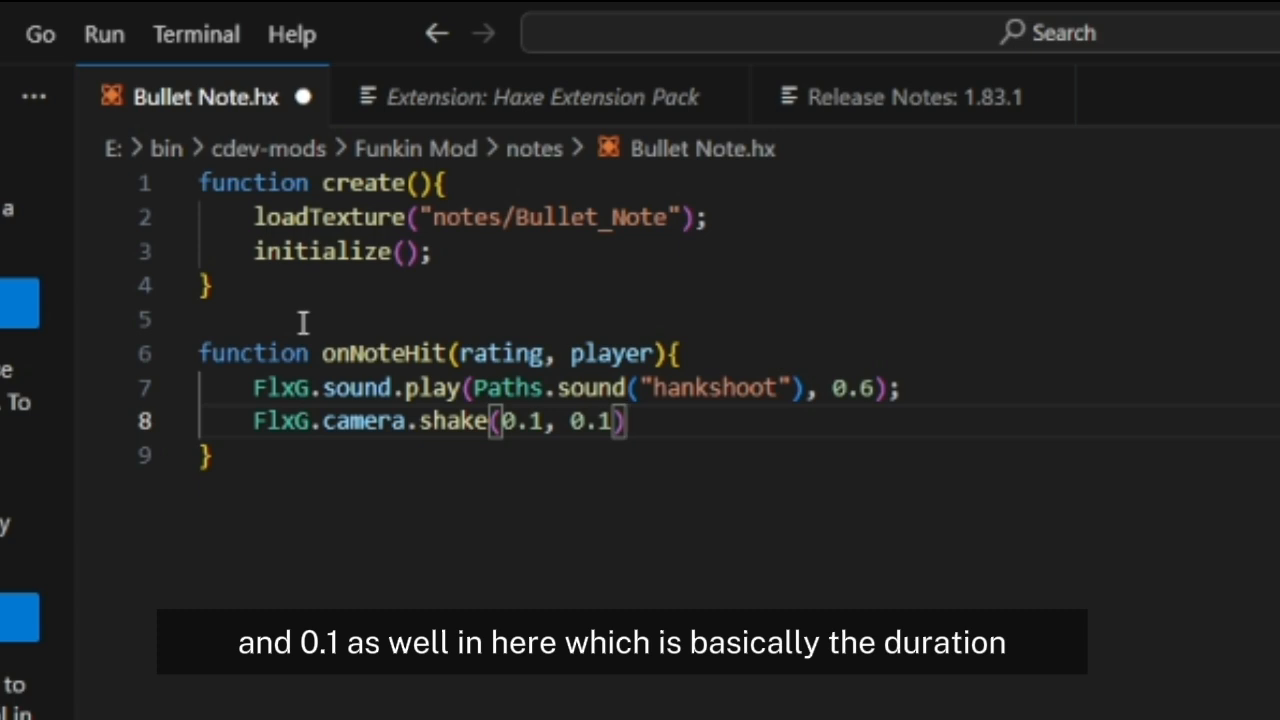
text(;)
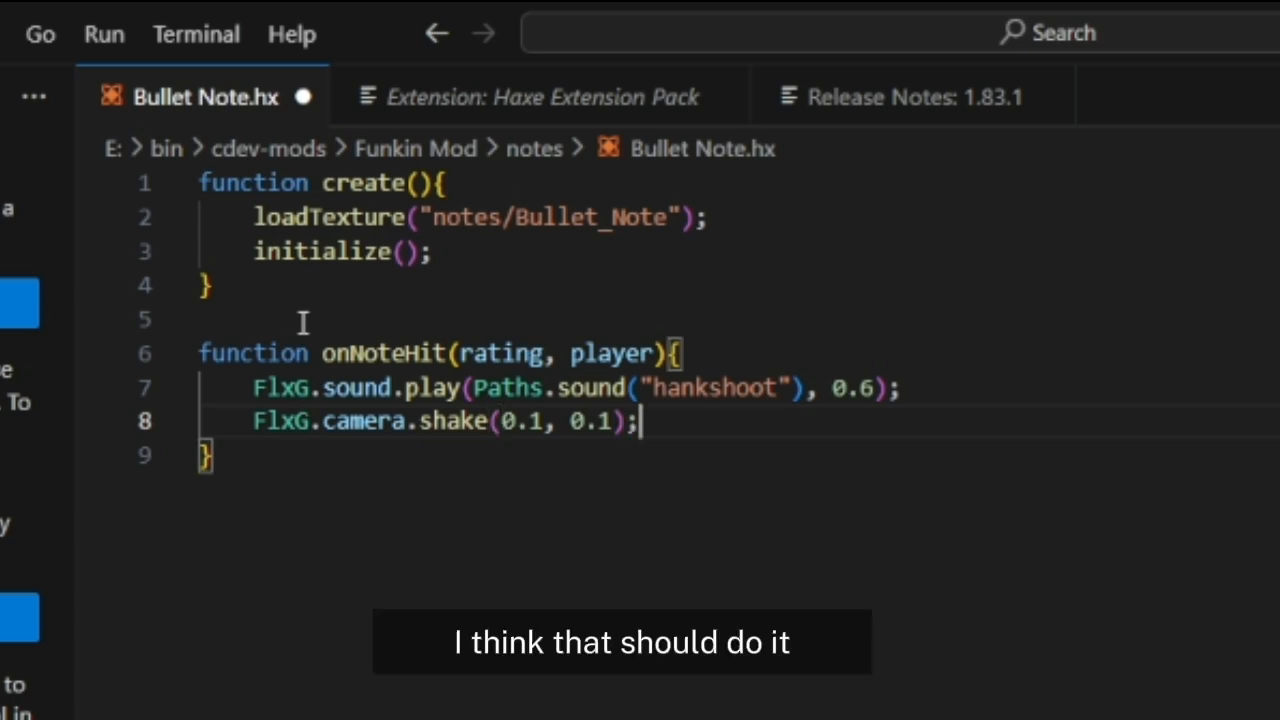
Make room below onNoteHit for another function.
key(Enter)
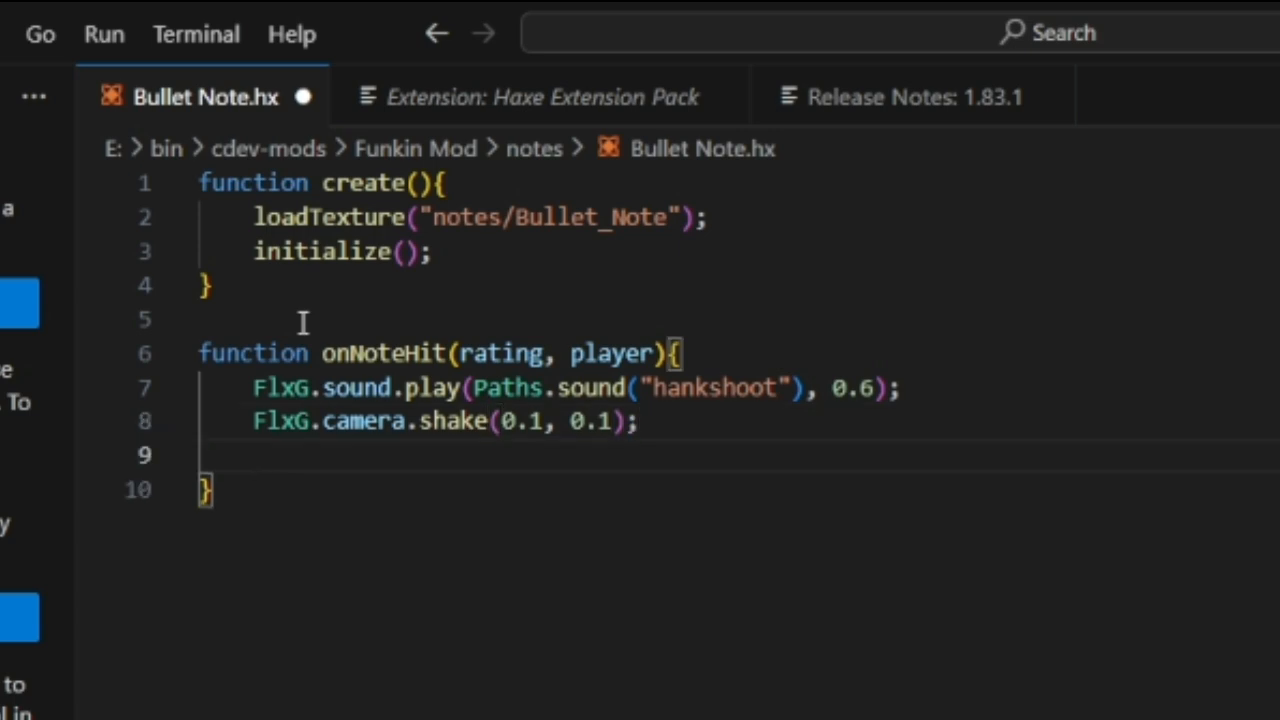
key(Backspace)
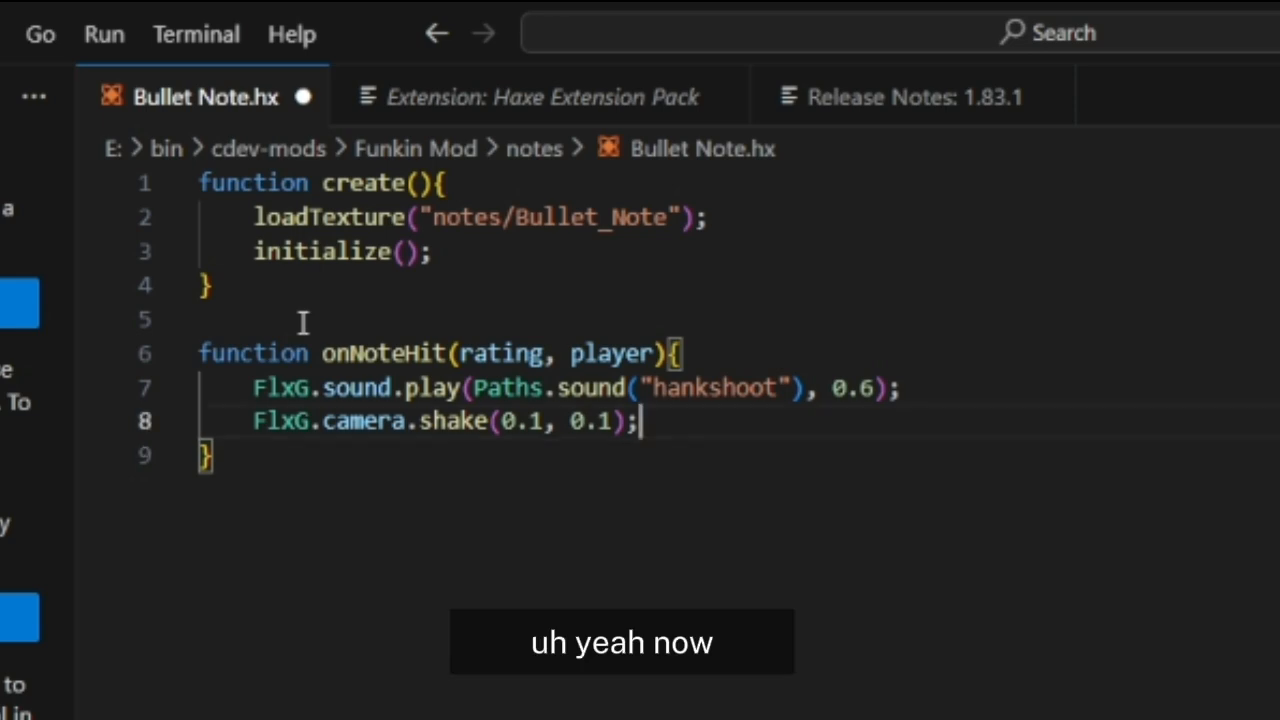
key(Enter)
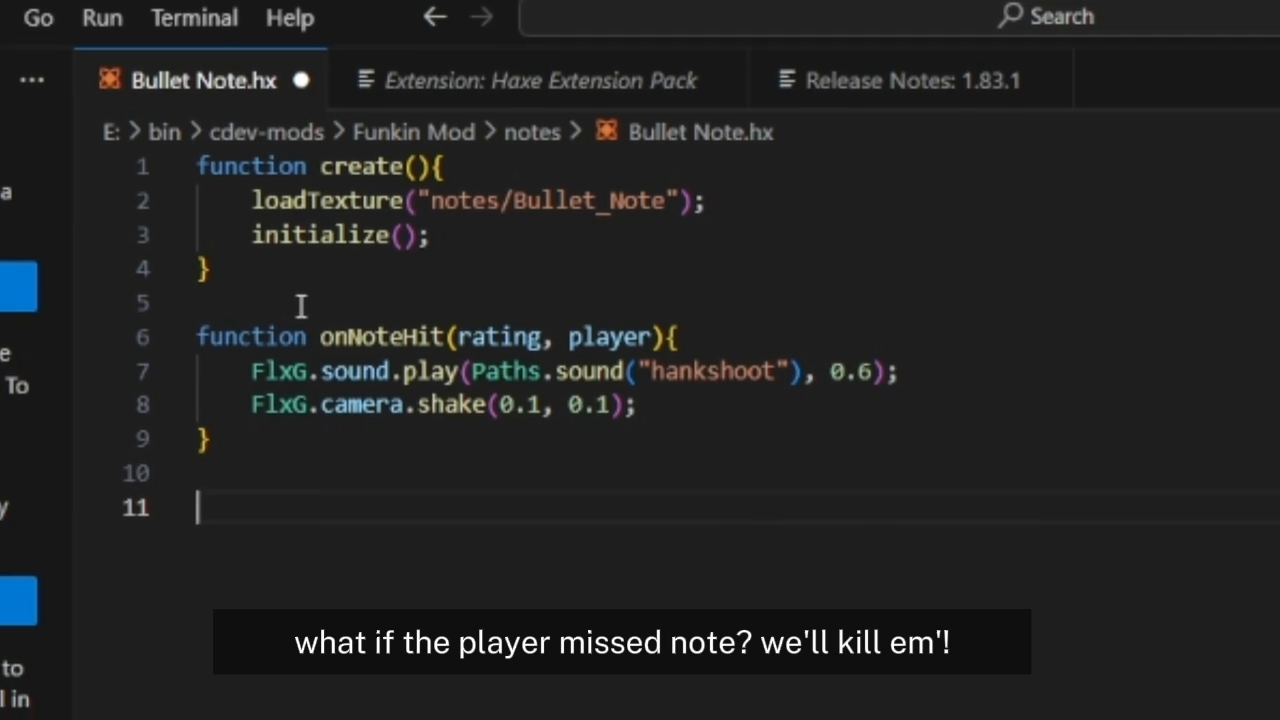
Start an onNoteMiss() function on line 11, beginning its body with PlayState.
text(functi)
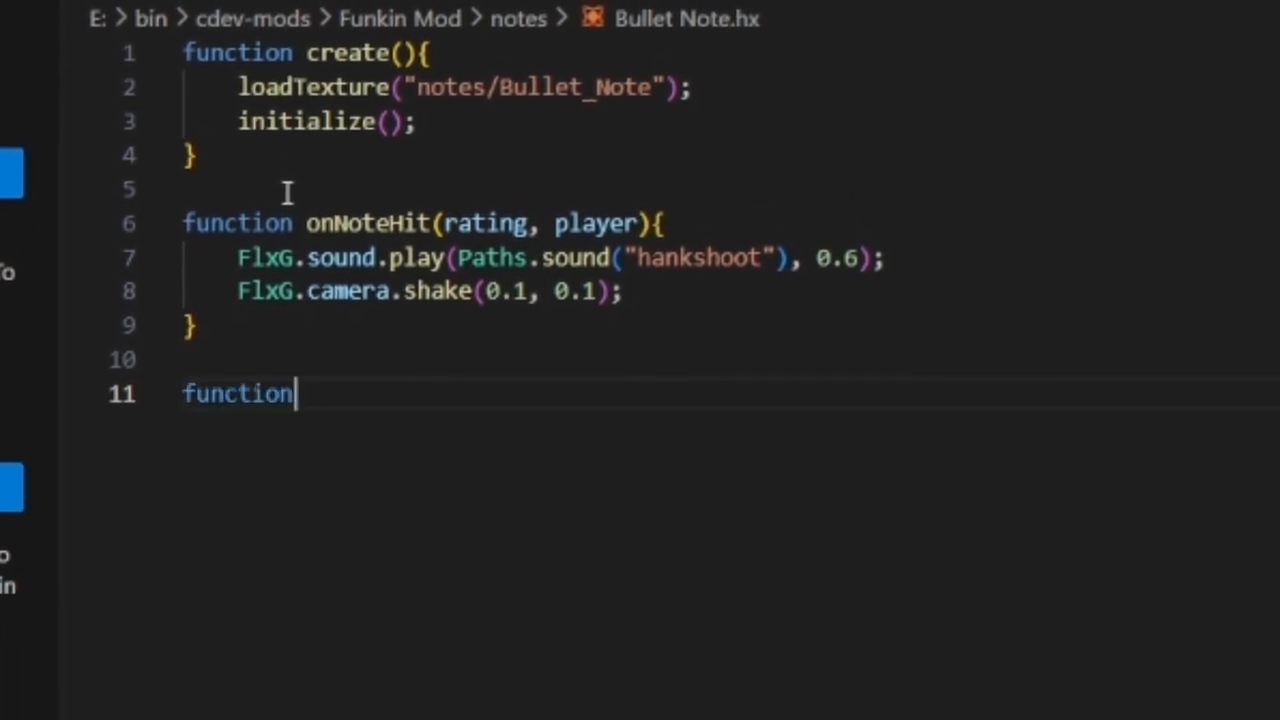
text(onNoteMiss(){)
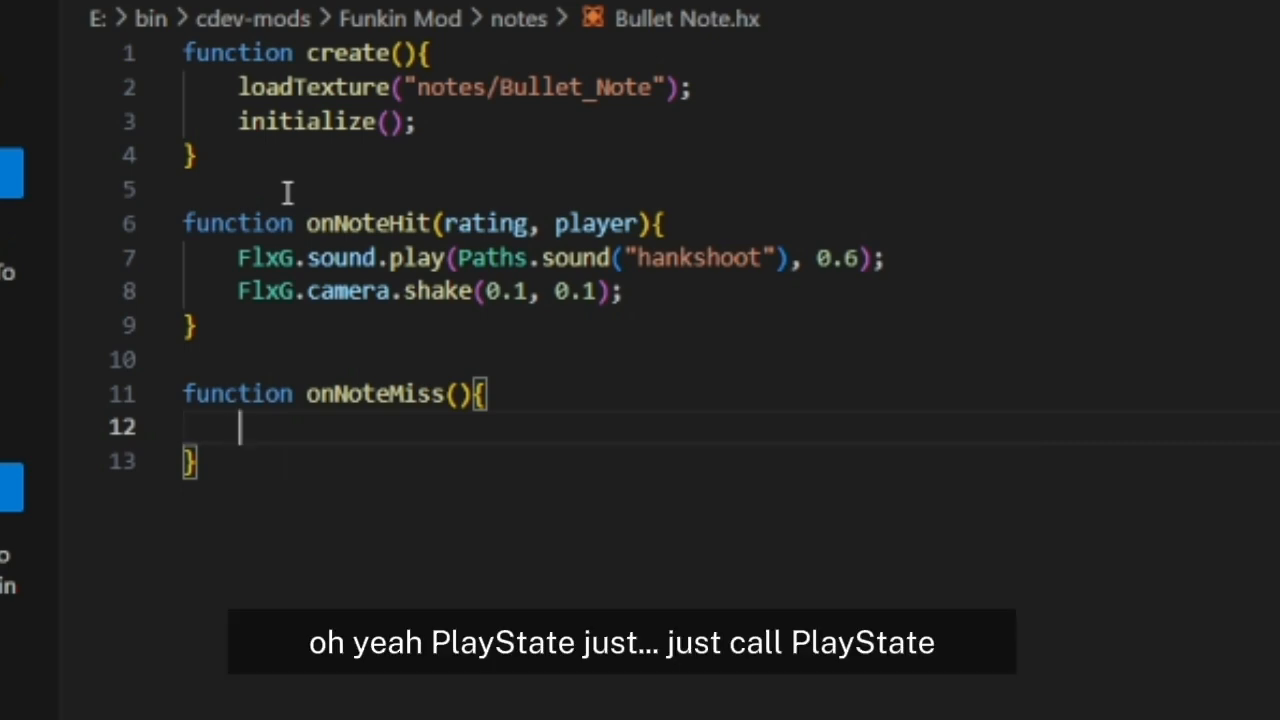
text(PlayState.)
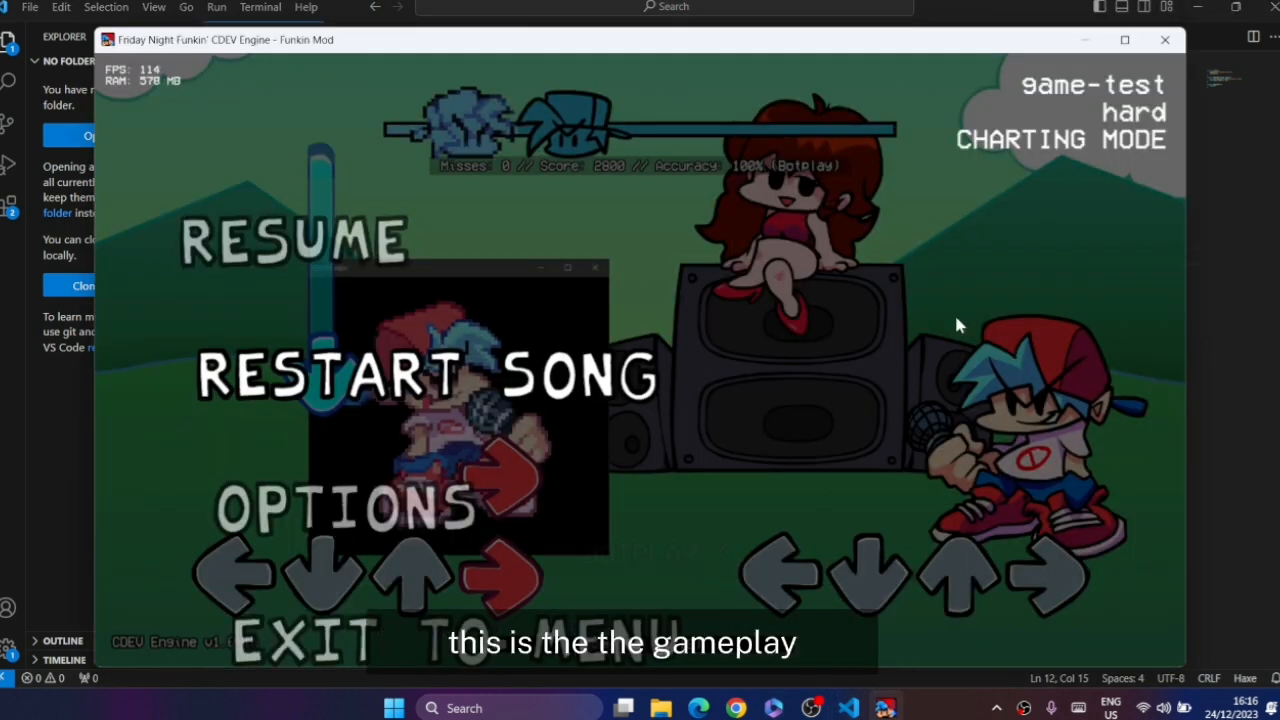
mouse_move(758, 418)
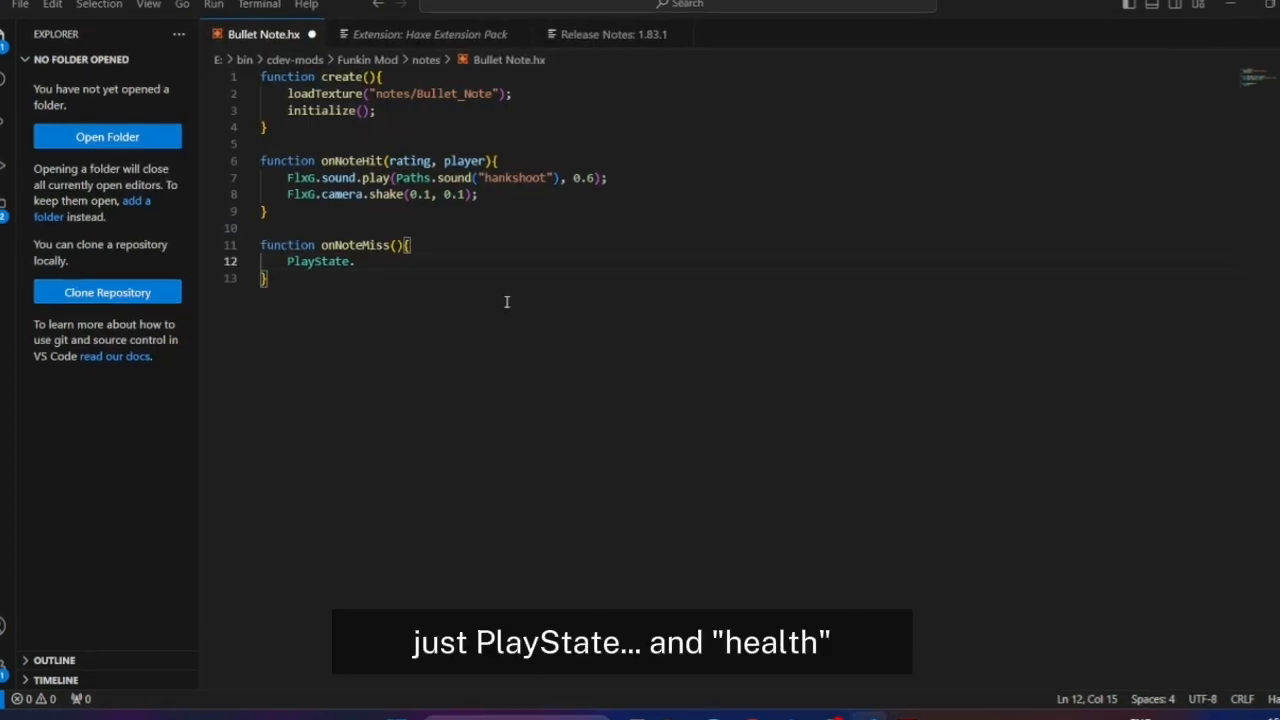
Make onNoteMiss set PlayState.health = -1; and bring the CDEV Engine game back.
text(health)
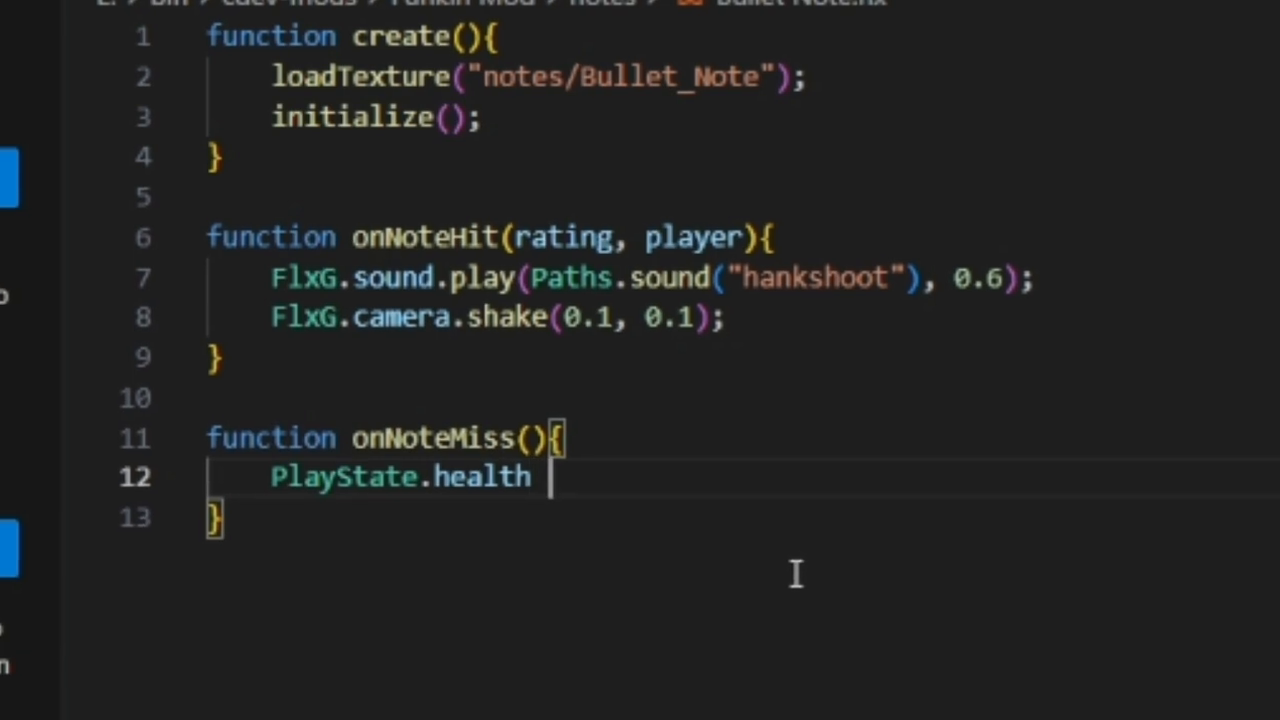
text(= -)
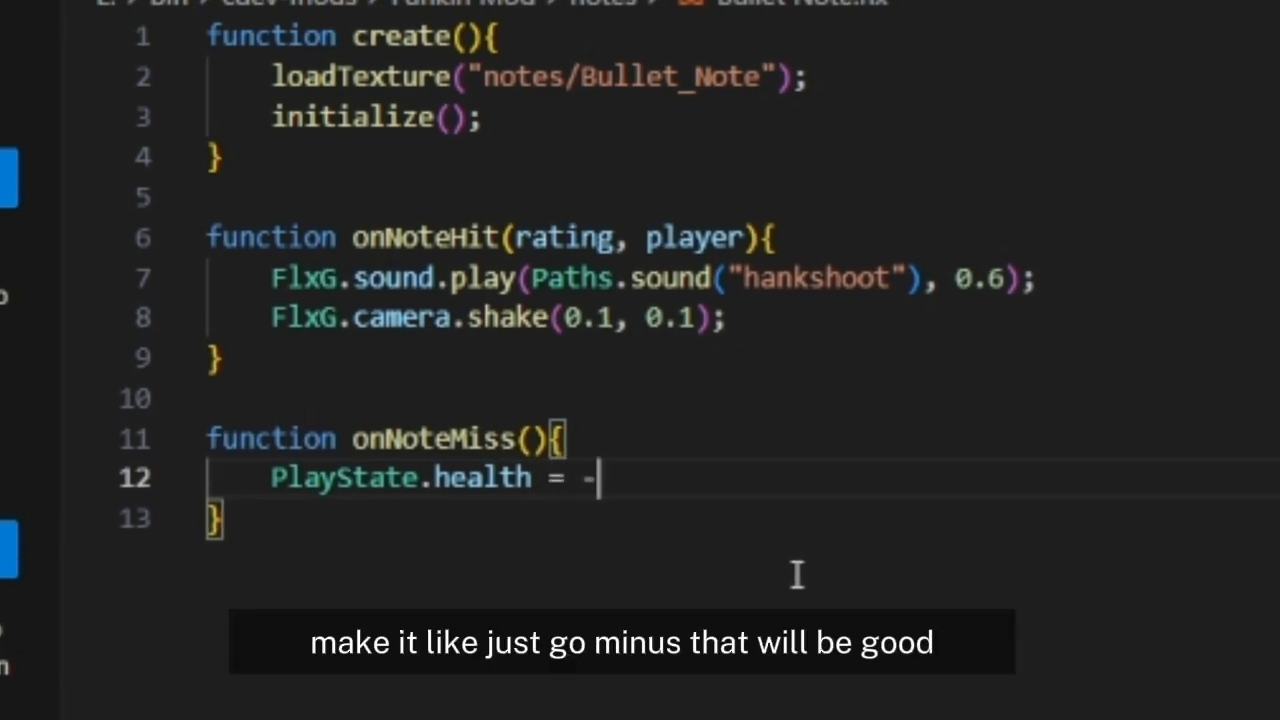
text(1;)
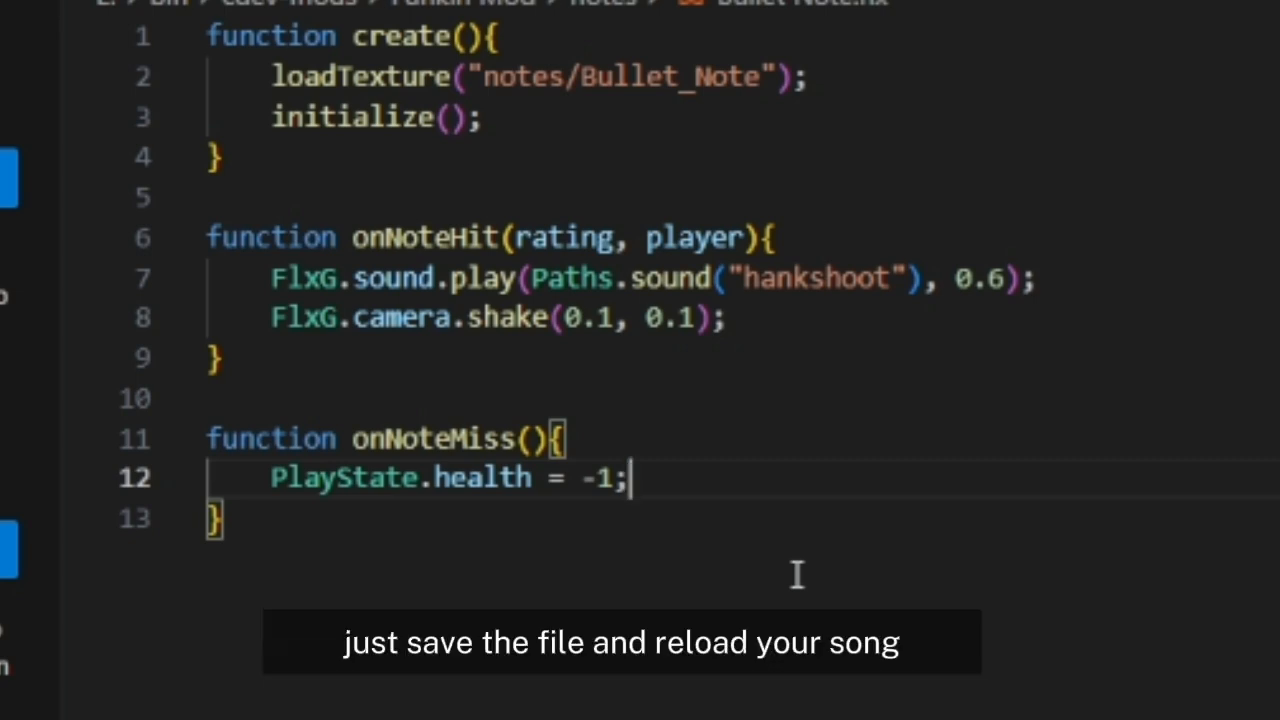
click(868, 687)
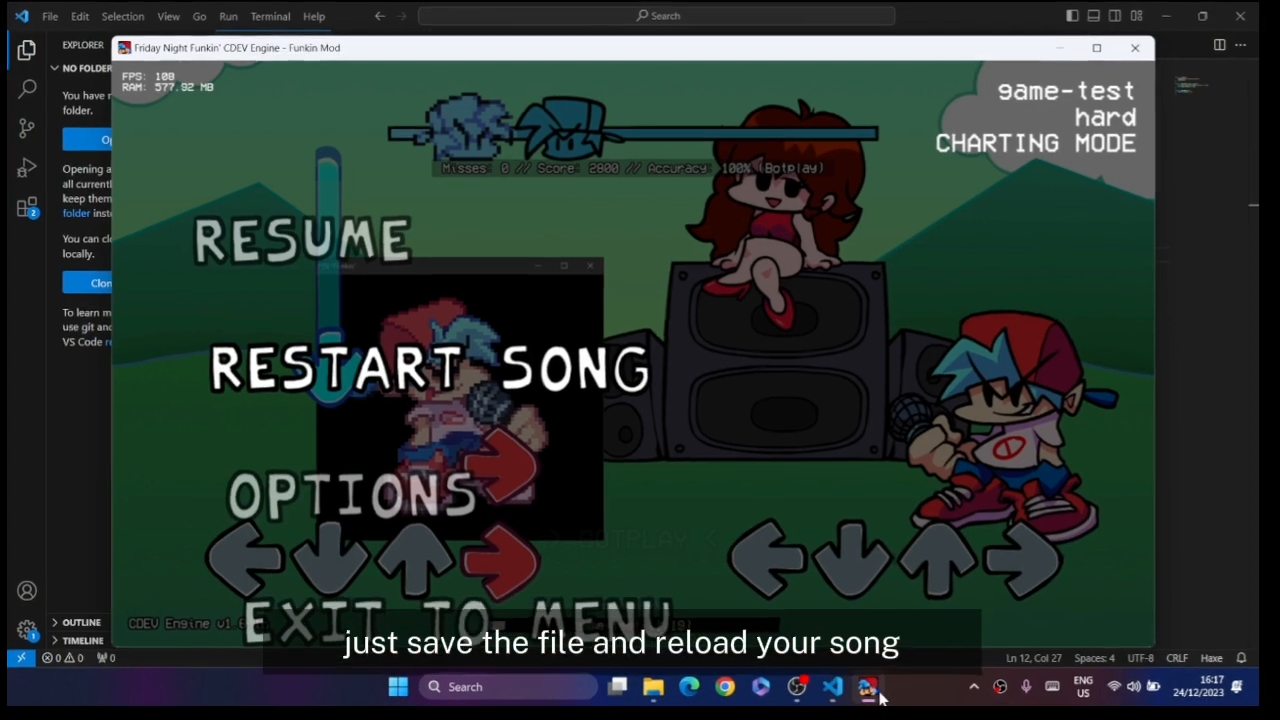